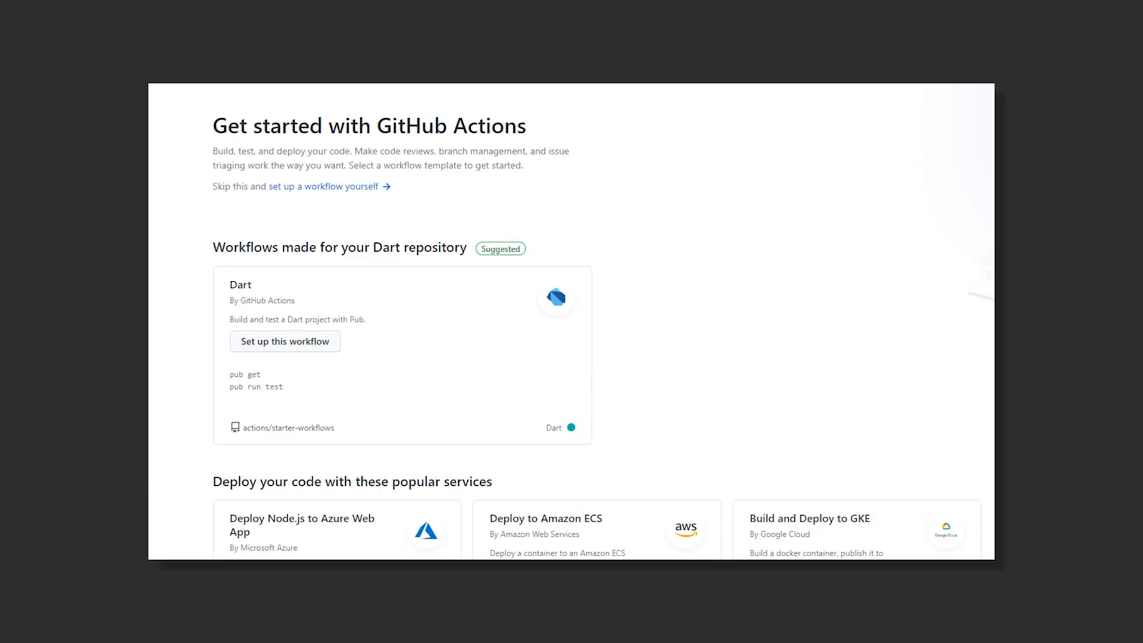
Search the new-workflow Marketplace for 'flutter' before switching to the Flutter project.
scroll(down, 3)
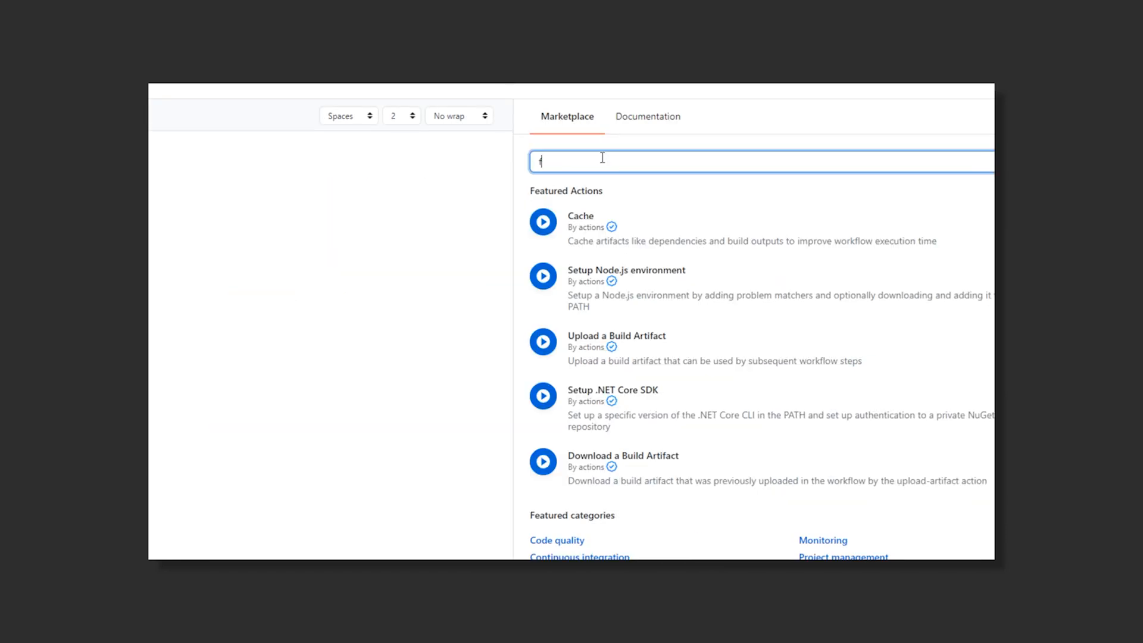
text(flutter)
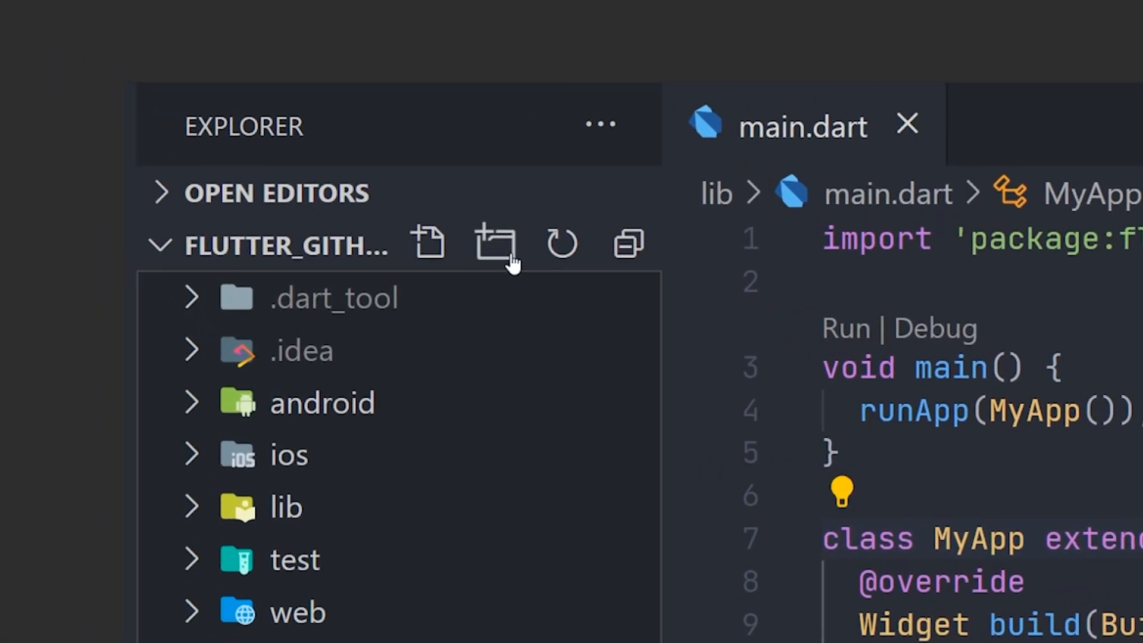
Create .github/workflows at the project root with an empty ci.yml open for editing.
click(495, 244)
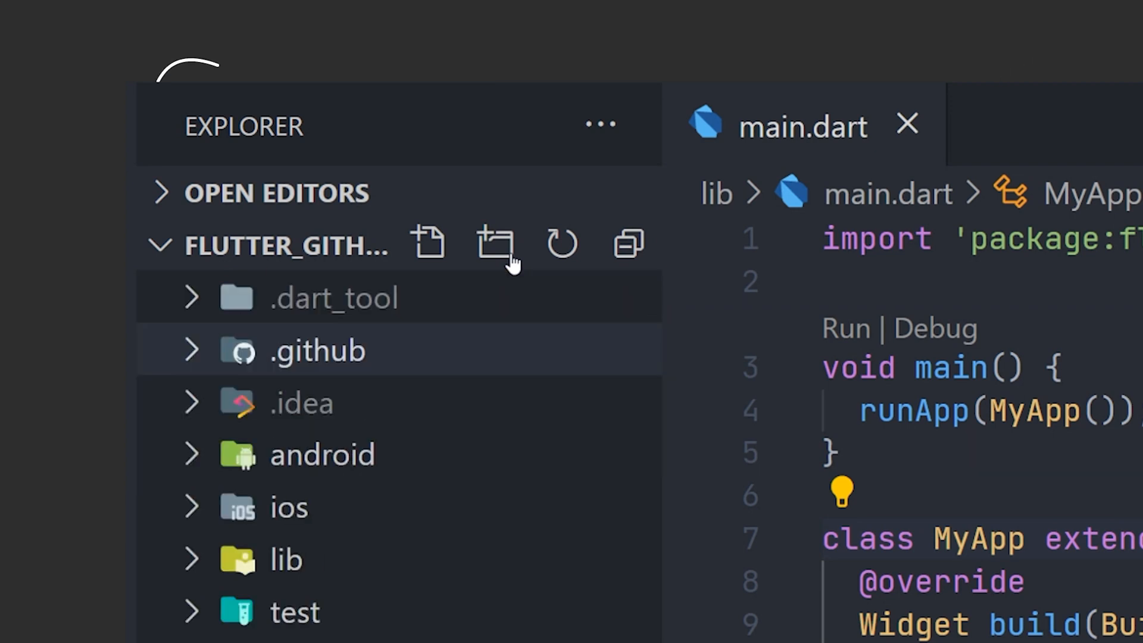
click(497, 244)
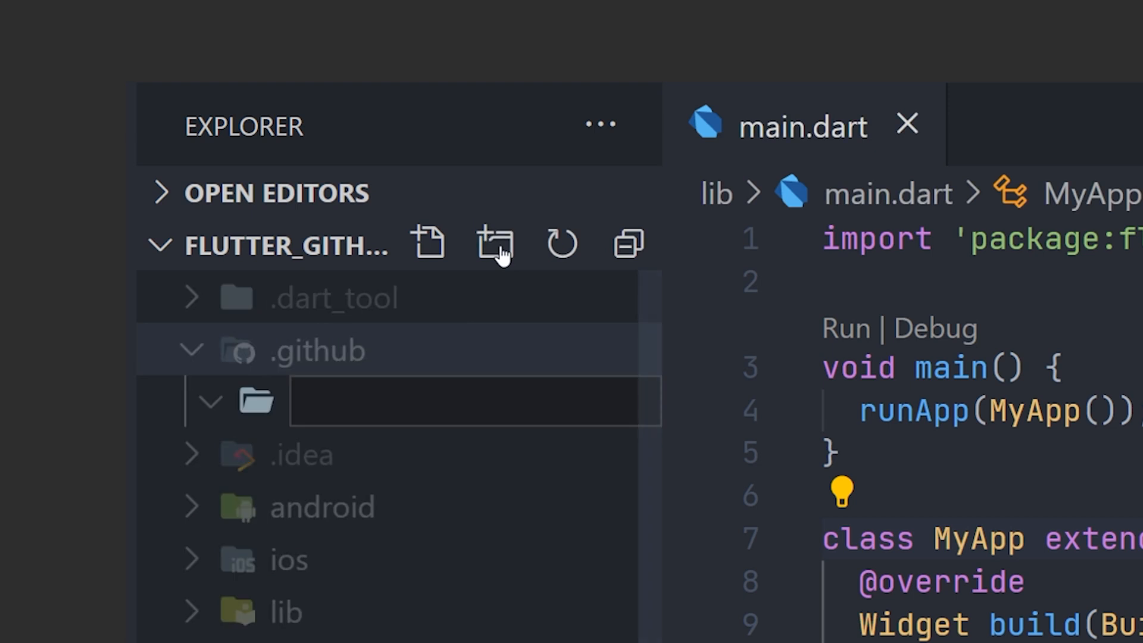
text(workflows)
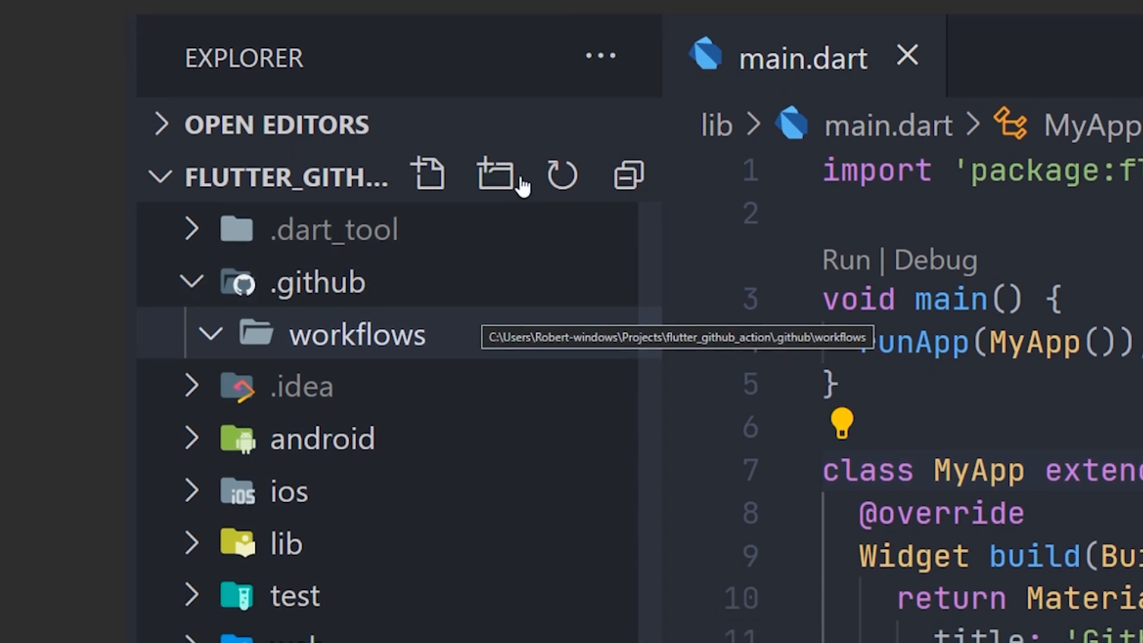
click(429, 175)
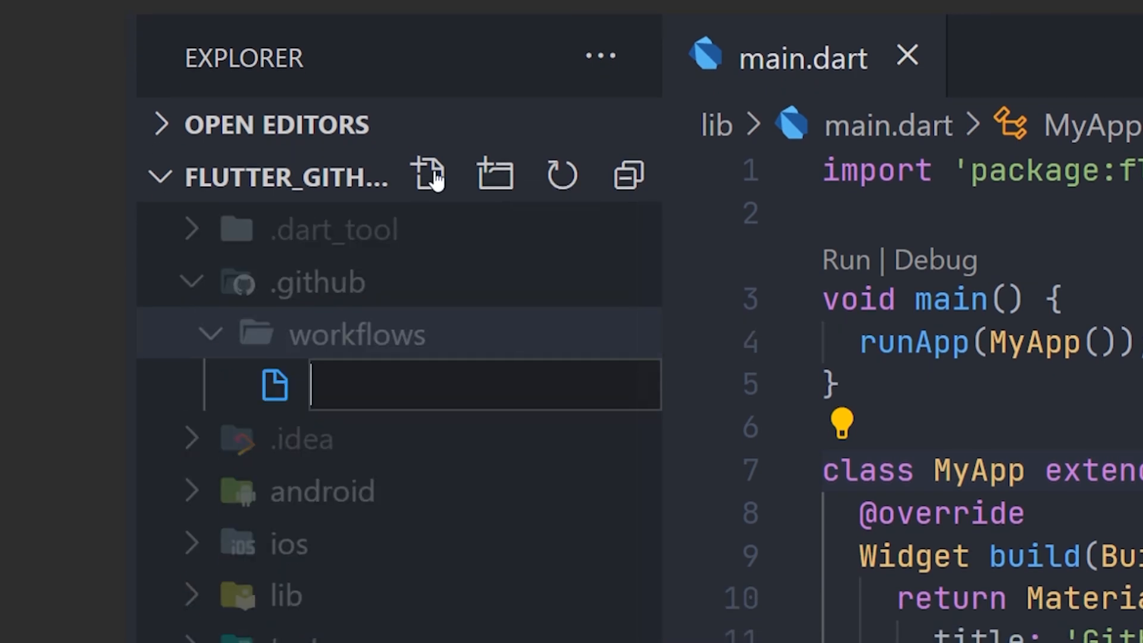
scroll(down, 3)
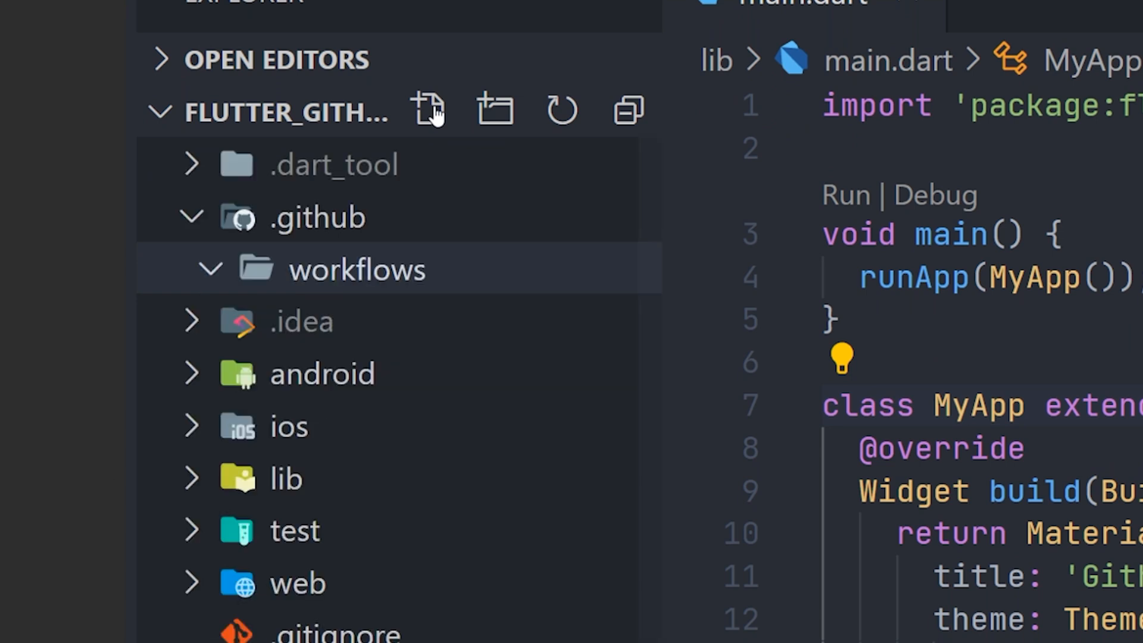
click(427, 110)
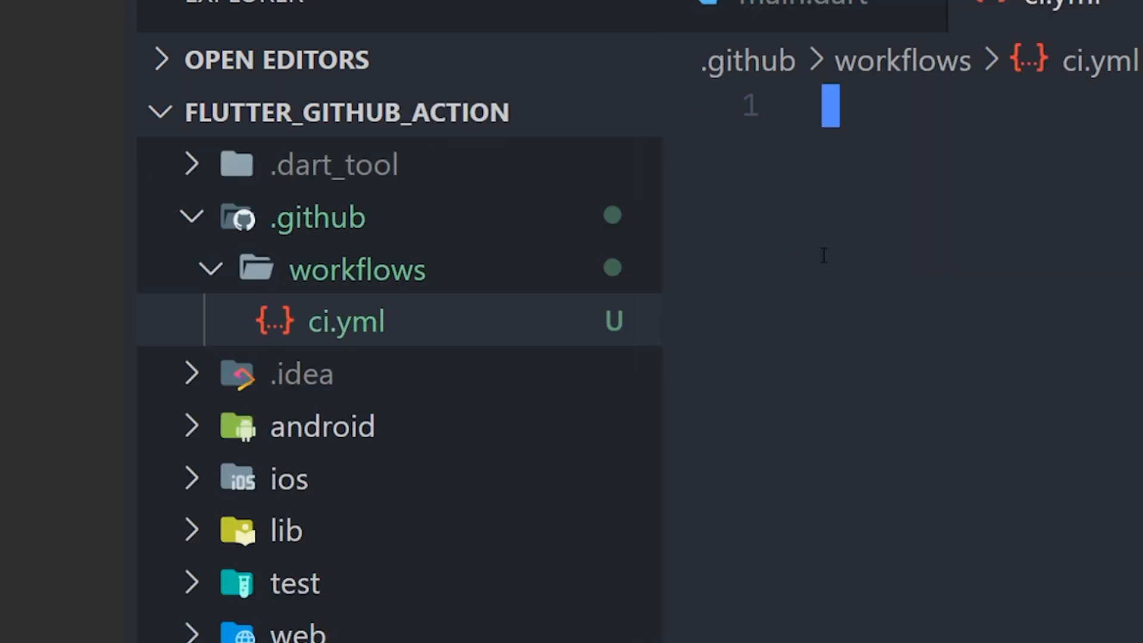
Name the workflow CI and trigger it on pull requests to the master branch.
text(name: CI)
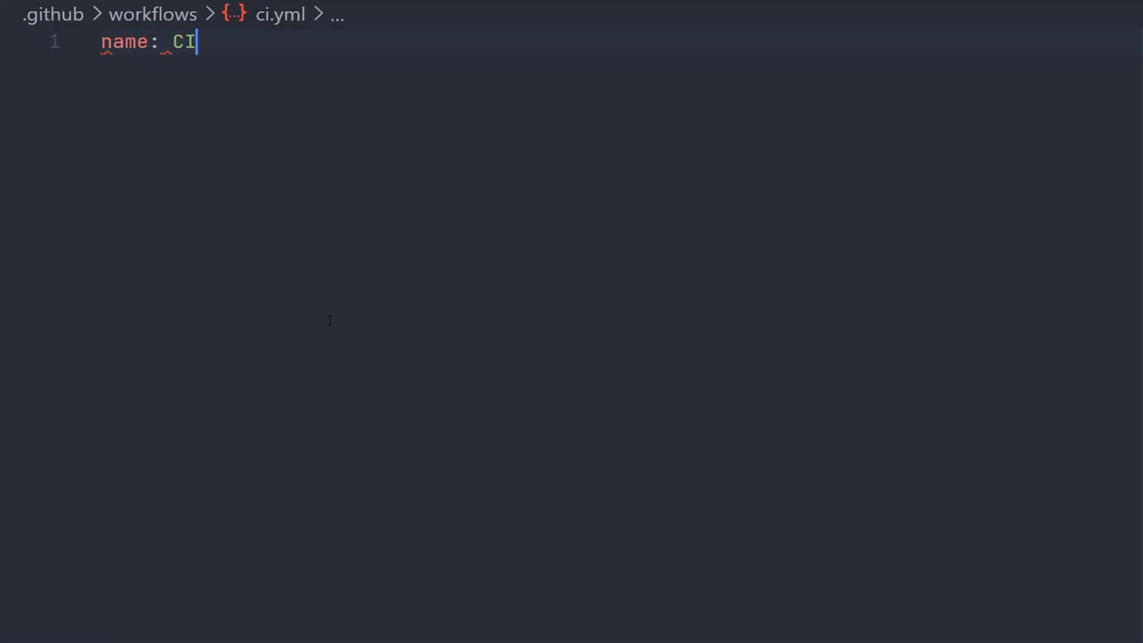
text(on:)
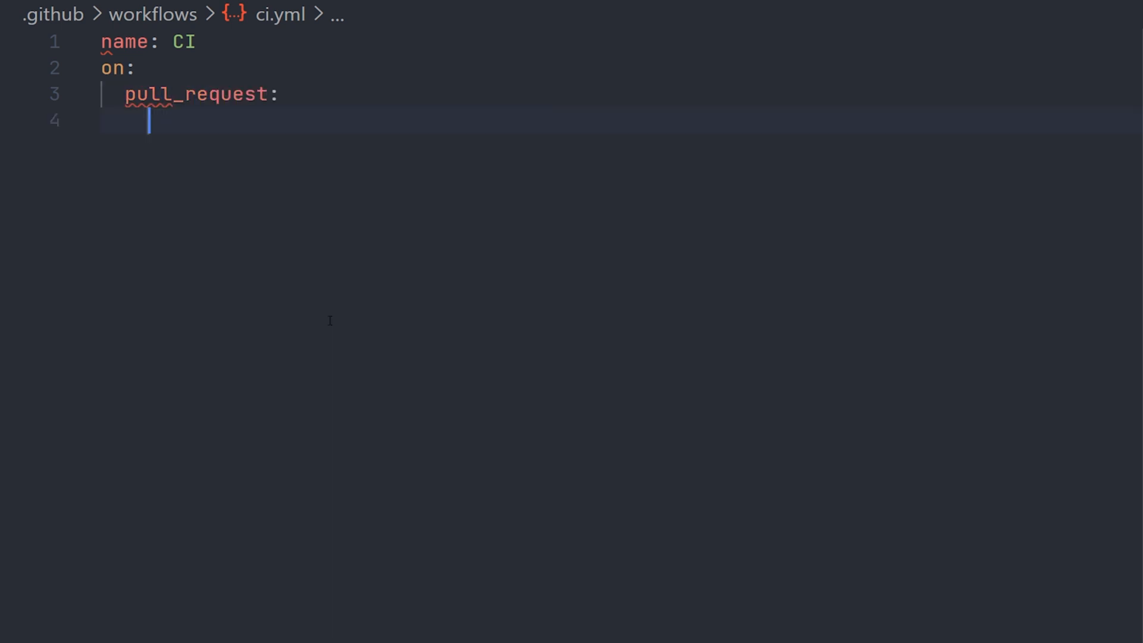
text(branches:)
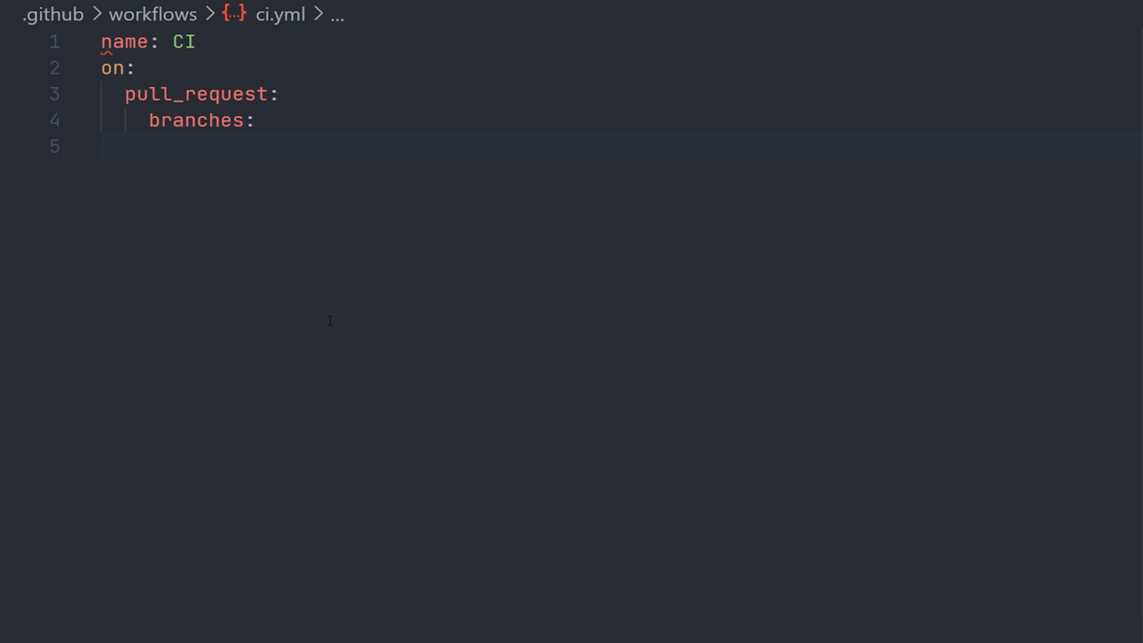
text(-)
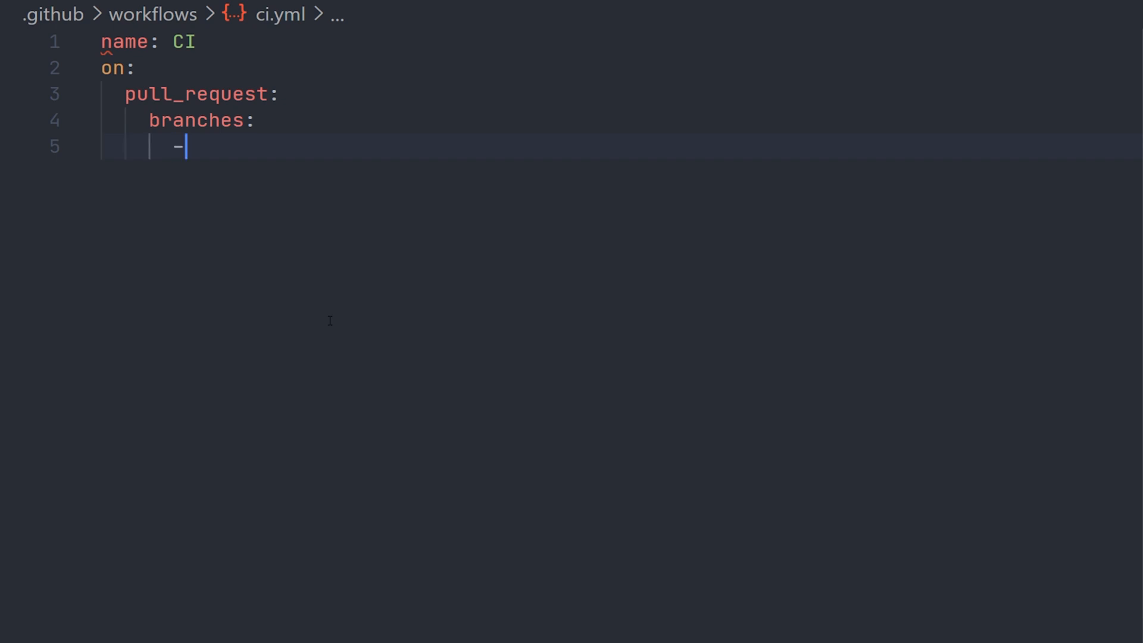
text(mas)
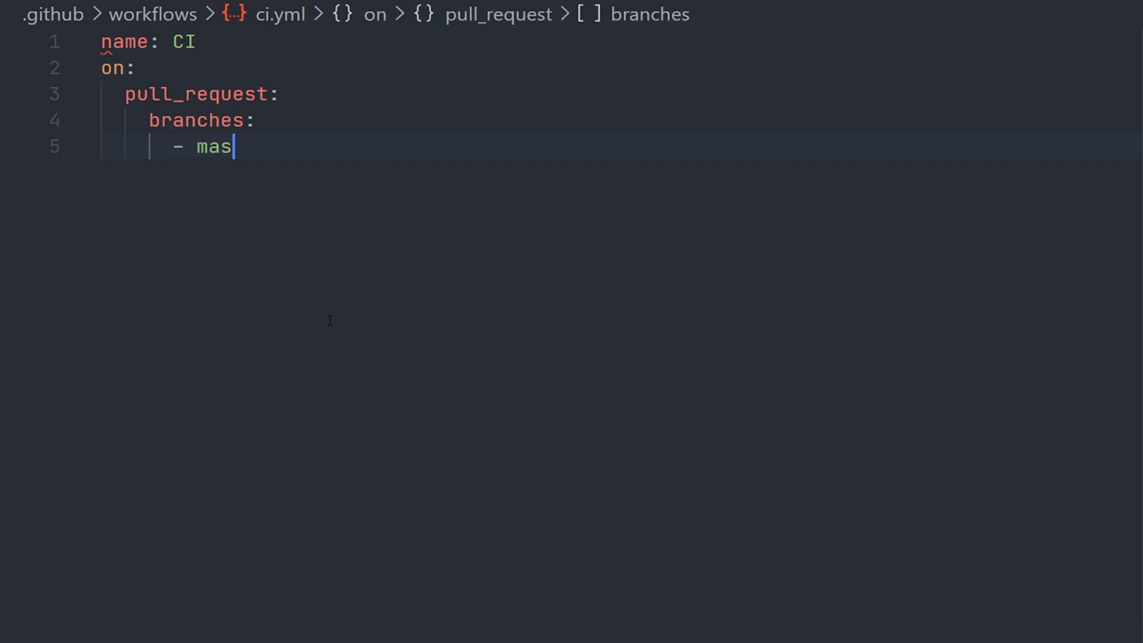
text(ter)
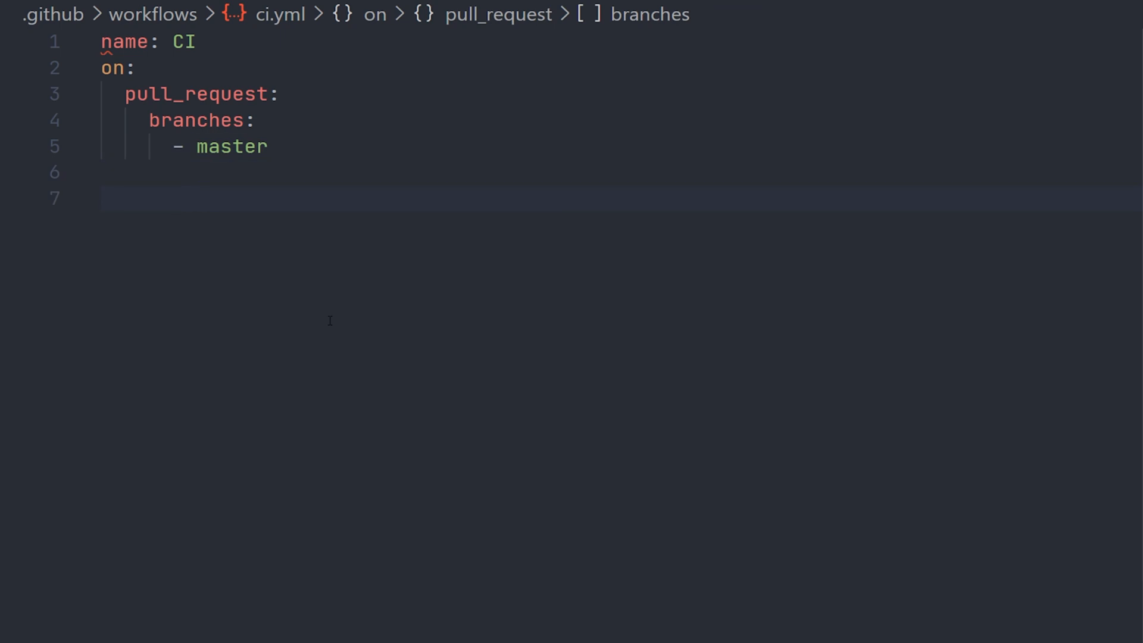
Define a flutter_test job 'Run flutter test and analyze' running on ubuntu-latest.
text(jobs:)
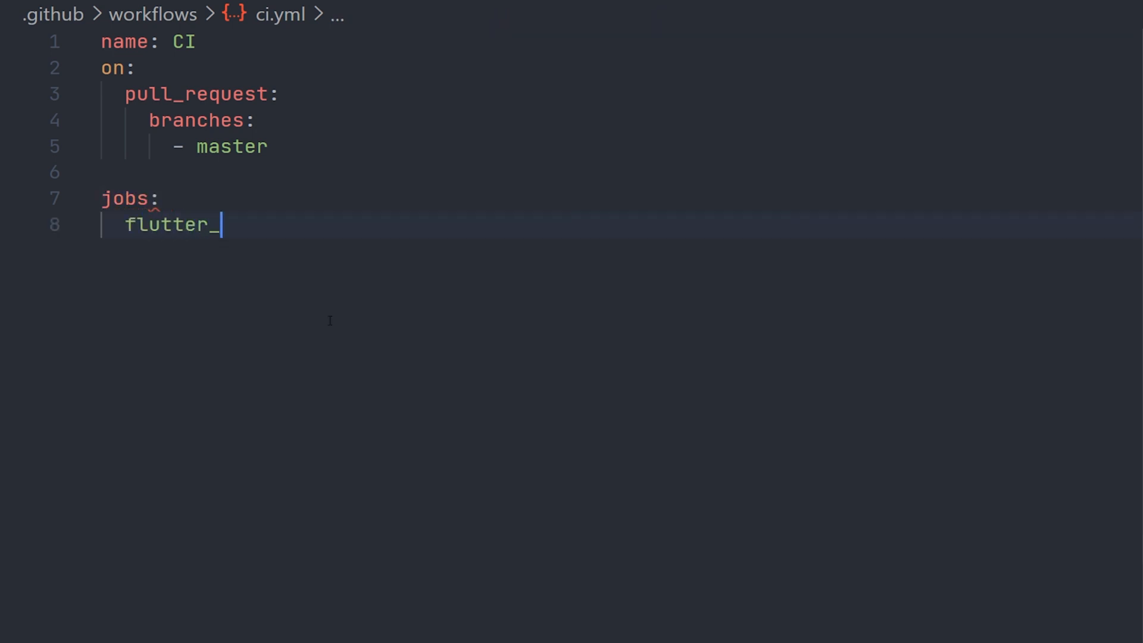
text(test:)
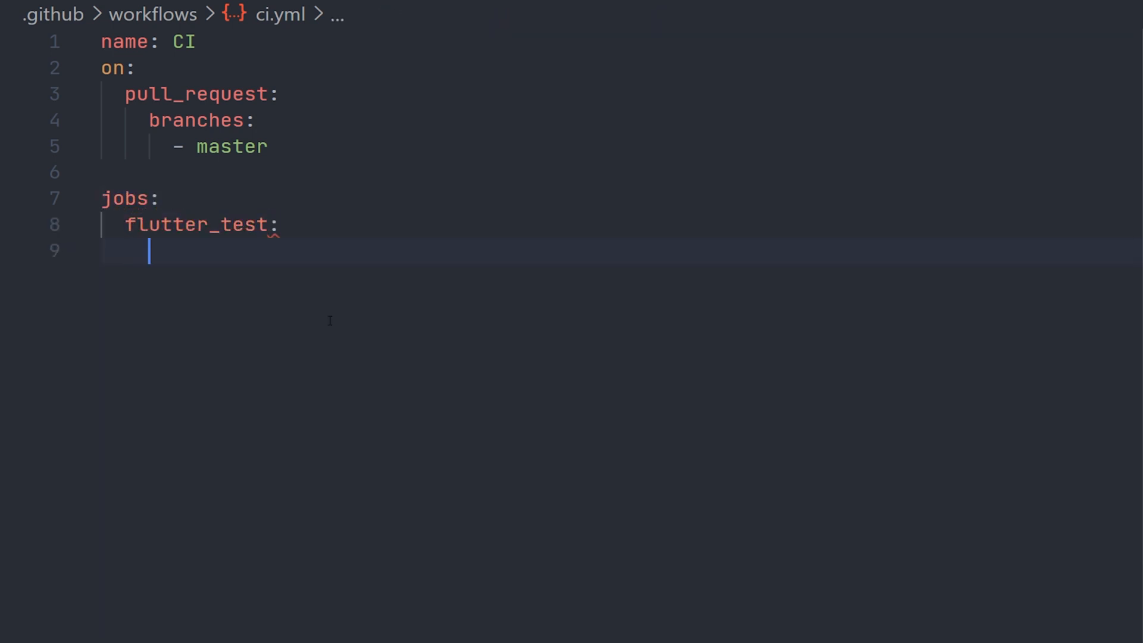
text(na)
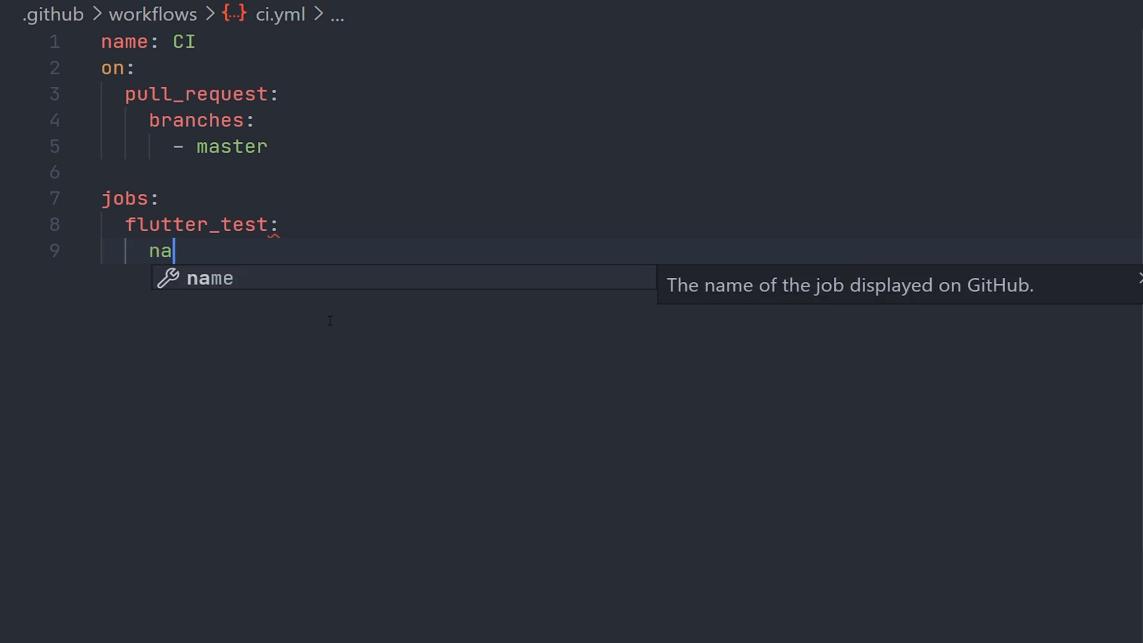
text(me: Run flutte)
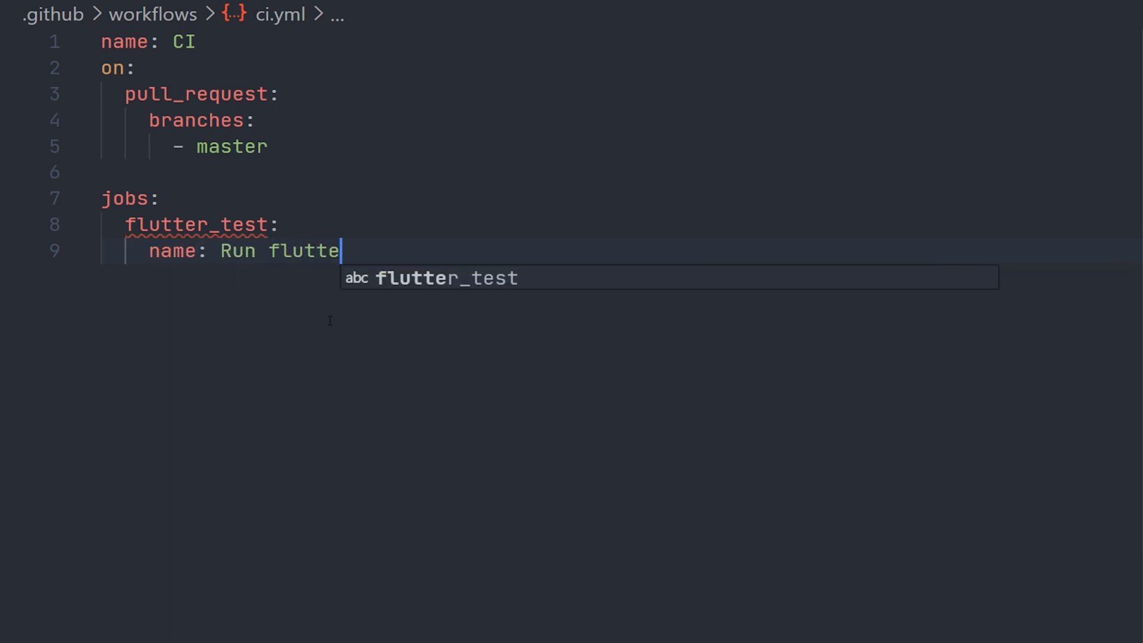
text(r test and)
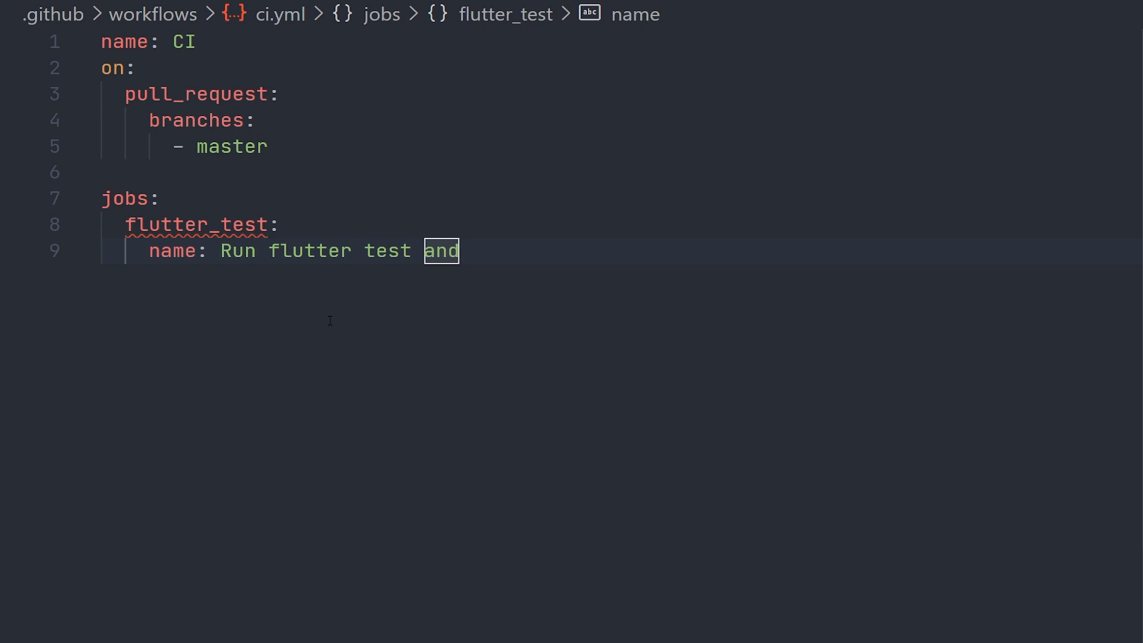
text(analyze)
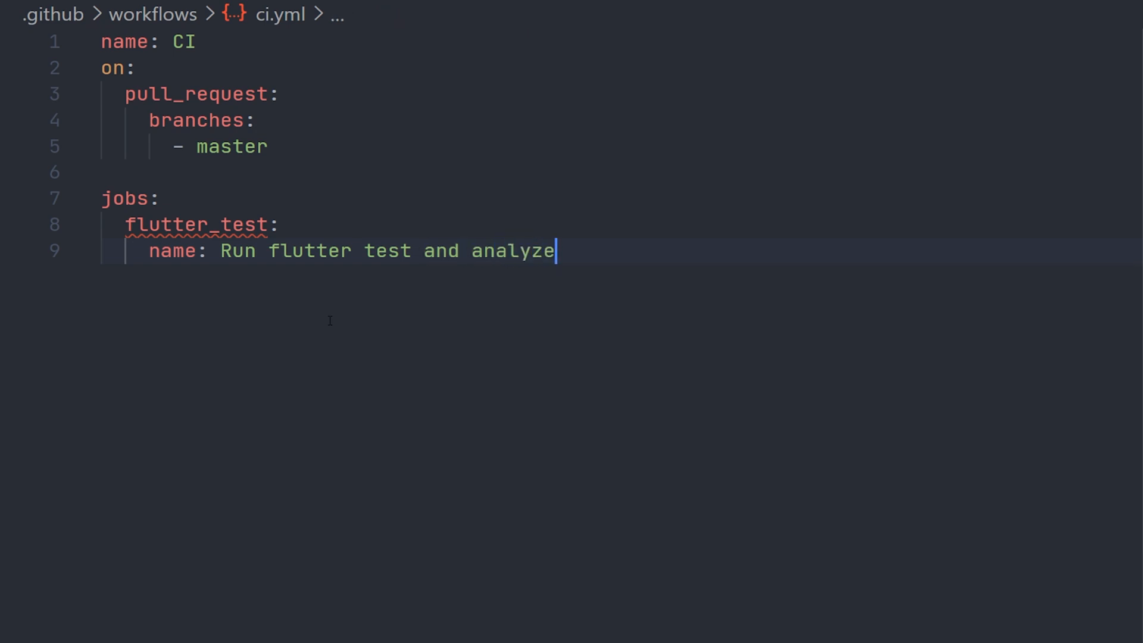
text(r)
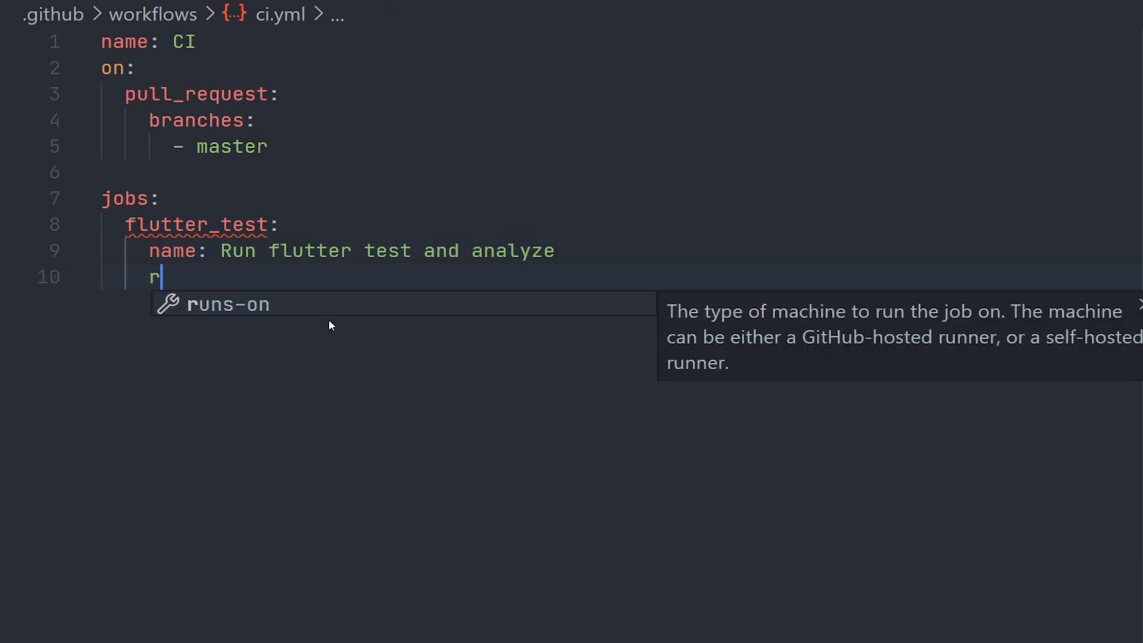
key(Tab)
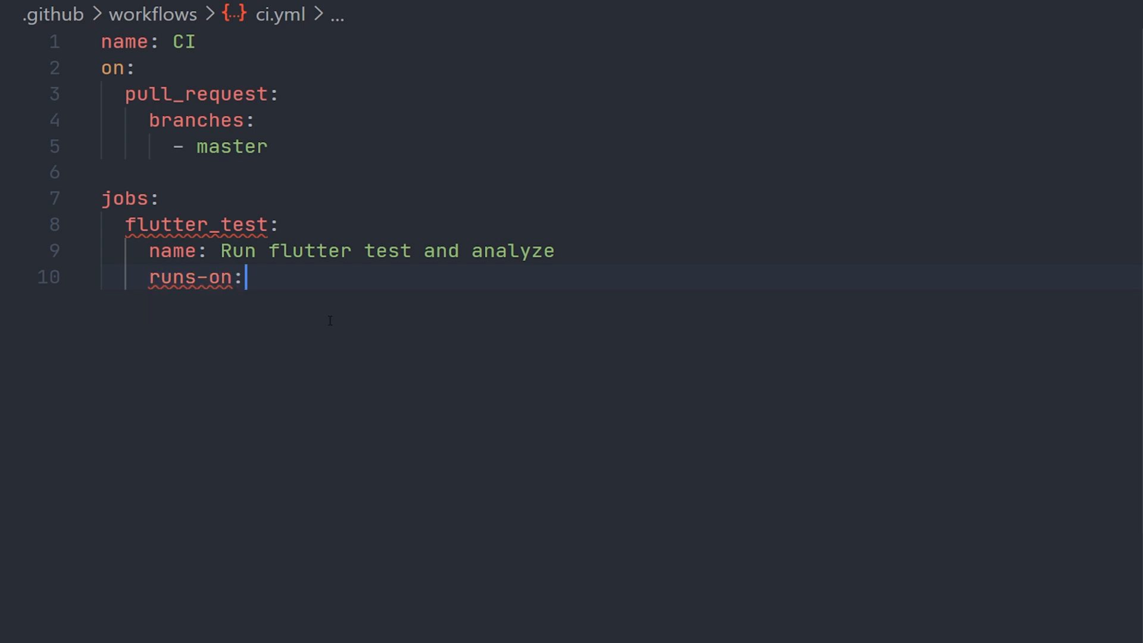
text(ubu)
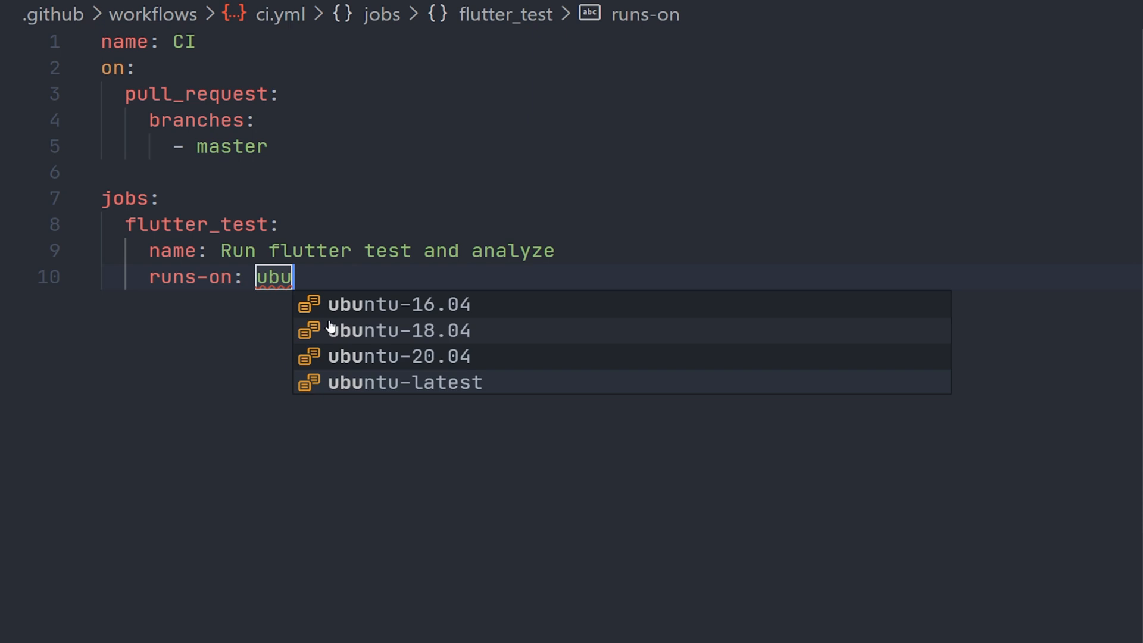
click(405, 382)
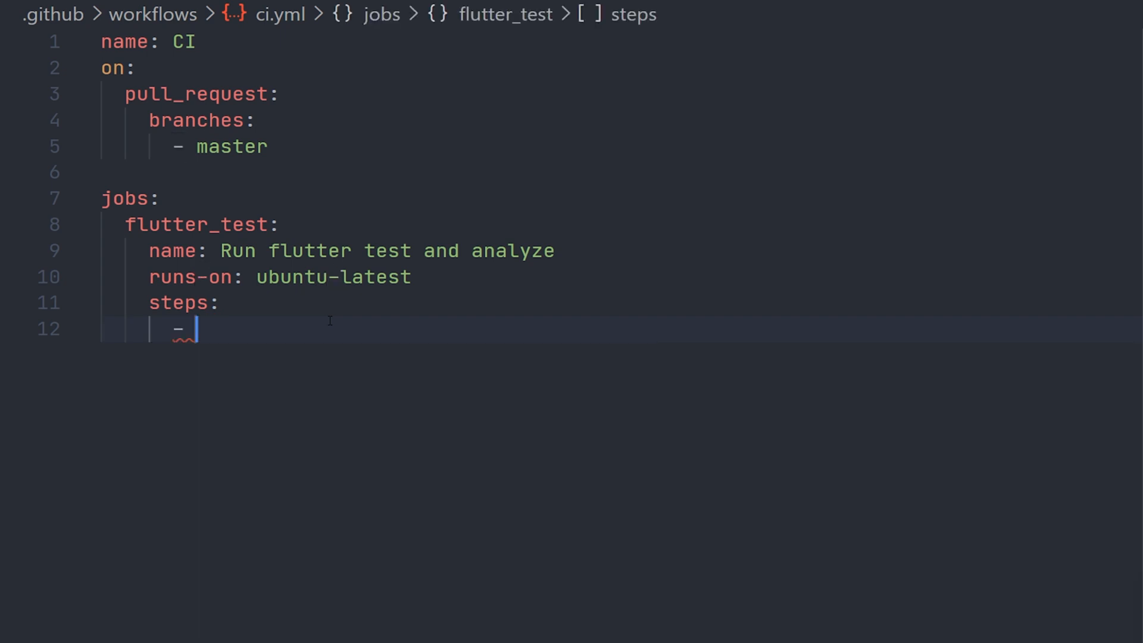
Add checkout@v2 and setup-java@v1 steps with java-version "12.x".
text(uses:)
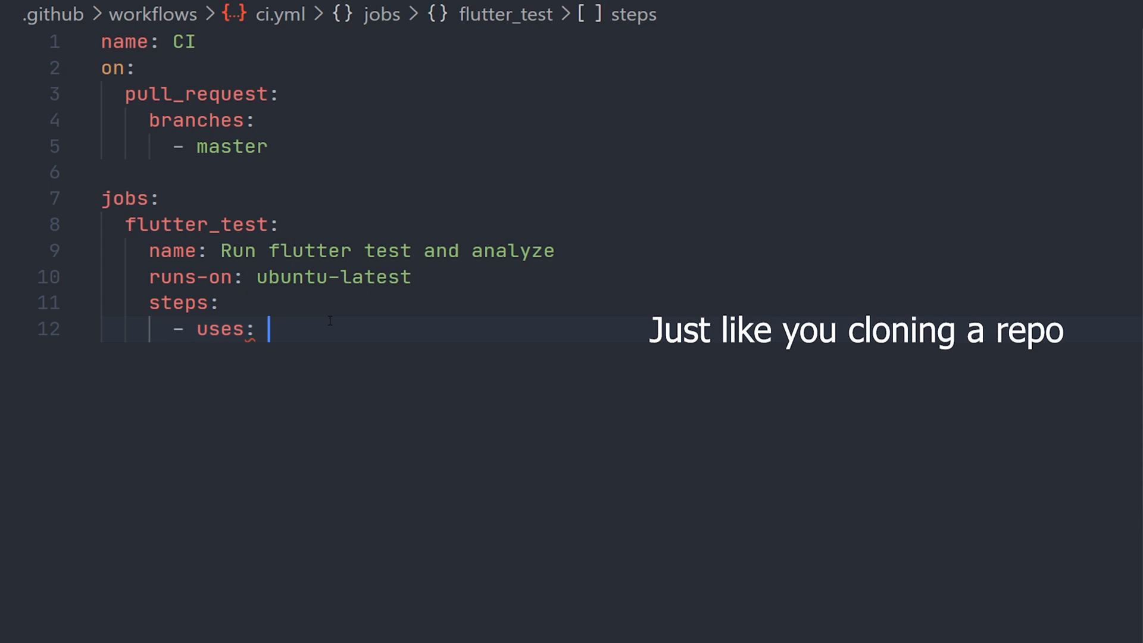
text(actions/checkout@v)
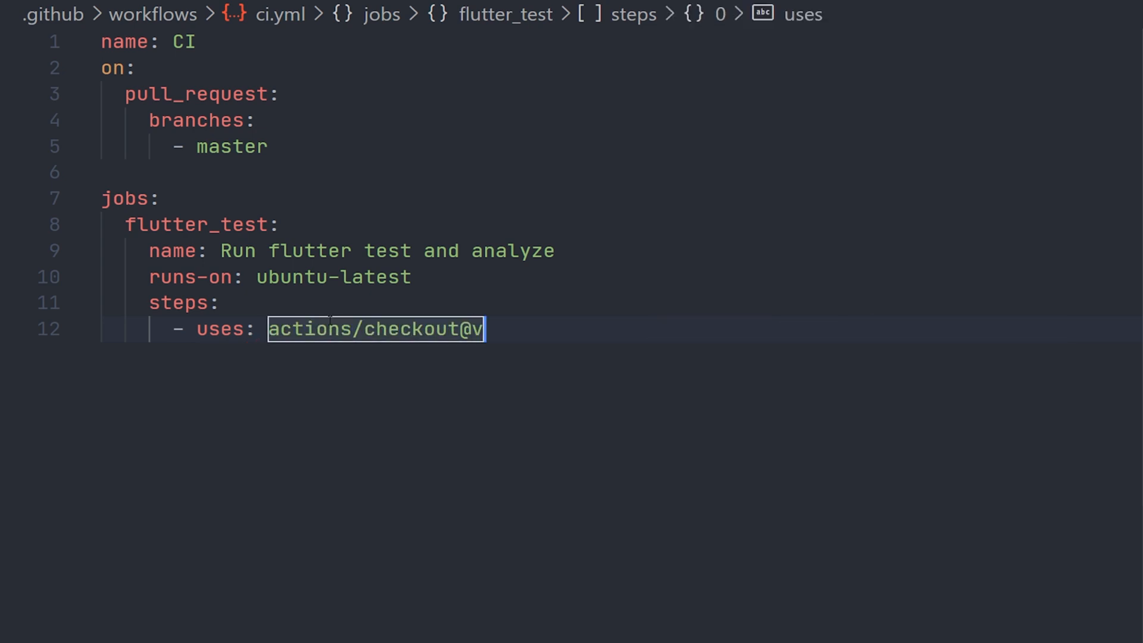
text(2)
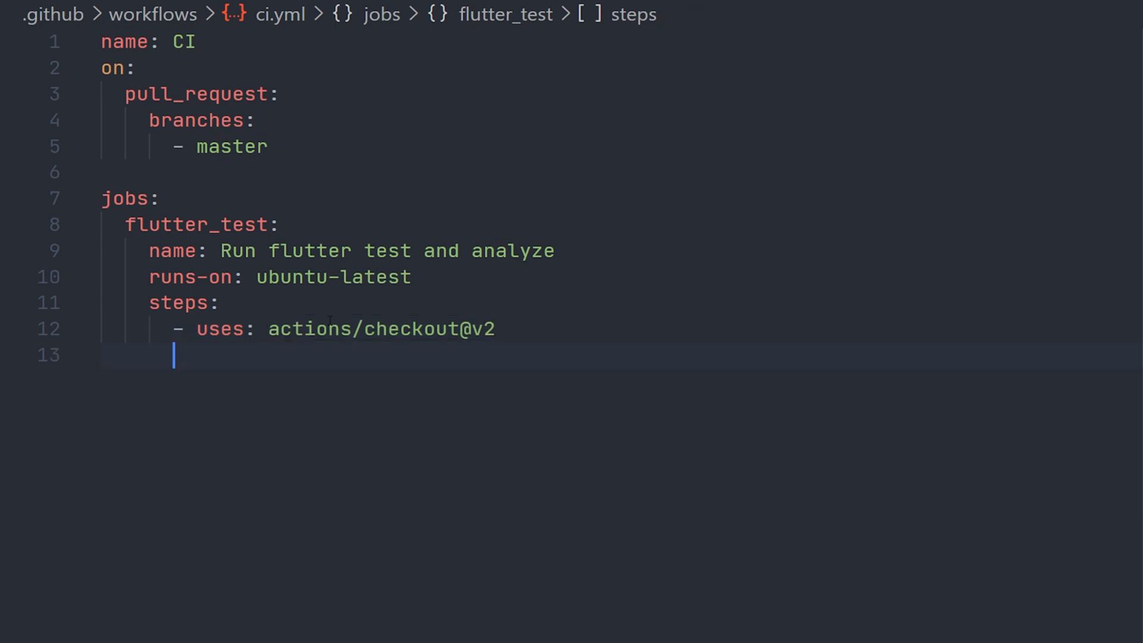
text(-uses: actions/setup)
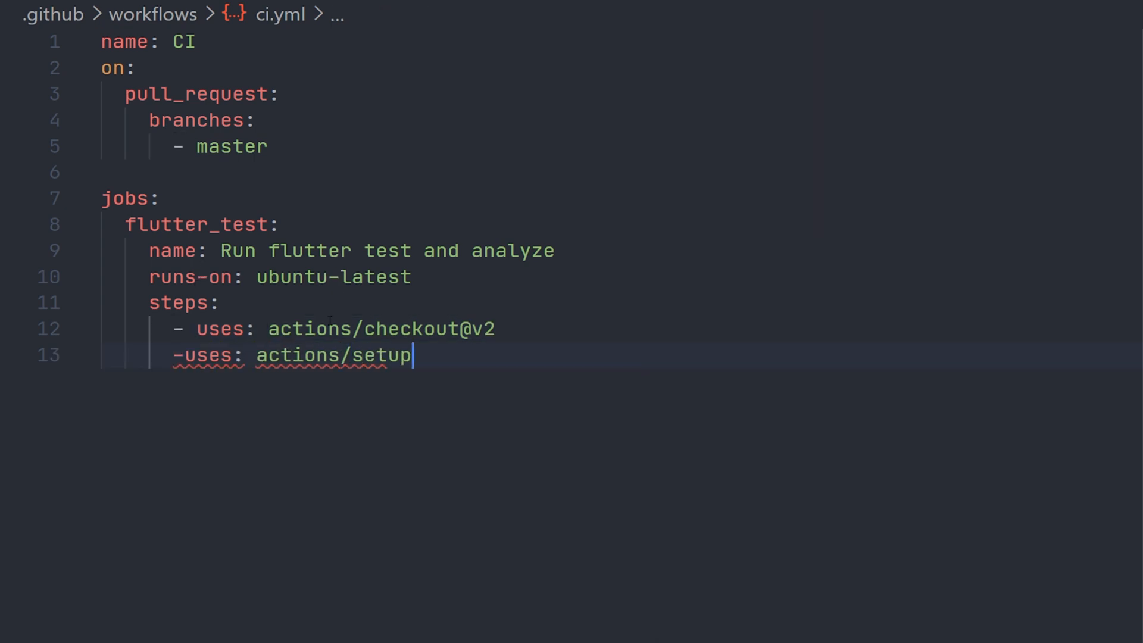
text(-java@v1)
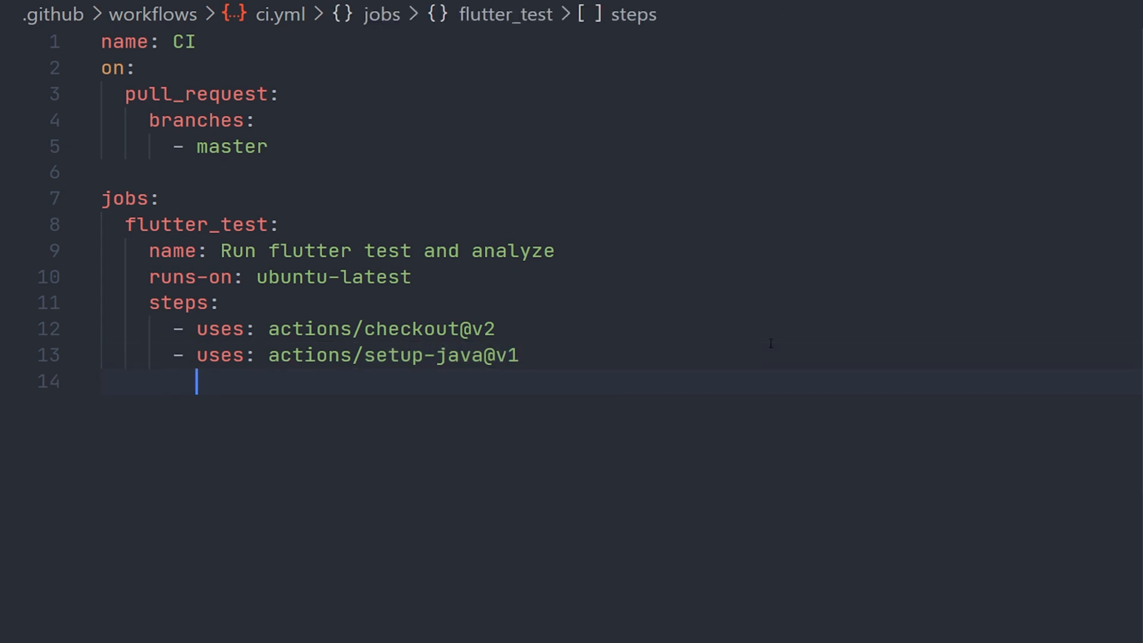
text(with:)
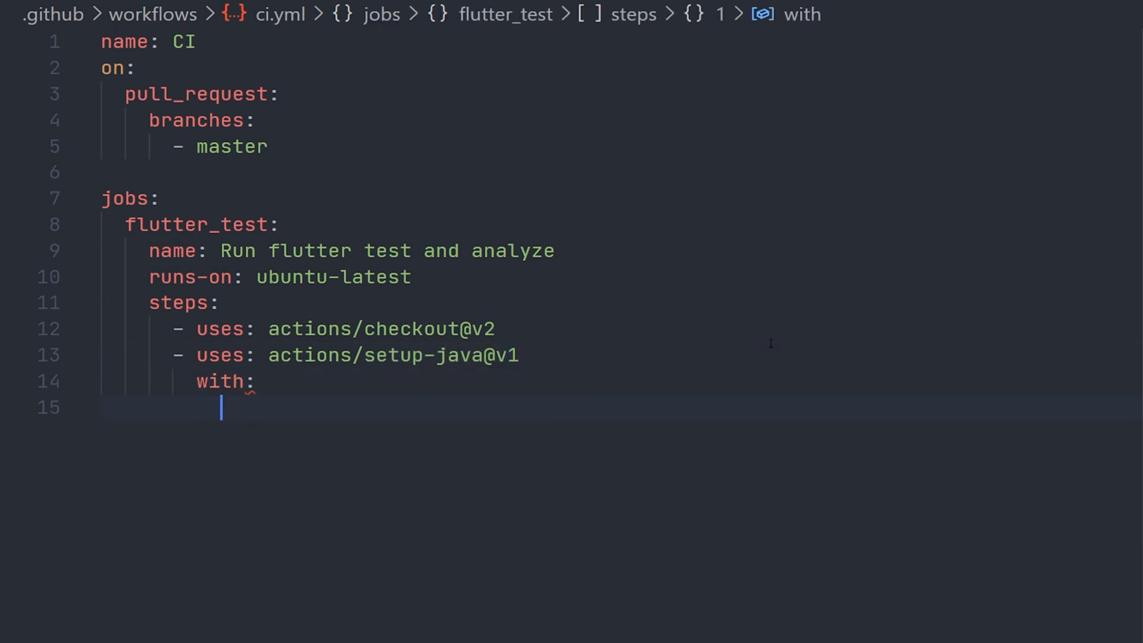
text(java-)
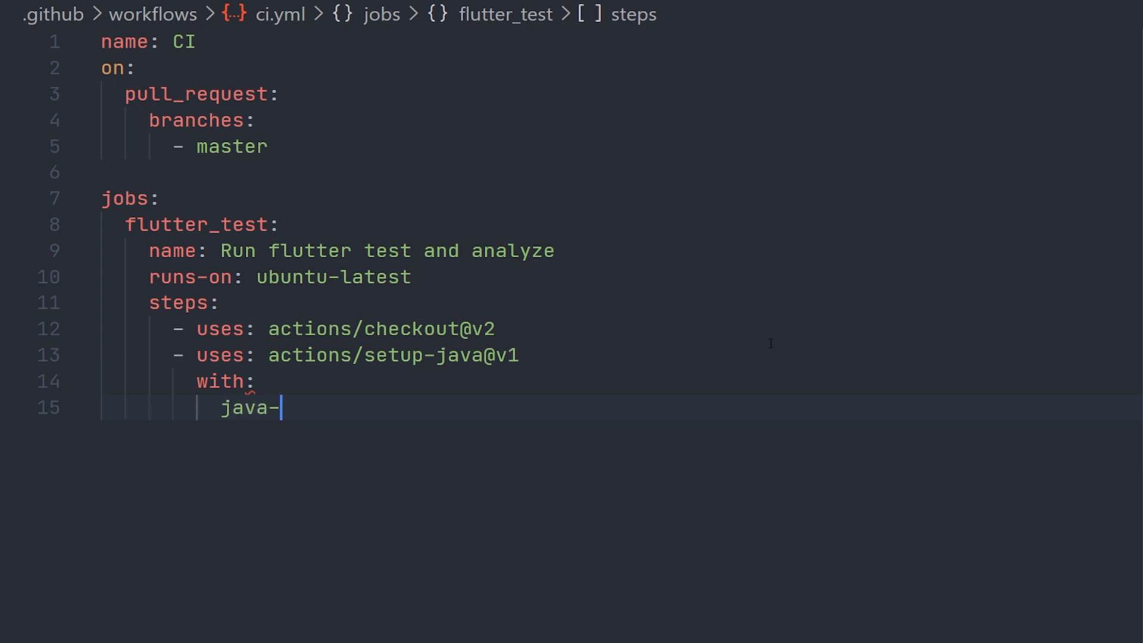
text(version)
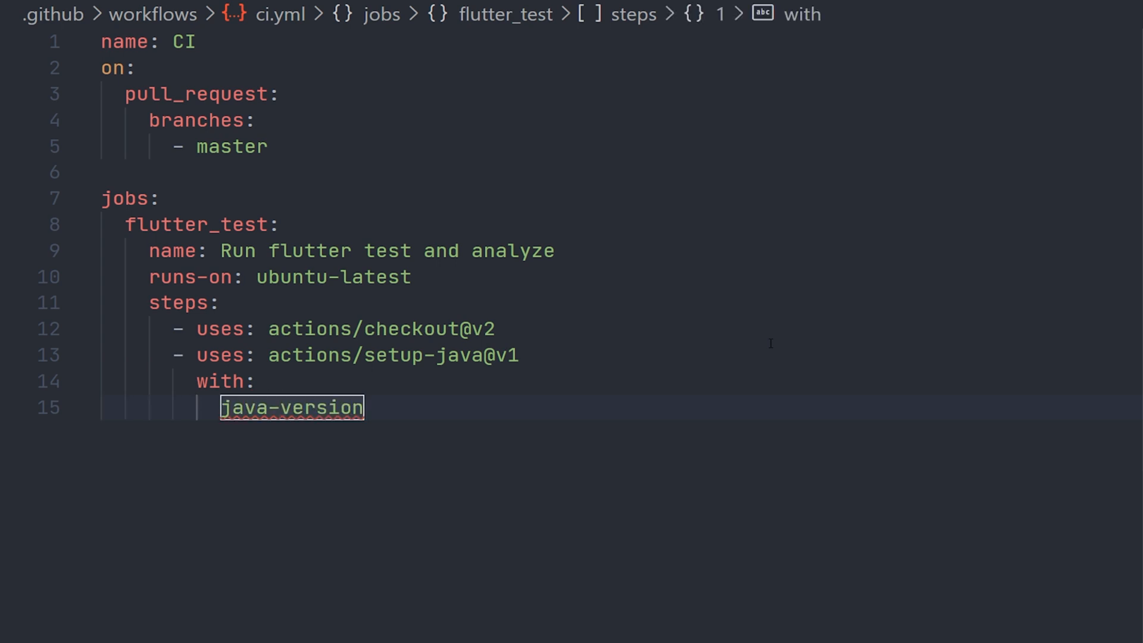
text(: "12.x")
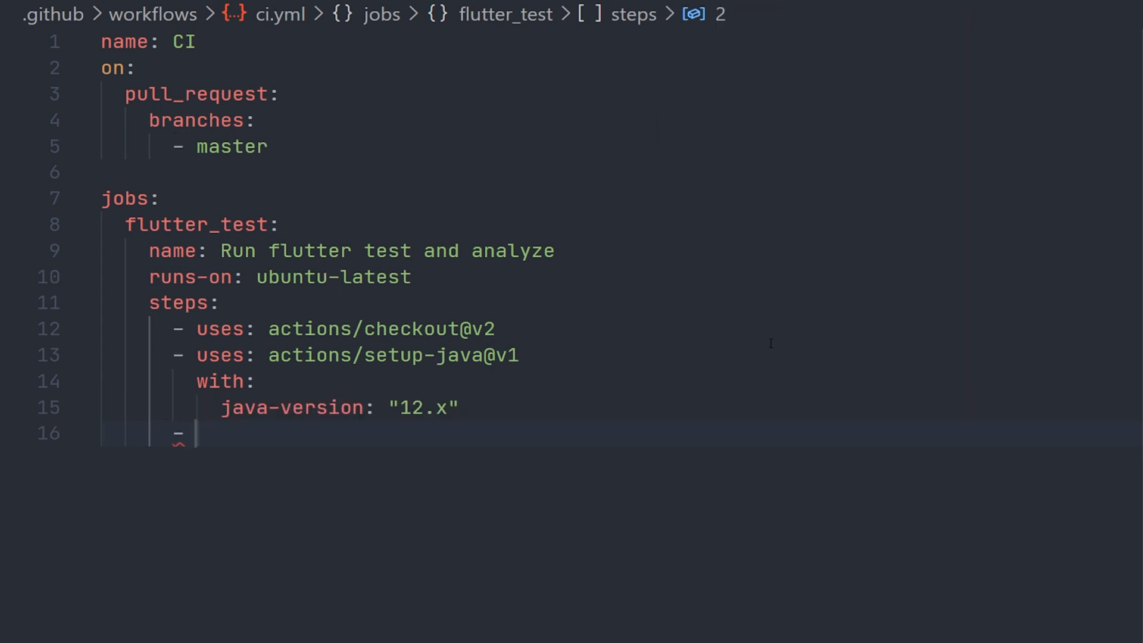
Add a subosito/flutter-action@v1 step on the stable channel.
text(uses:)
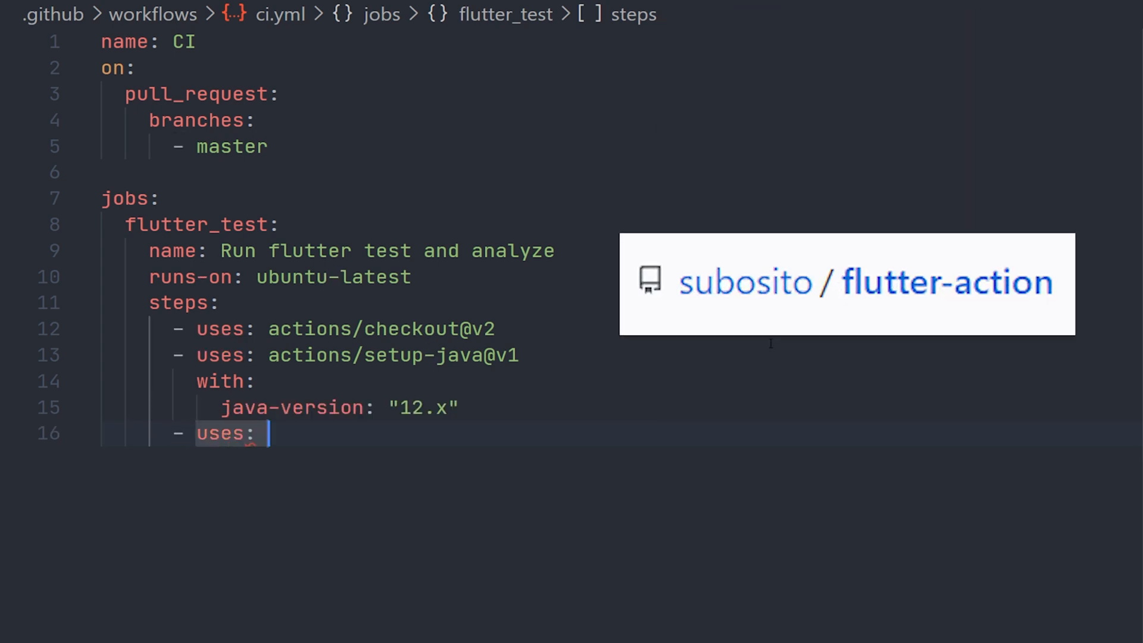
text(subosito/)
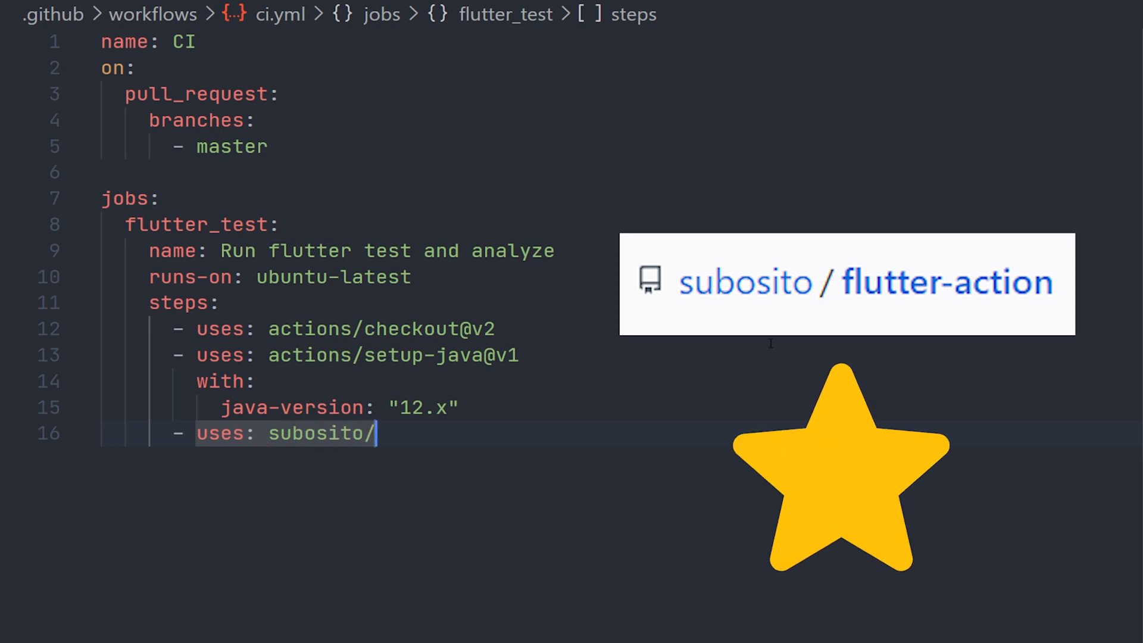
text(flutter-action)
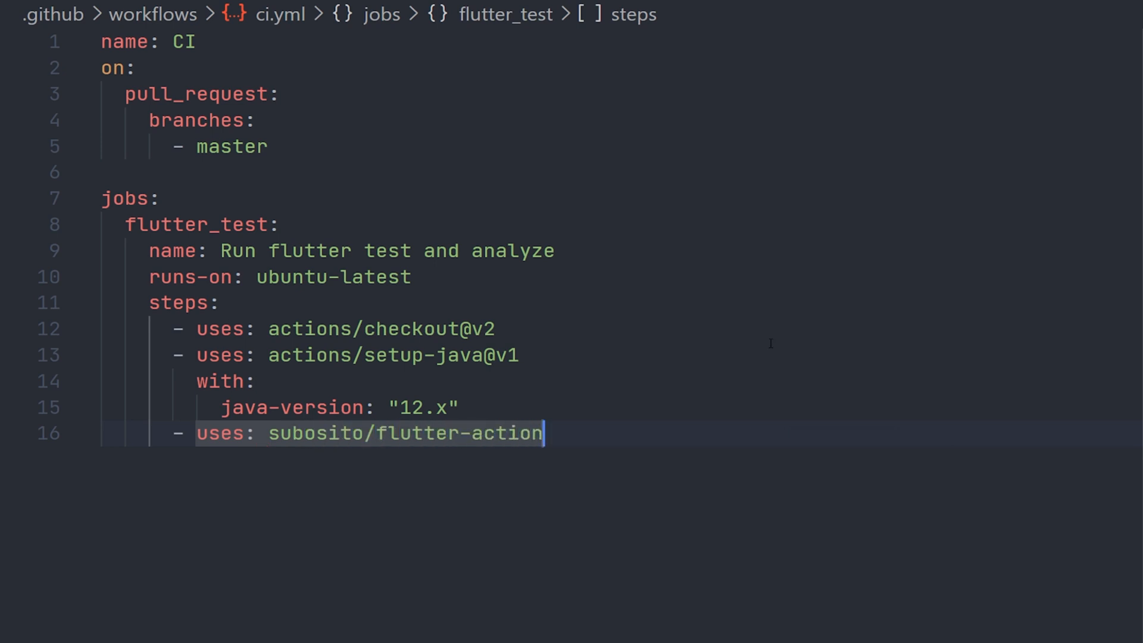
text(@v1)
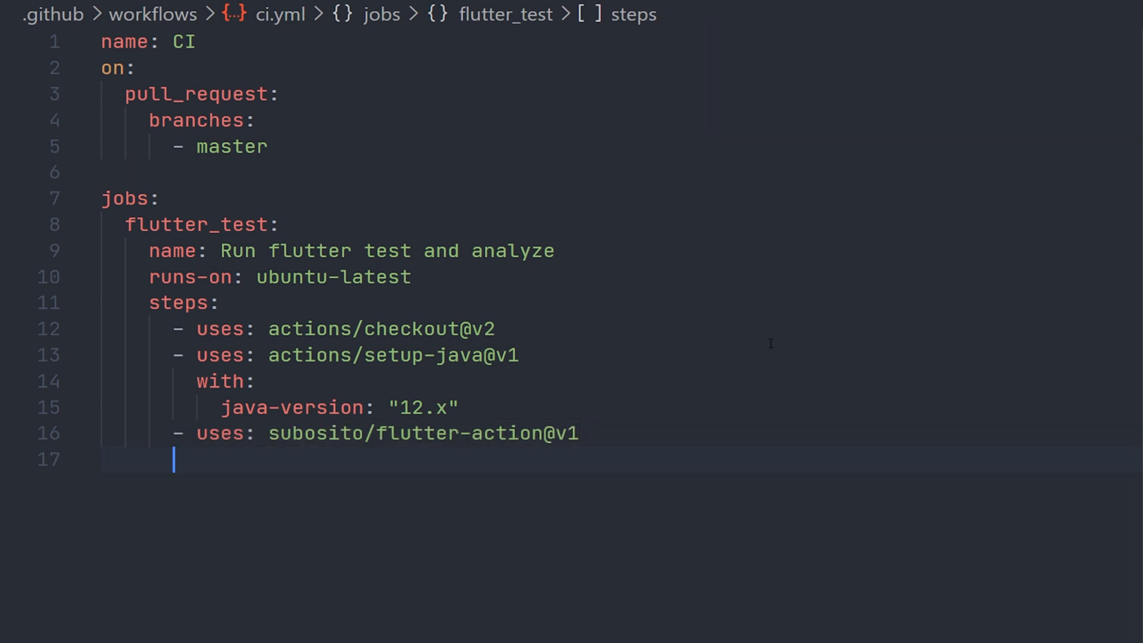
text(with:)
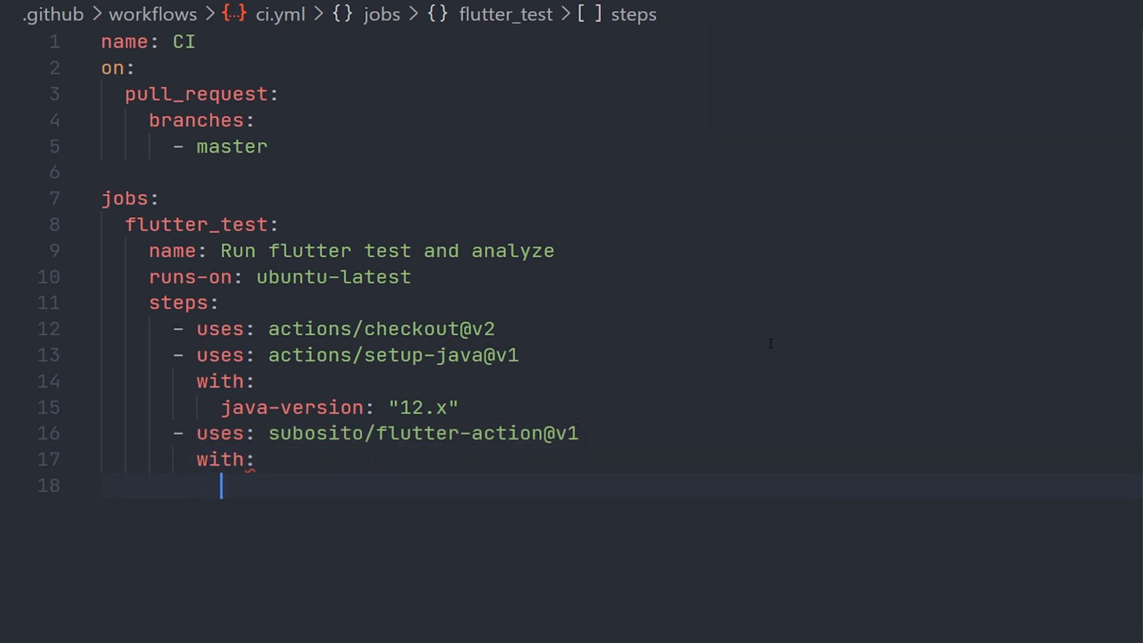
text(channel:)
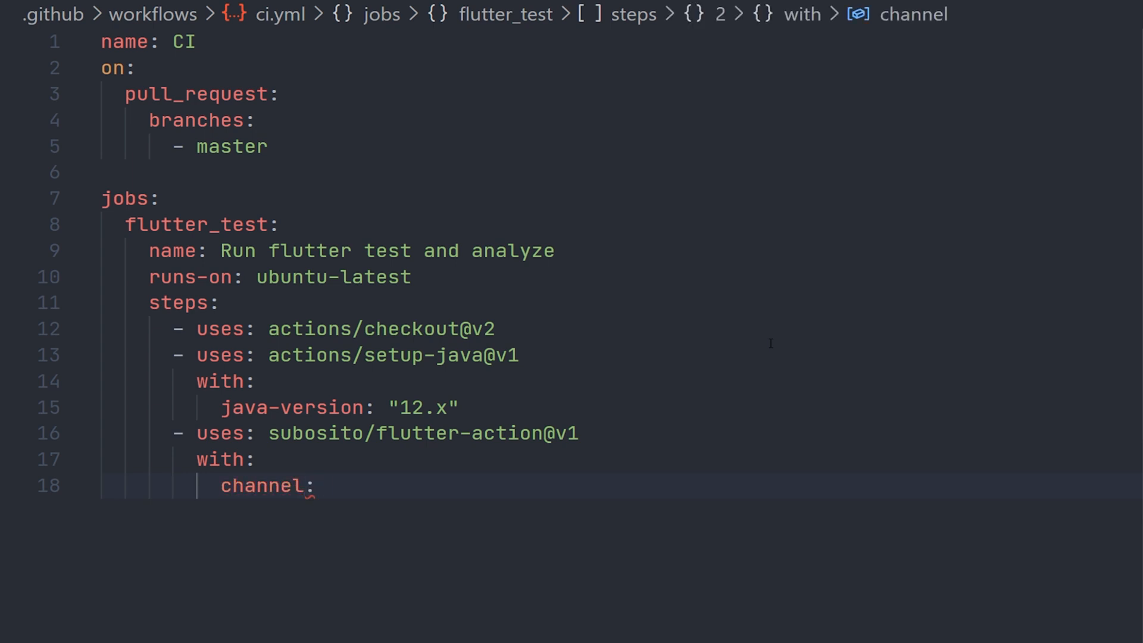
text("stab")
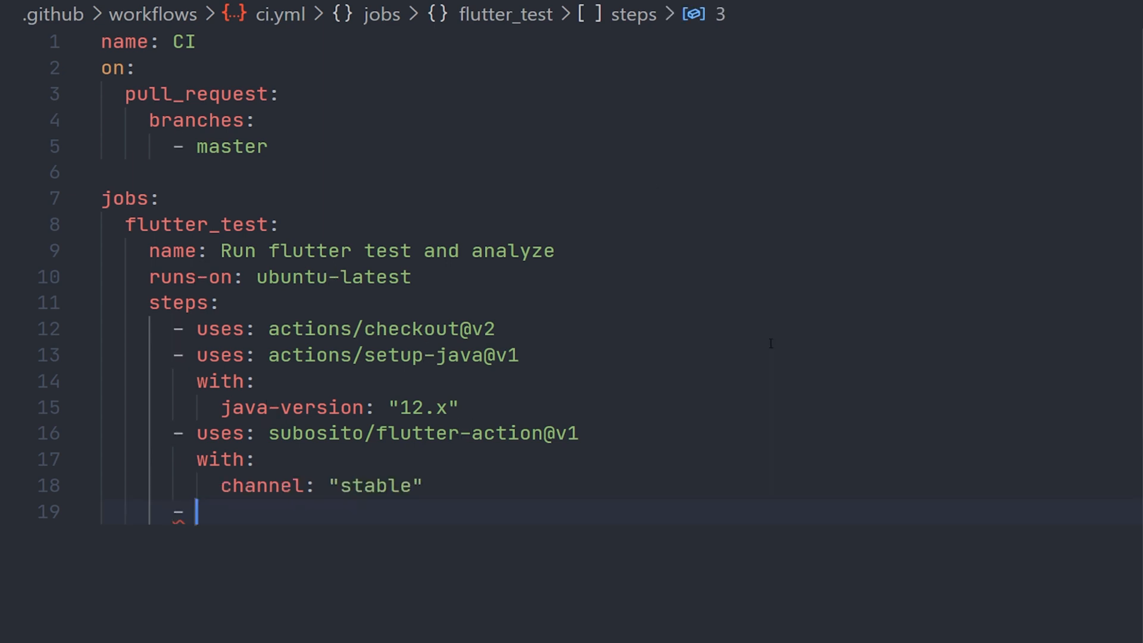
Add run steps for flutter pub get, flutter analyze and flutter test.
text(run:)
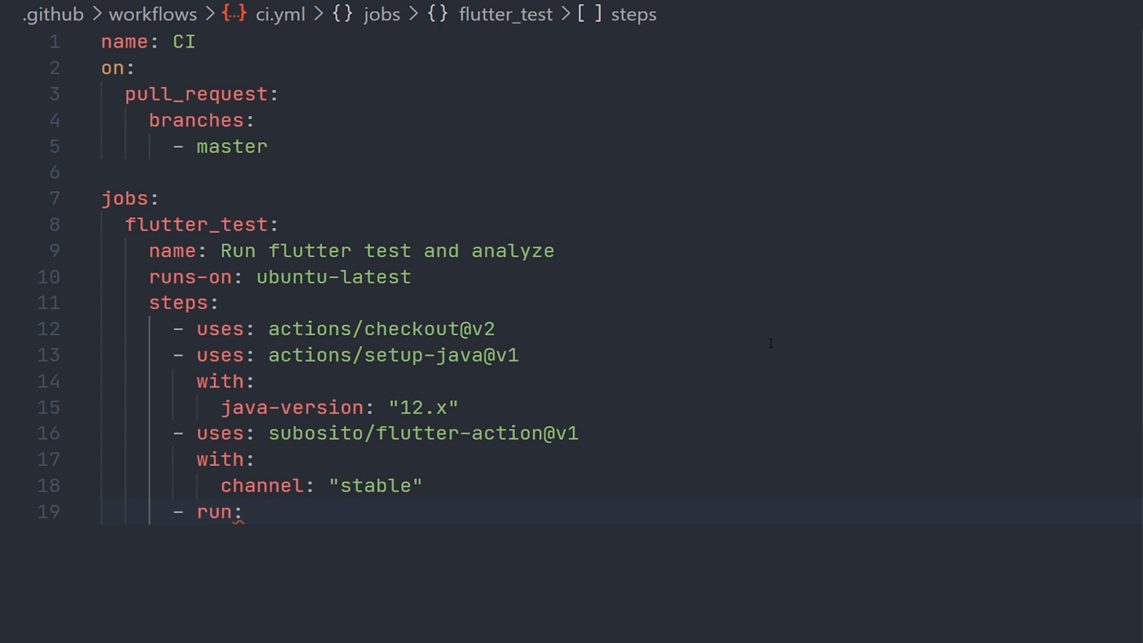
click(255, 512)
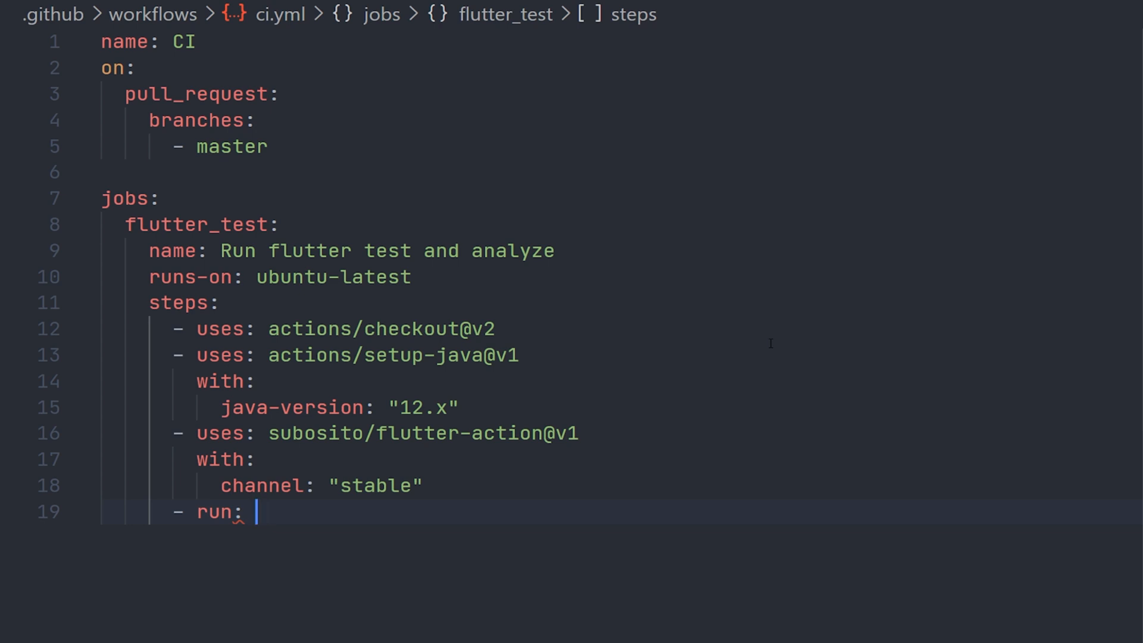
text(flutter pub)
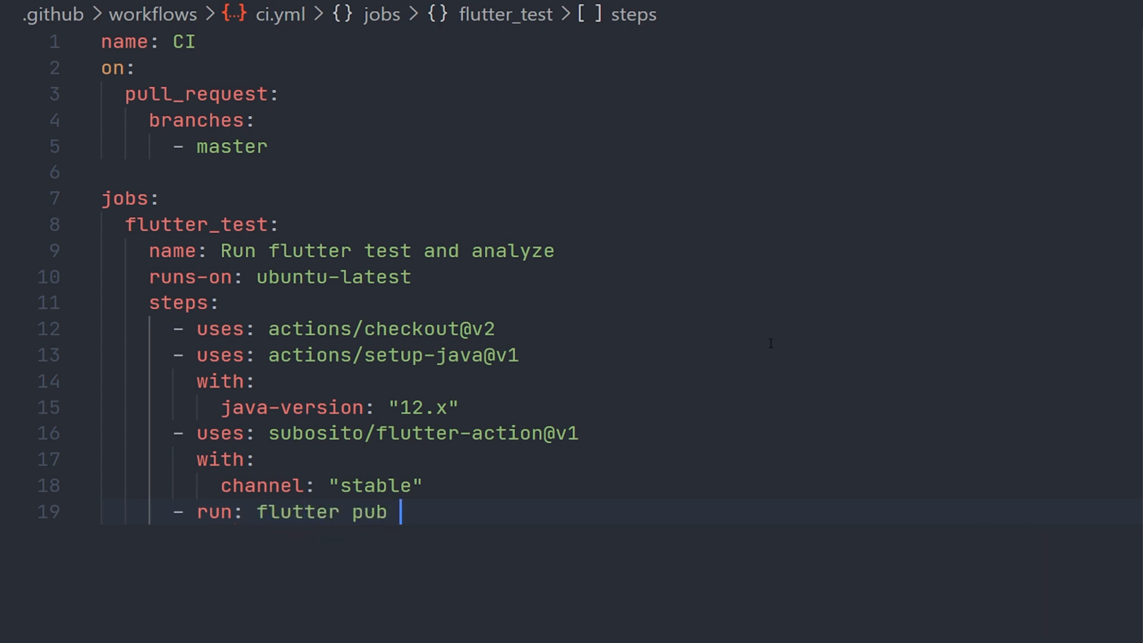
key(Enter)
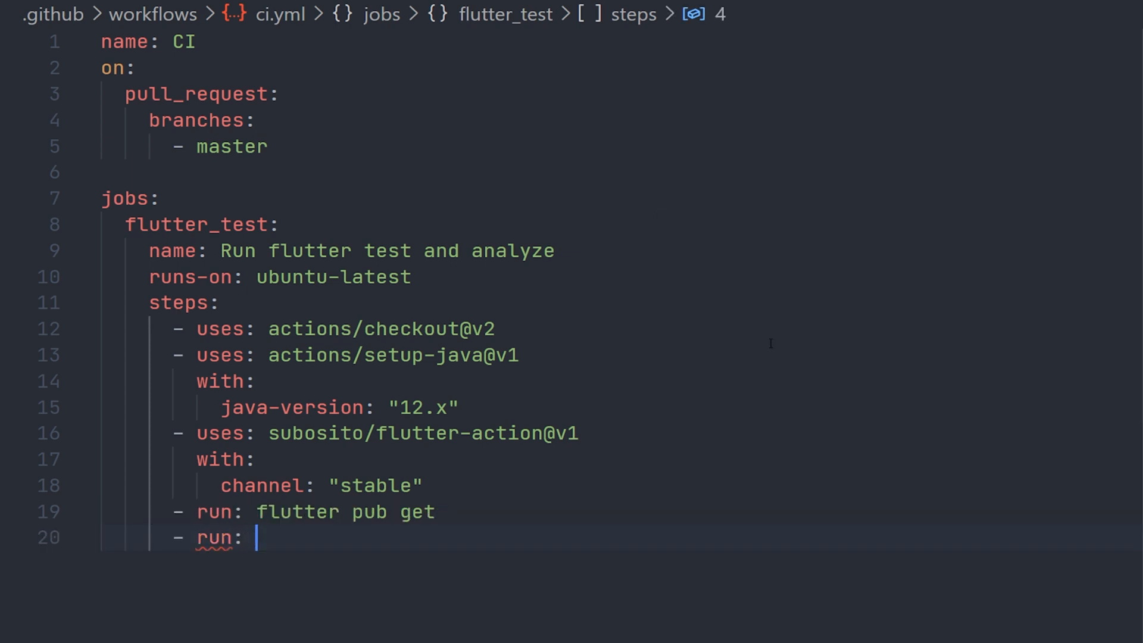
text(flutter)
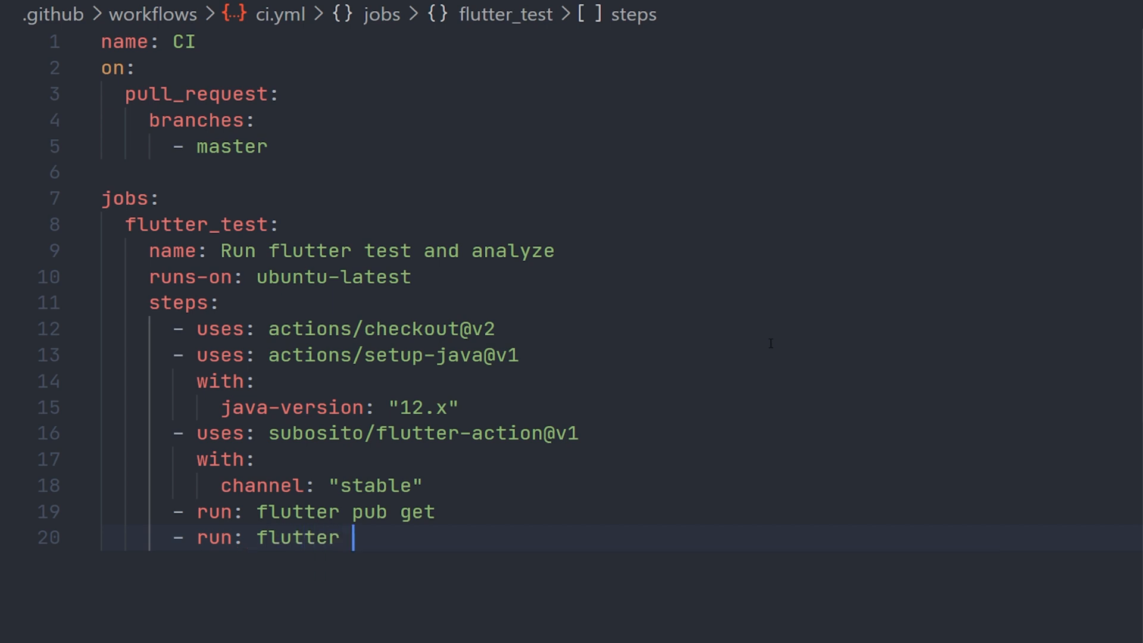
text(analyze)
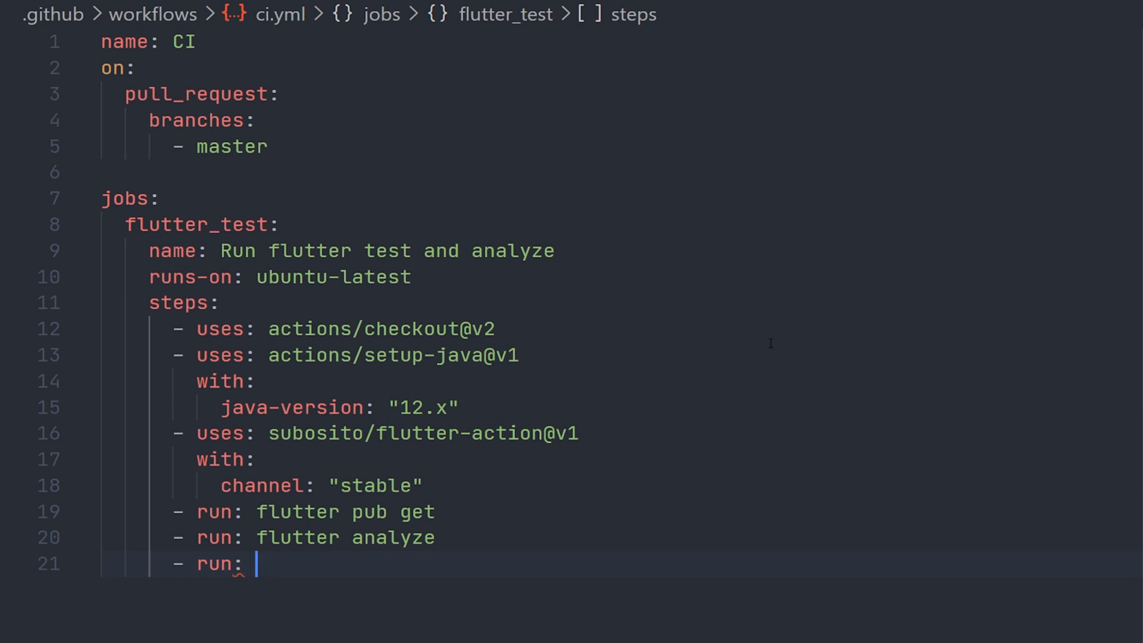
text(flutter test)
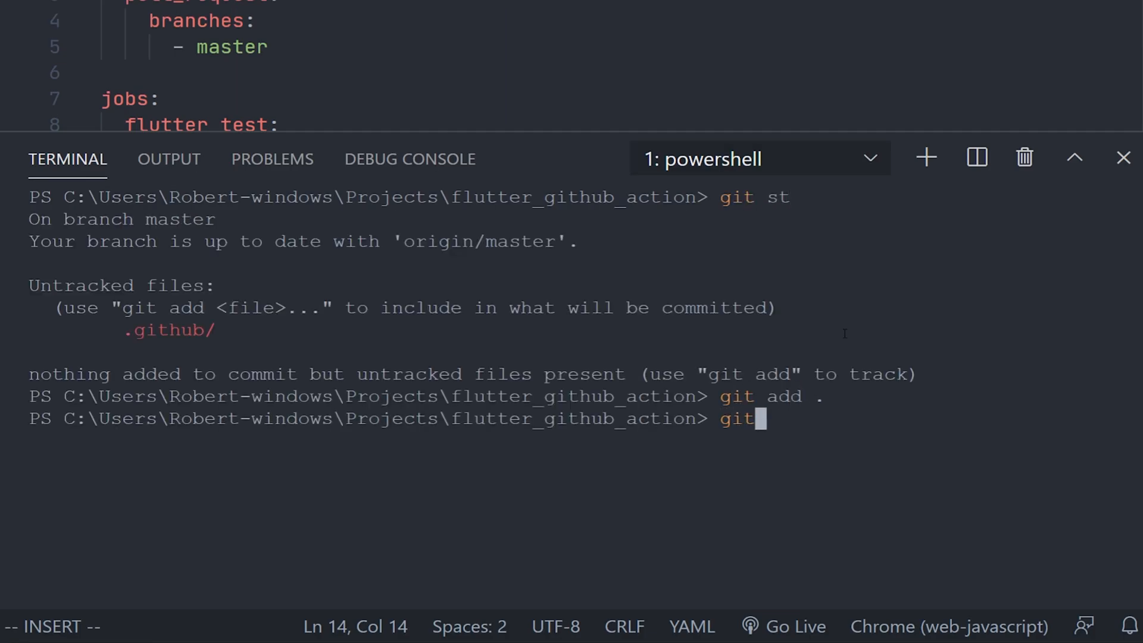
Commit the workflow as "Add CI workflow for github actions" and git push it.
text(commit -m "Add)
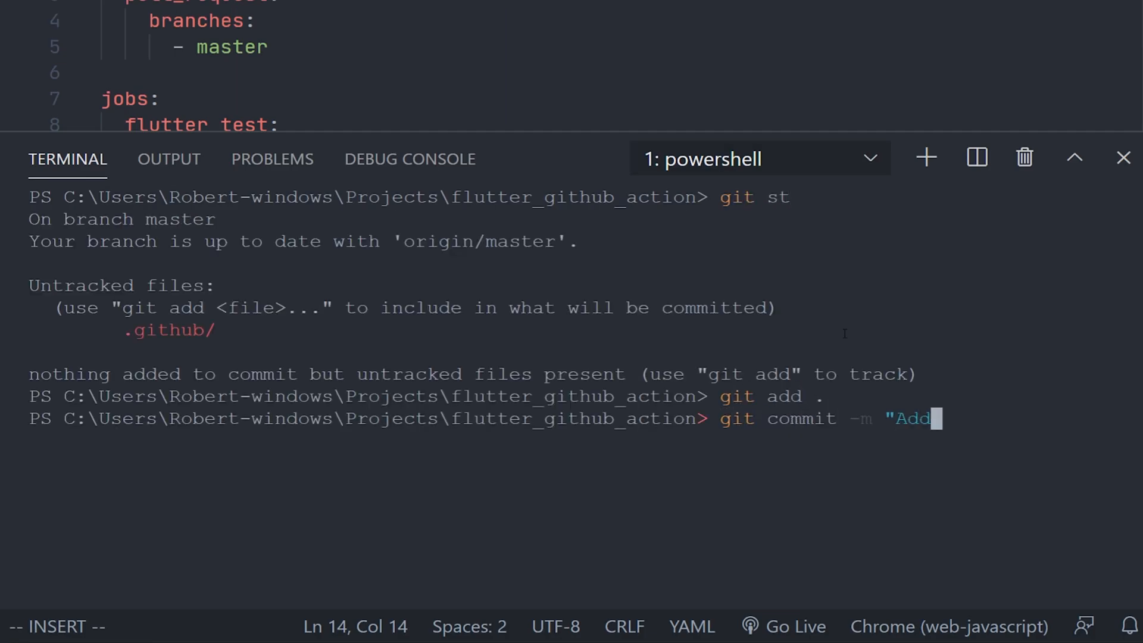
text(CI workflow for github ac)
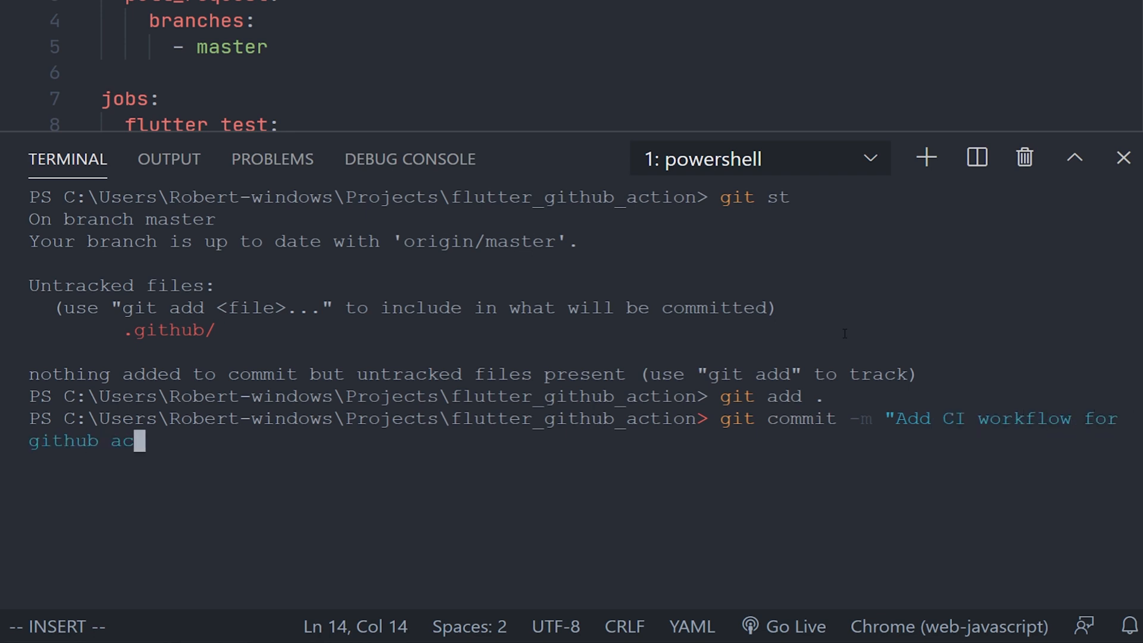
text(git push)
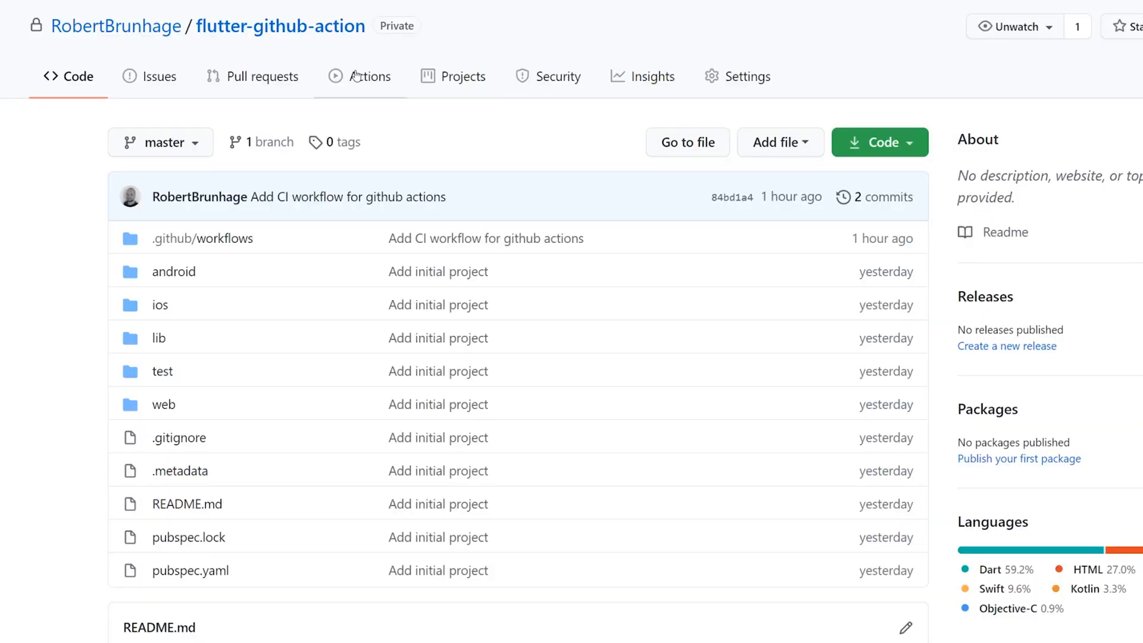
View the repository's Actions page filtered to the CI workflow's runs.
click(369, 76)
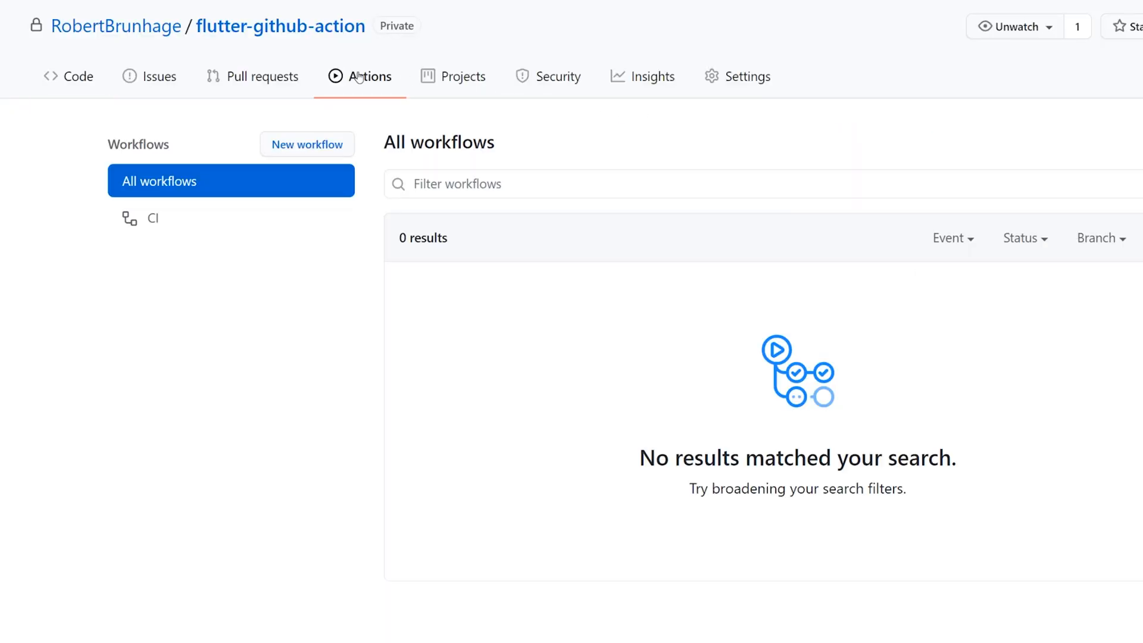
mouse_move(193, 219)
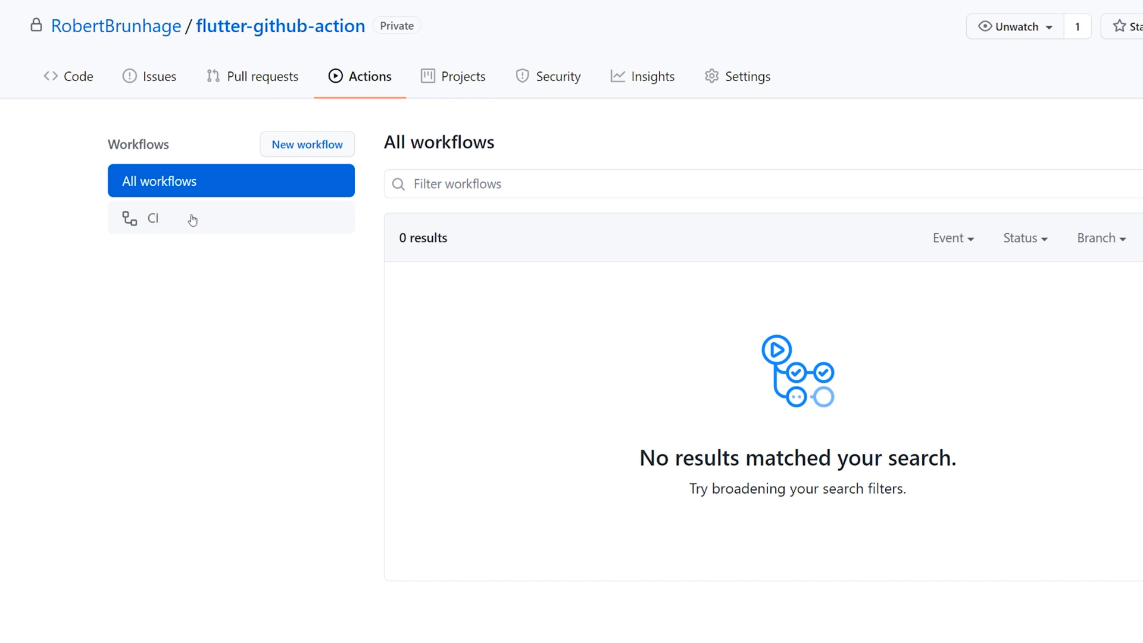
click(153, 218)
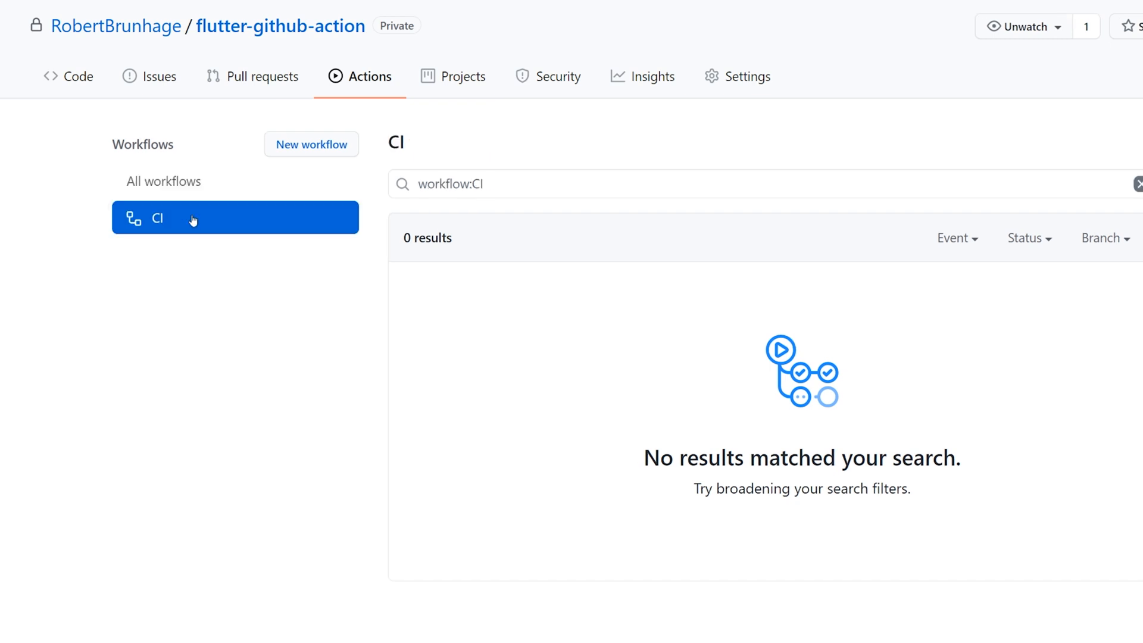
mouse_move(659, 341)
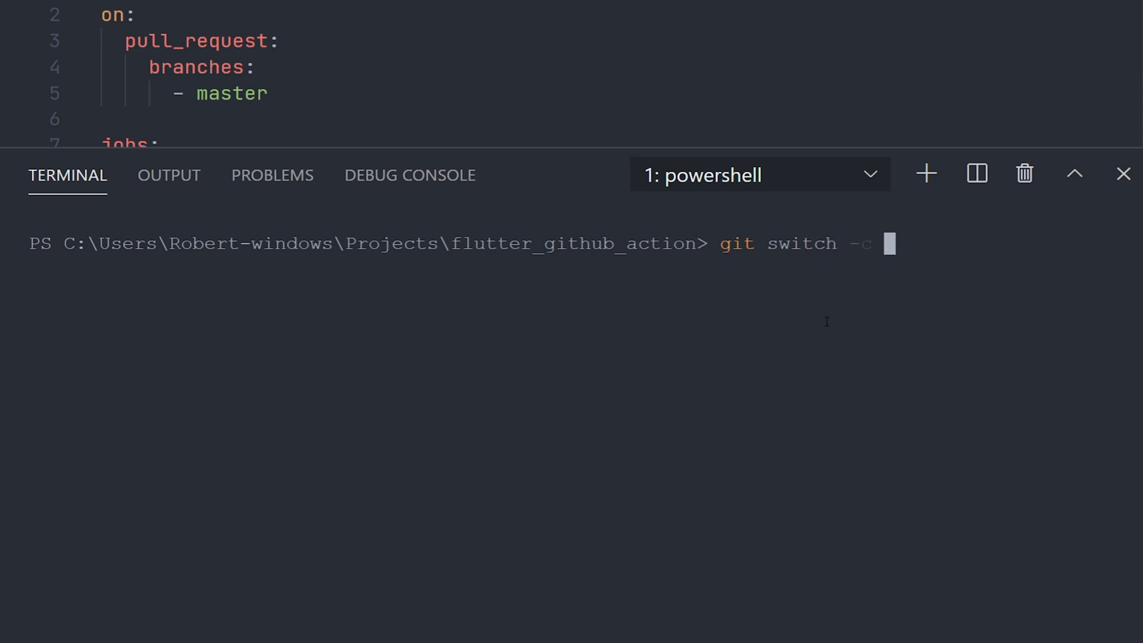
On test-branch make the widget test expect '10', commit "Make test fail" and push with upstream origin.
text(test-branch)
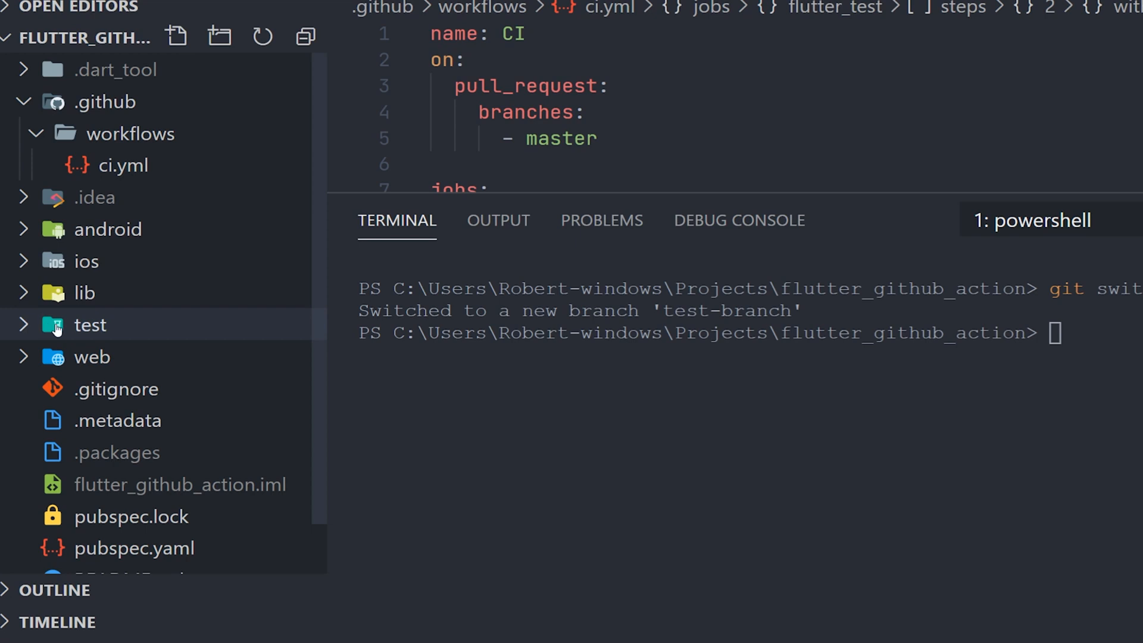
click(90, 325)
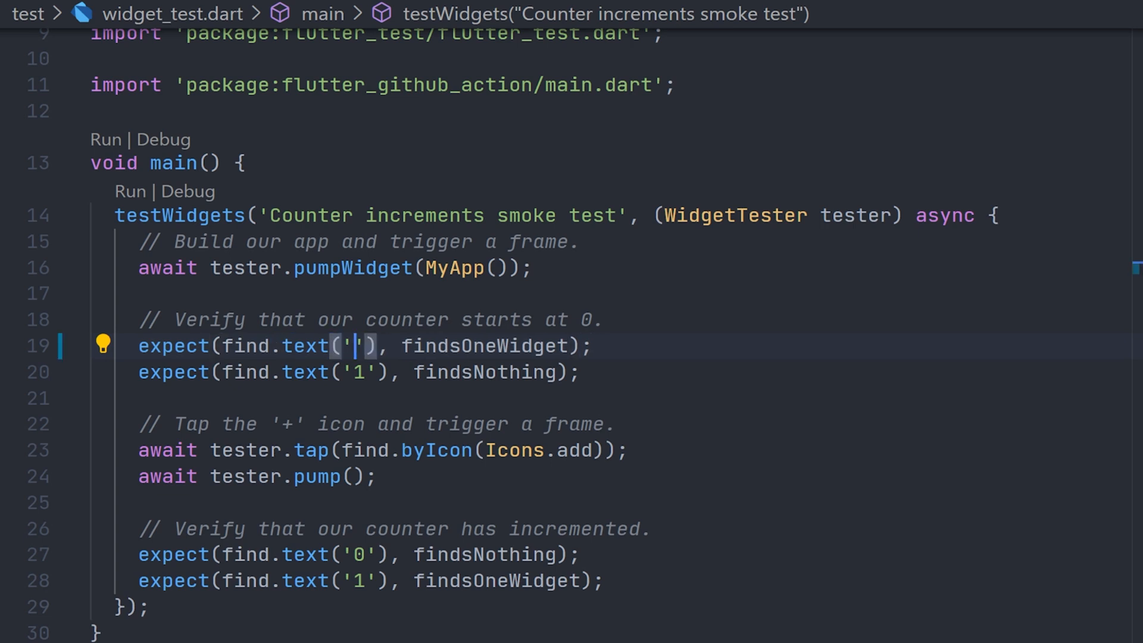
text(10)
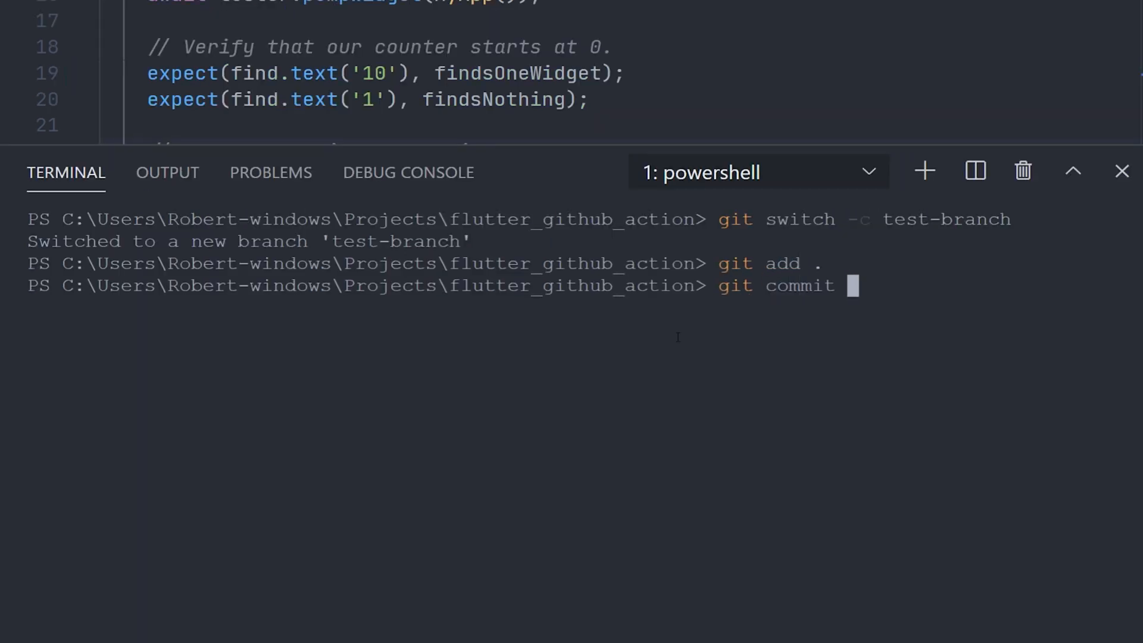
text(-m "Make test fail)
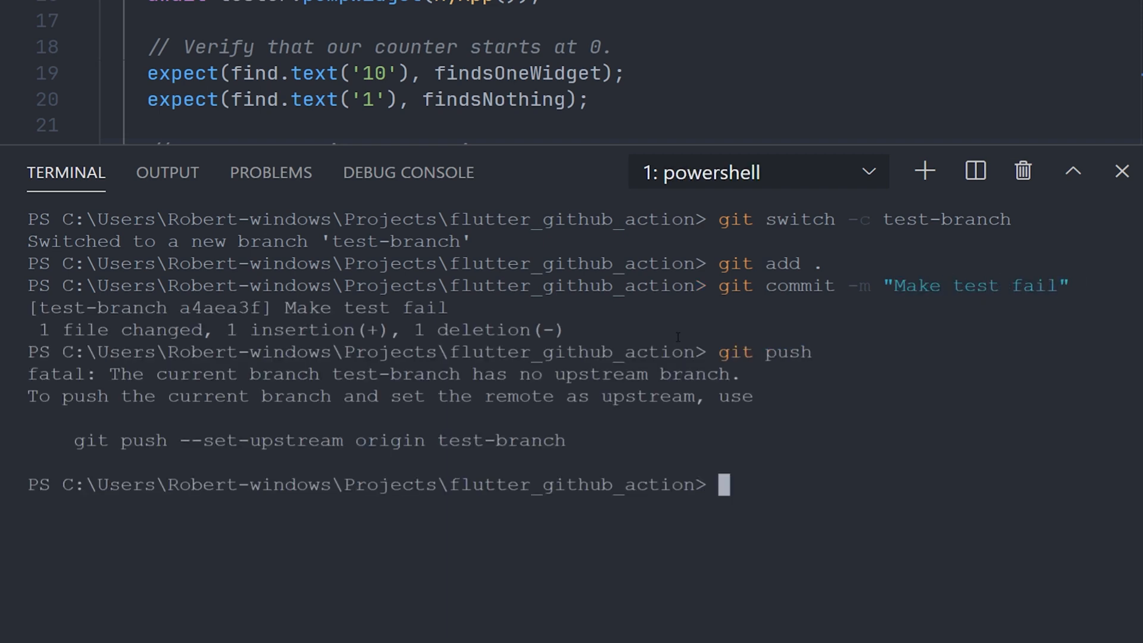
text(git push --set-upstream origin test-branch)
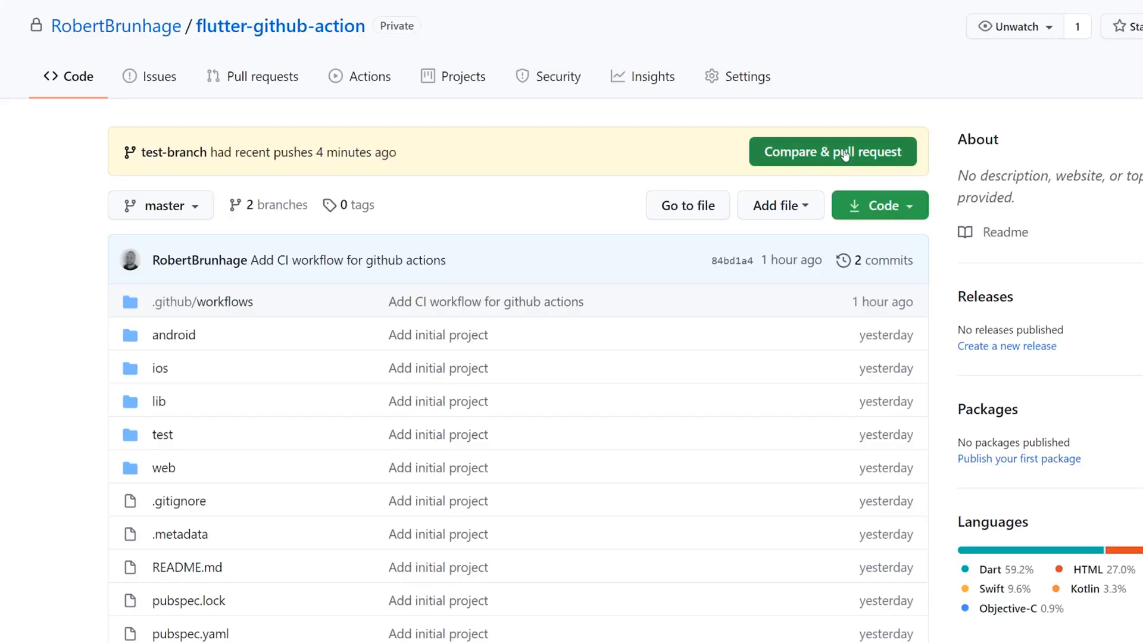
Create a pull request from test-branch into master.
click(832, 151)
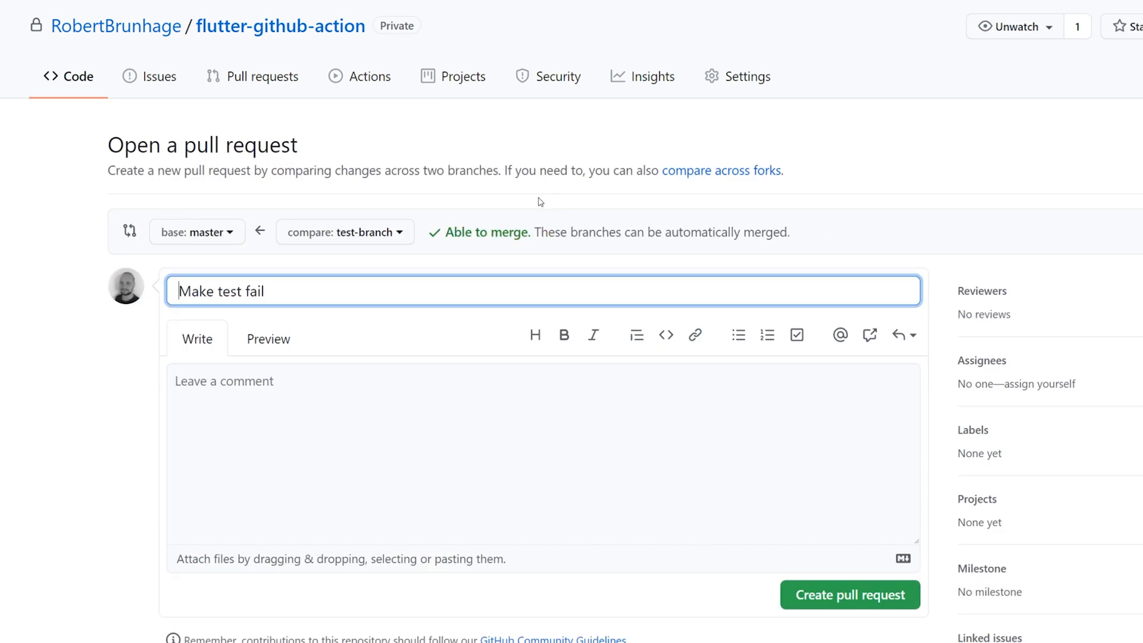
scroll(down, 3)
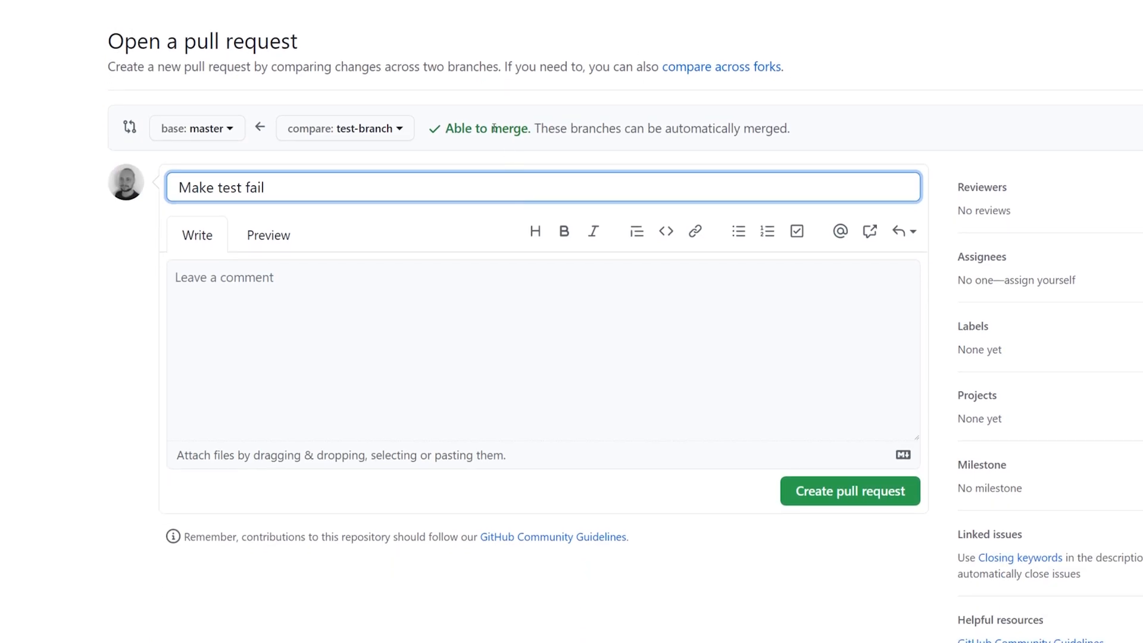
mouse_move(196, 129)
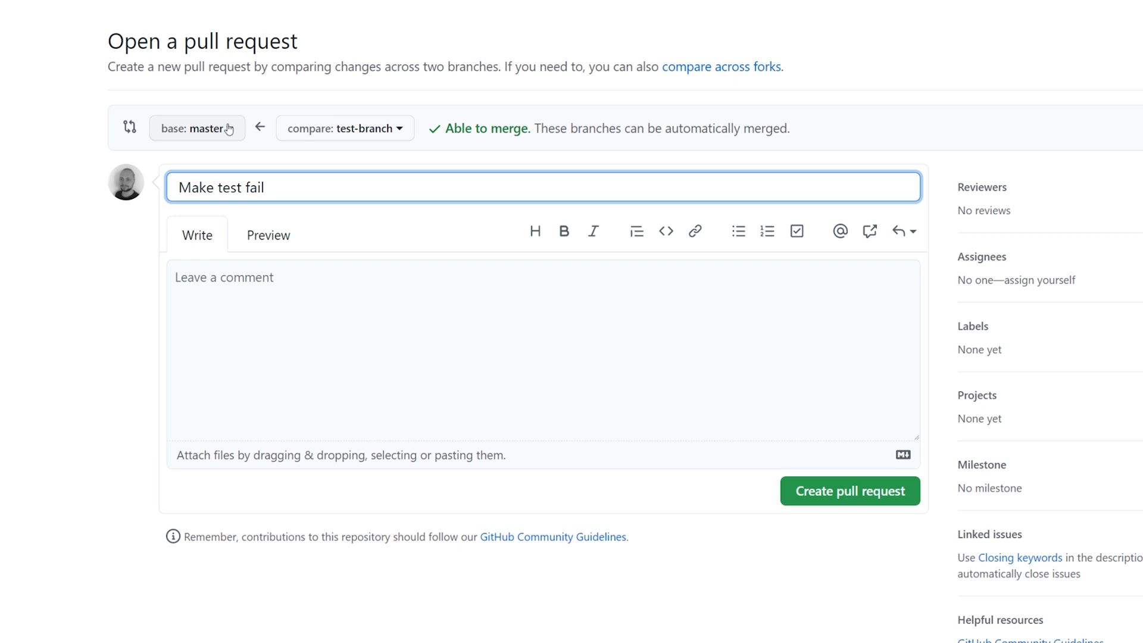
mouse_move(824, 498)
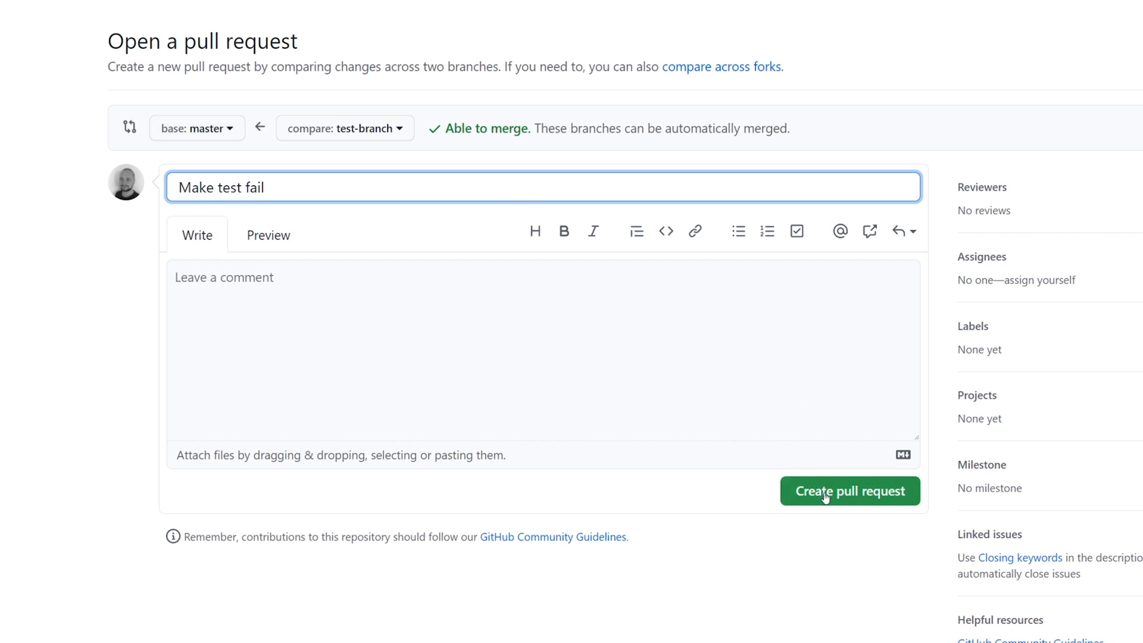
click(849, 491)
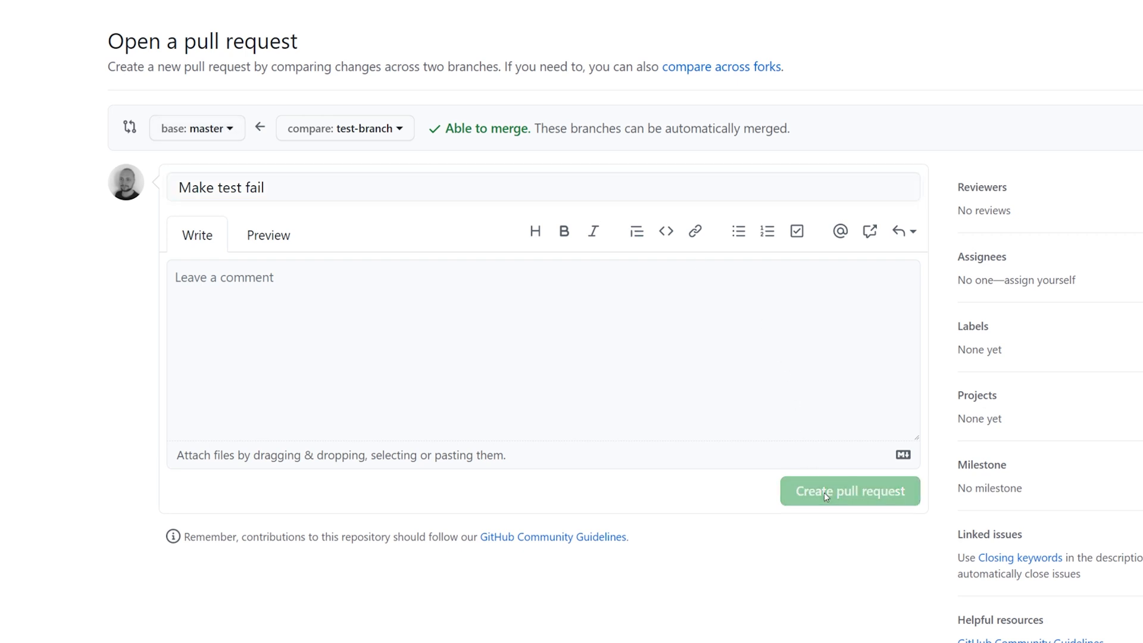
click(849, 490)
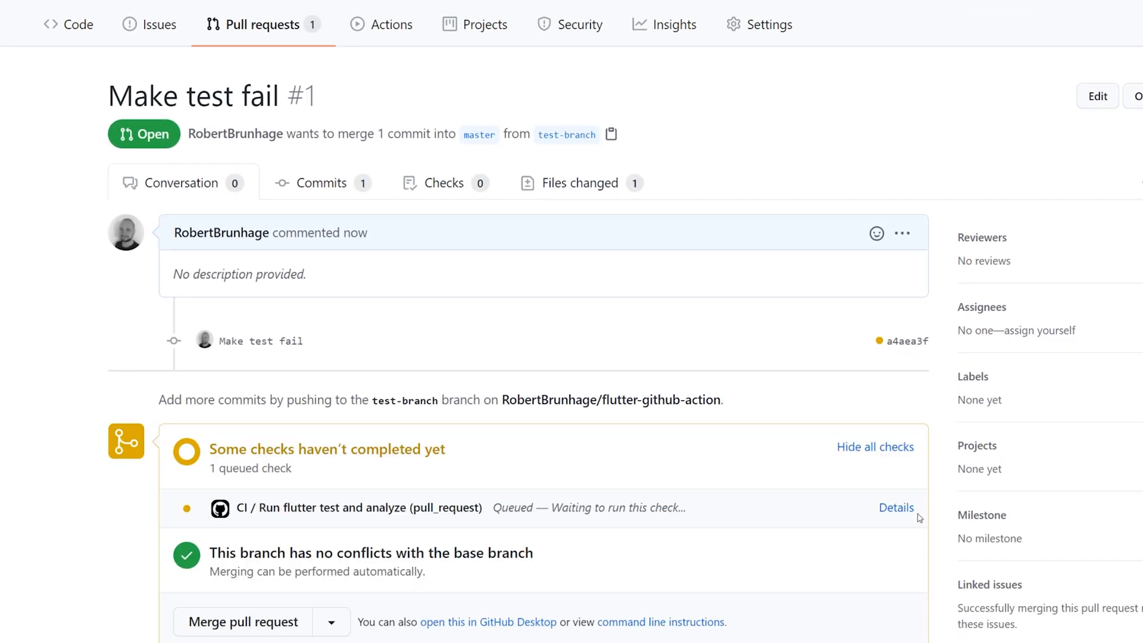
scroll(down, 3)
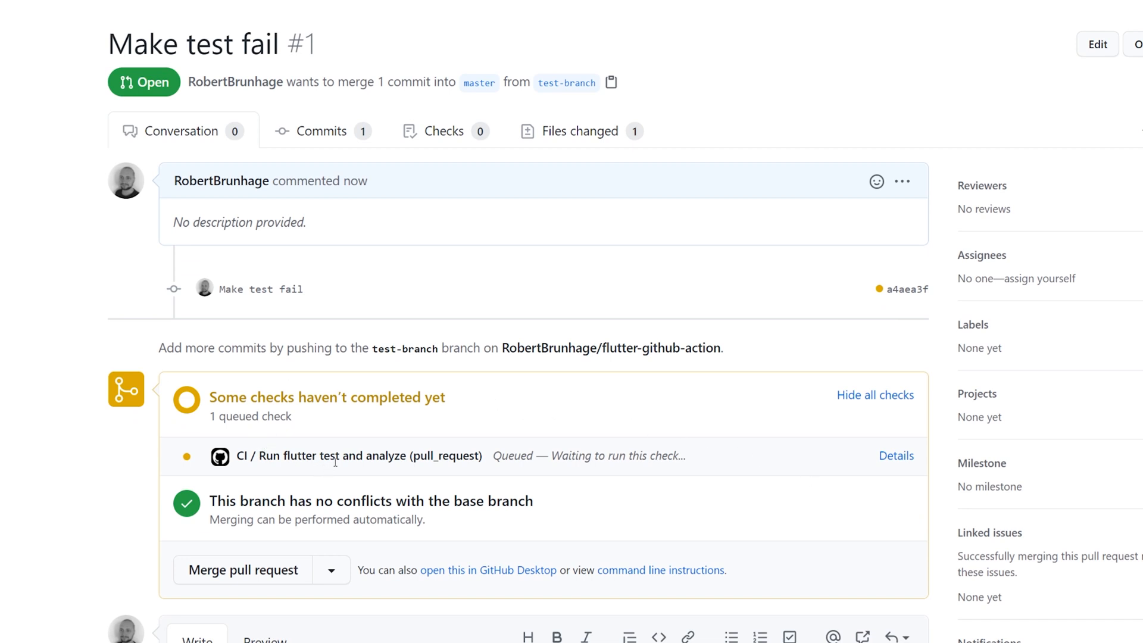
mouse_move(895, 456)
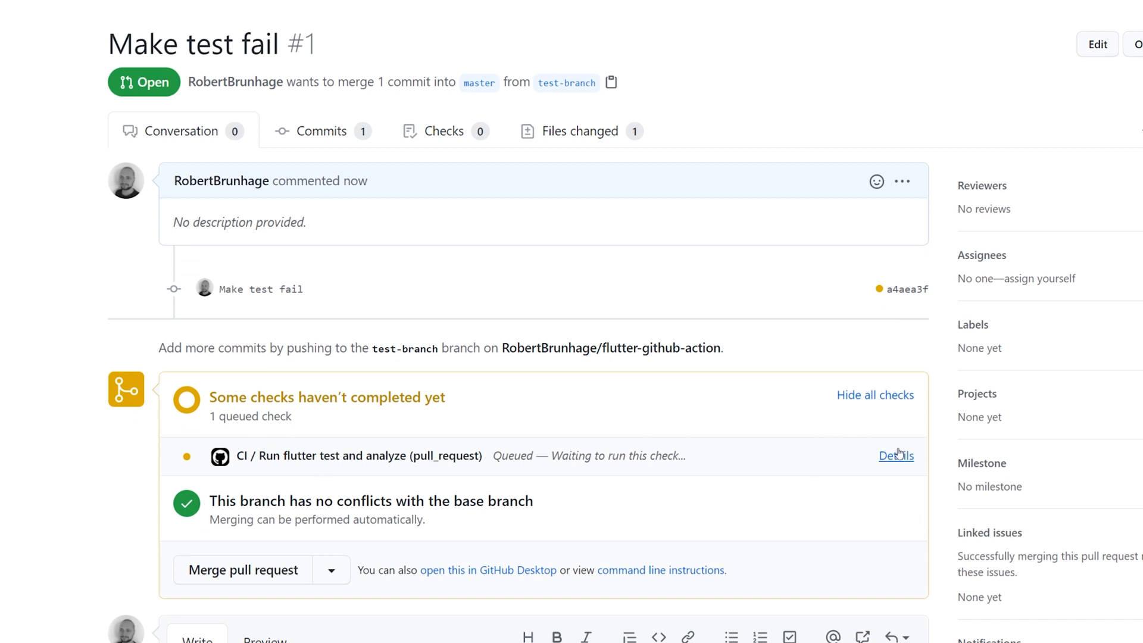
Inspect the failed check's log, then return to the 'Make test fail' pull request.
click(895, 454)
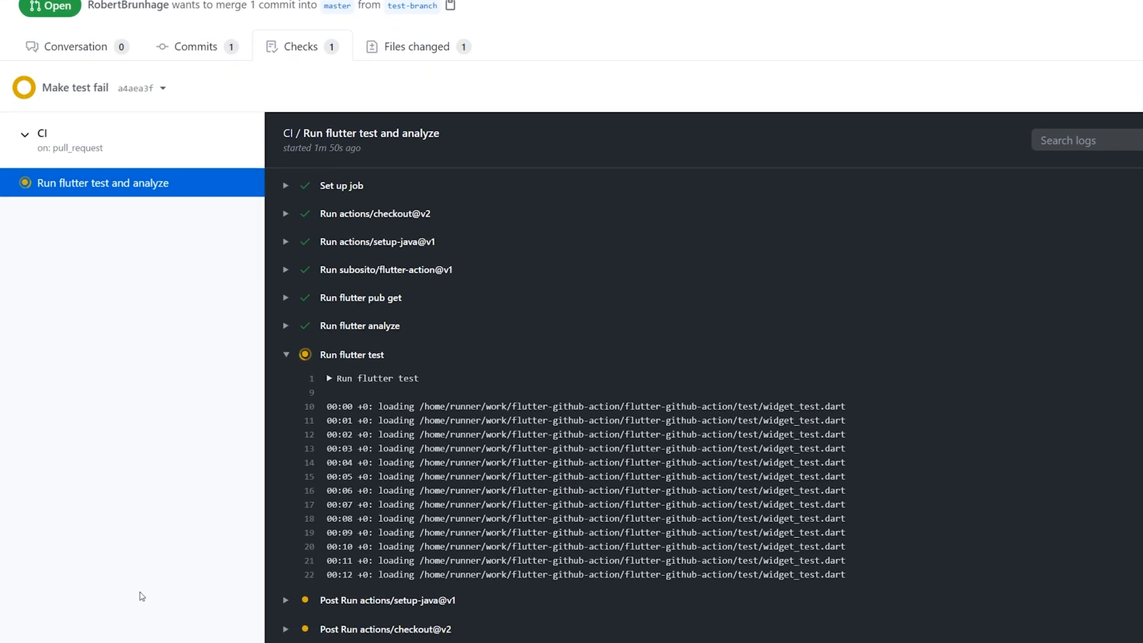
scroll(down, 3)
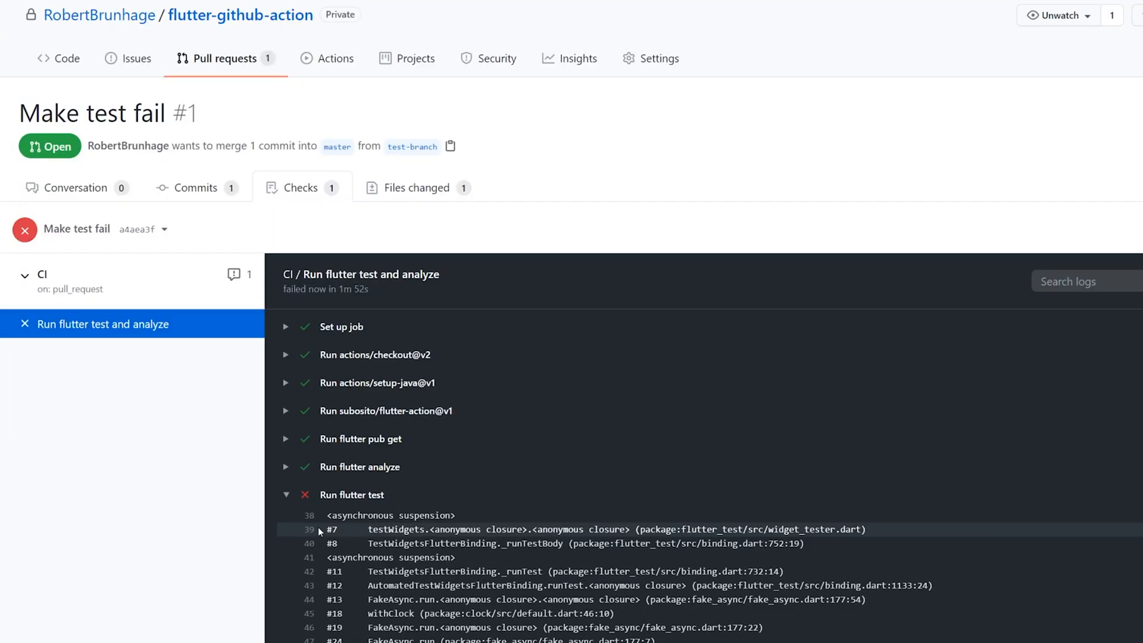
scroll(down, 3)
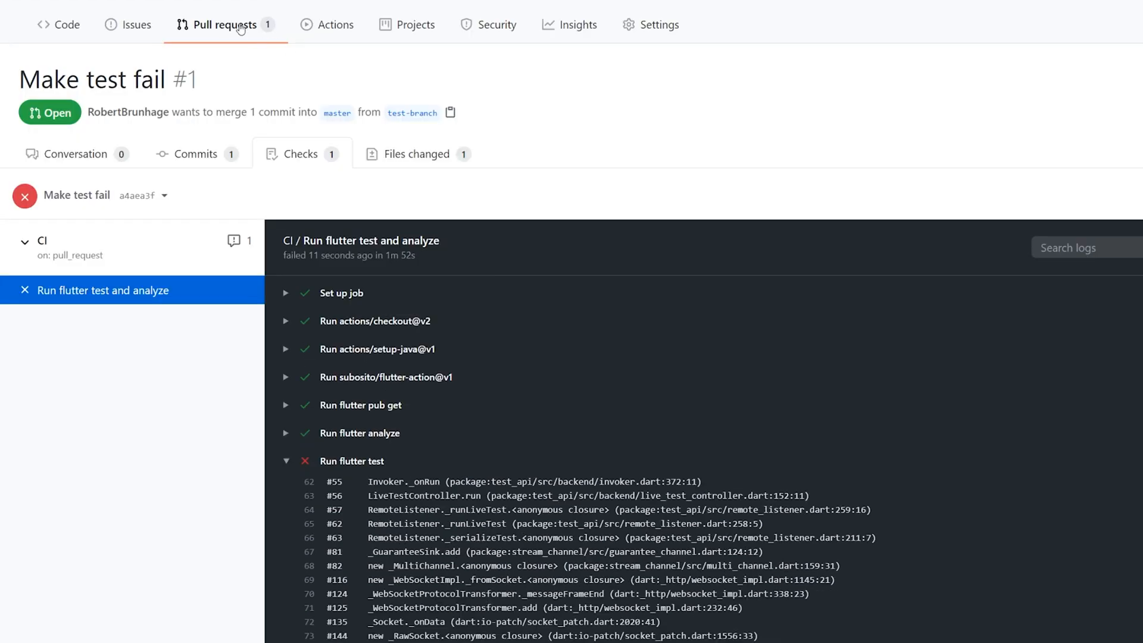
click(226, 24)
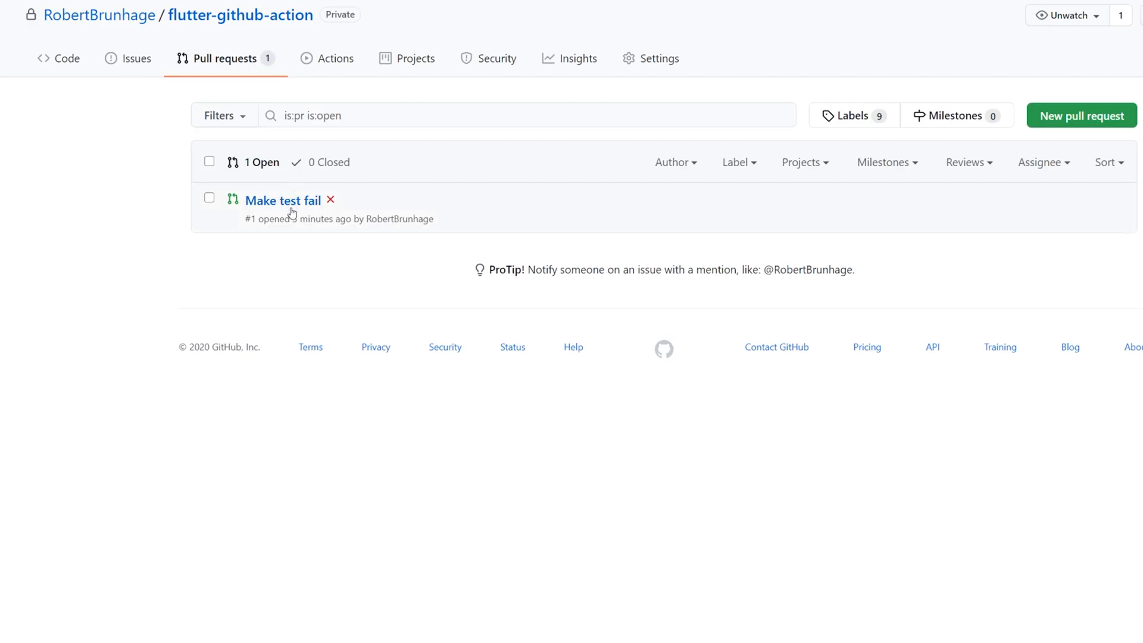
click(283, 200)
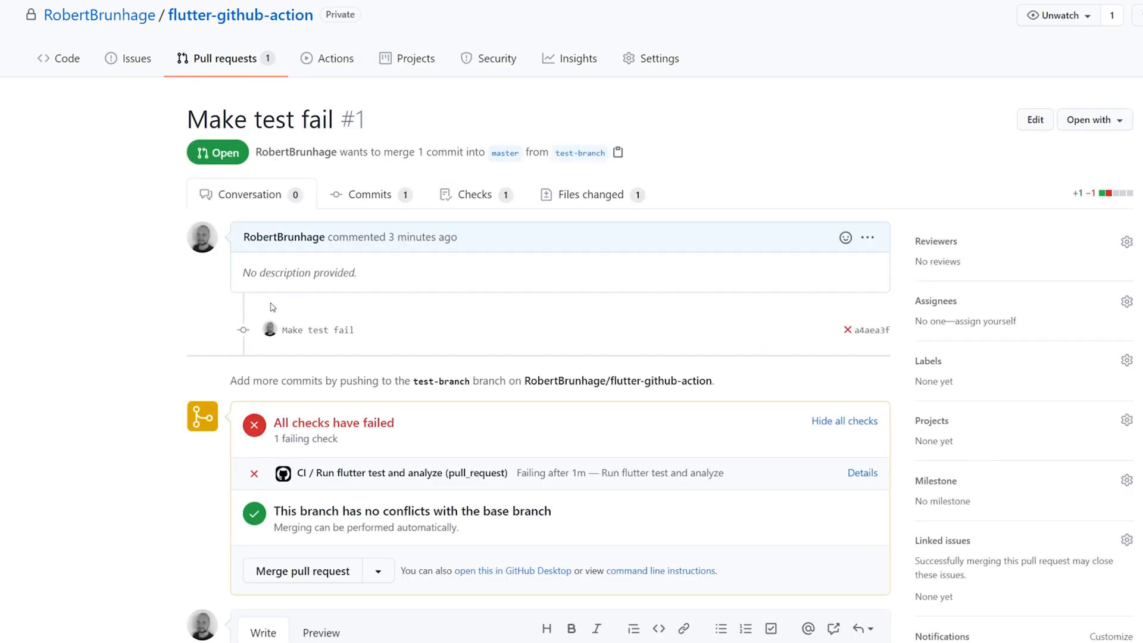
Restore the counter expectation to '0' and commit "Fix failing test".
scroll(down, 3)
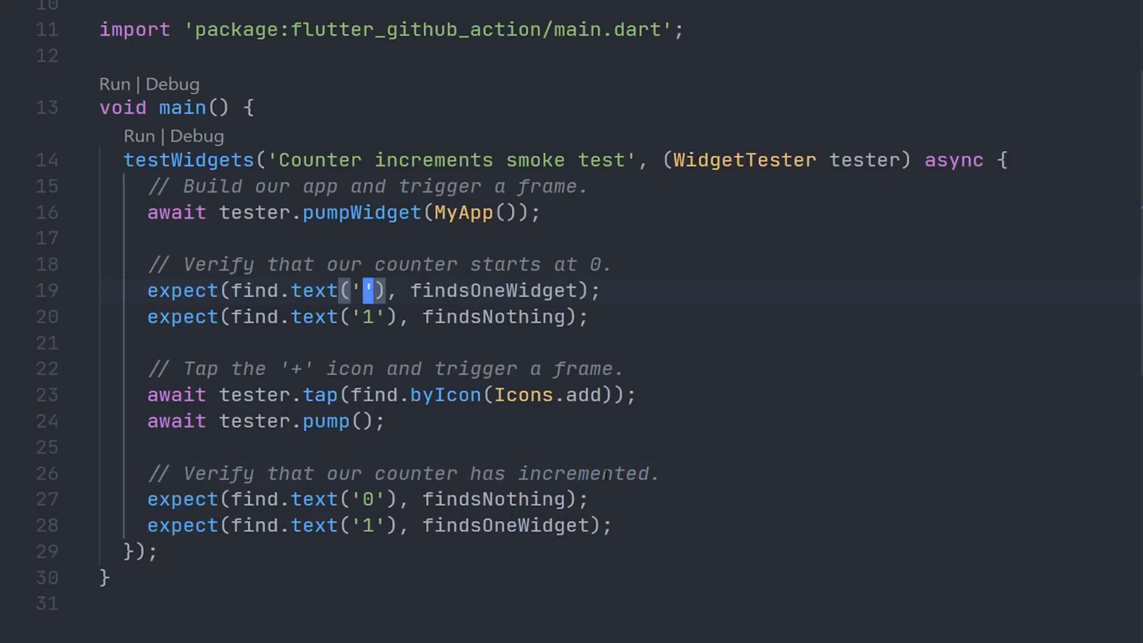
text(0)
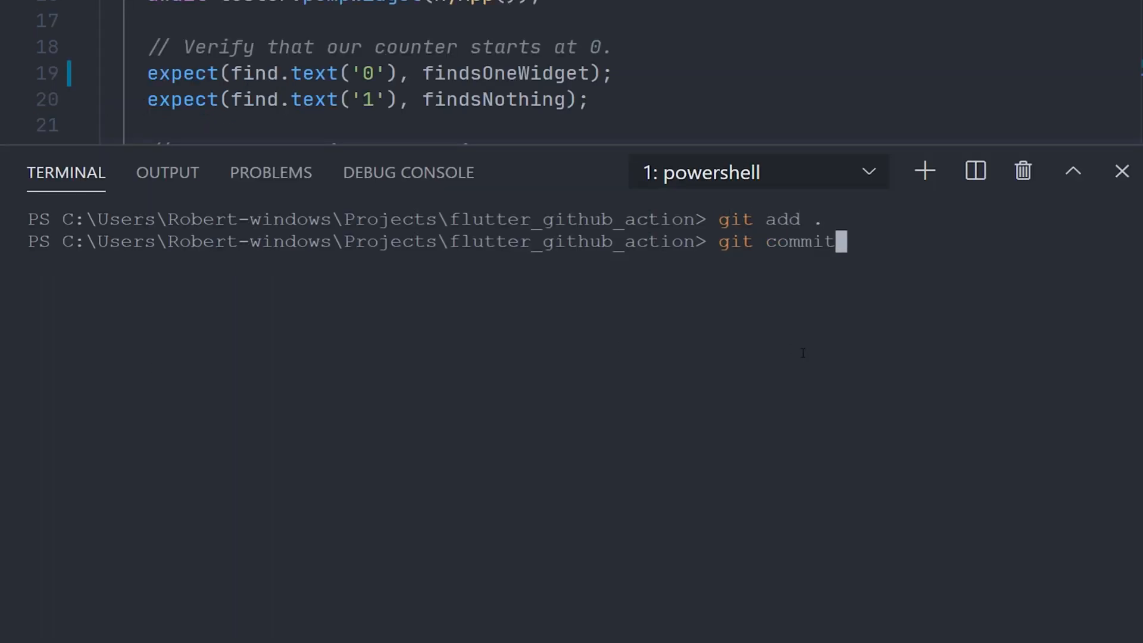
text(-m "Fix)
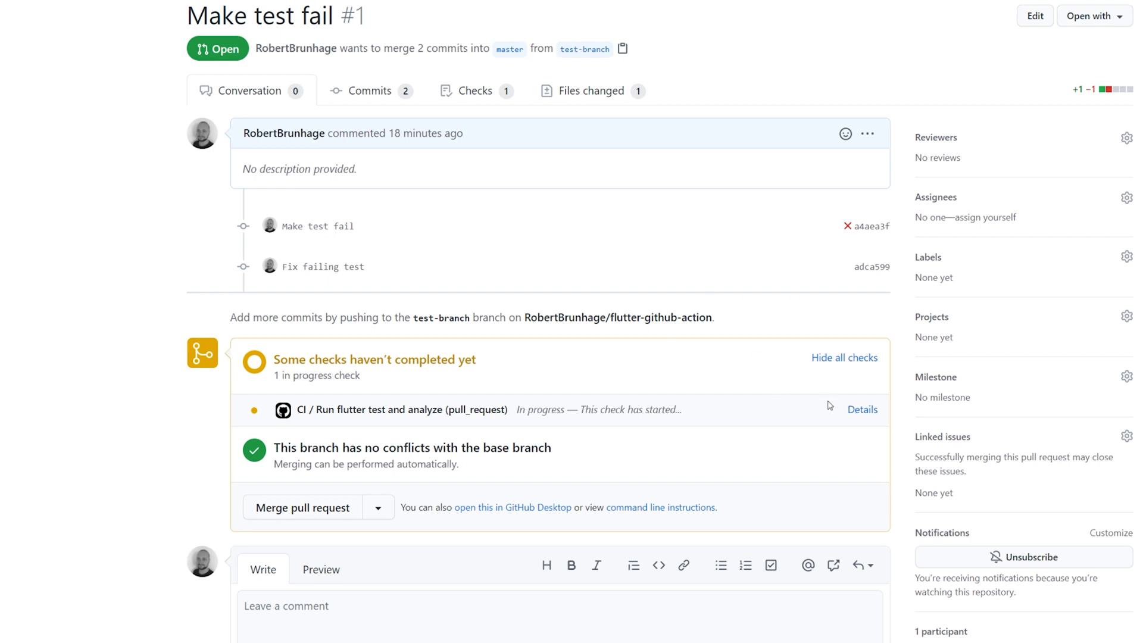
mouse_move(862, 409)
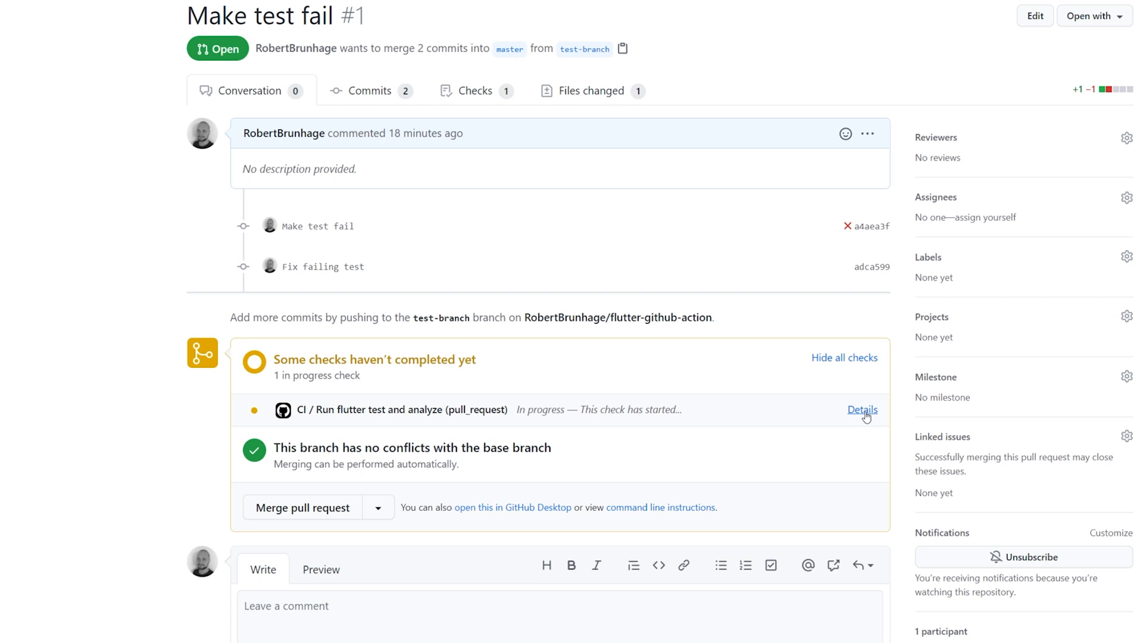
Check the re-run's details and confirm the pull request shows all checks passed.
click(862, 409)
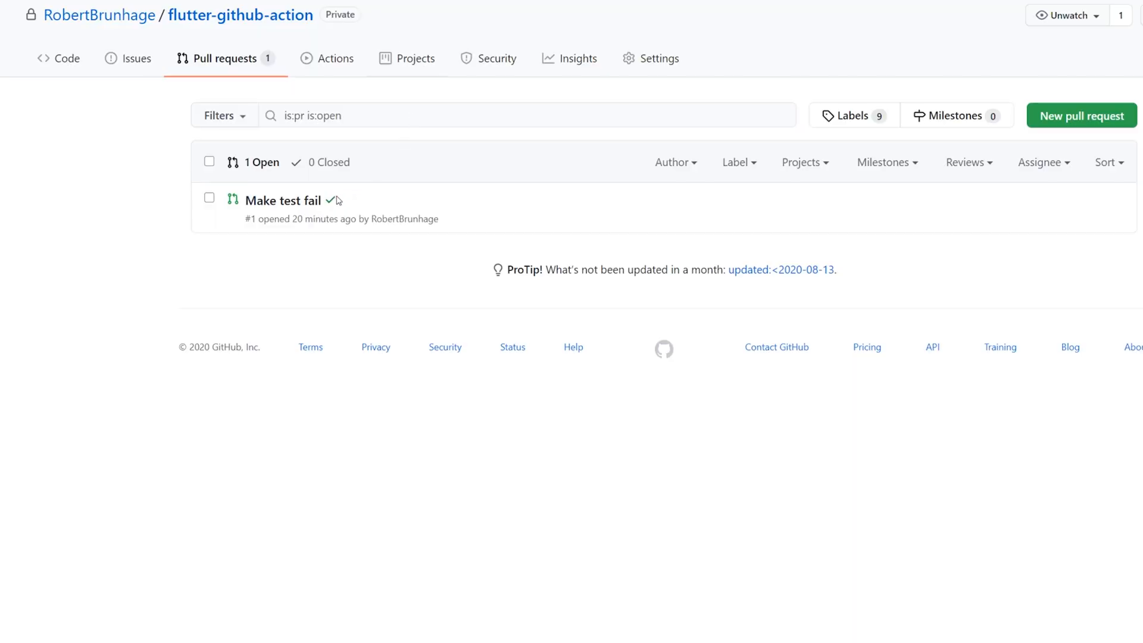
click(284, 200)
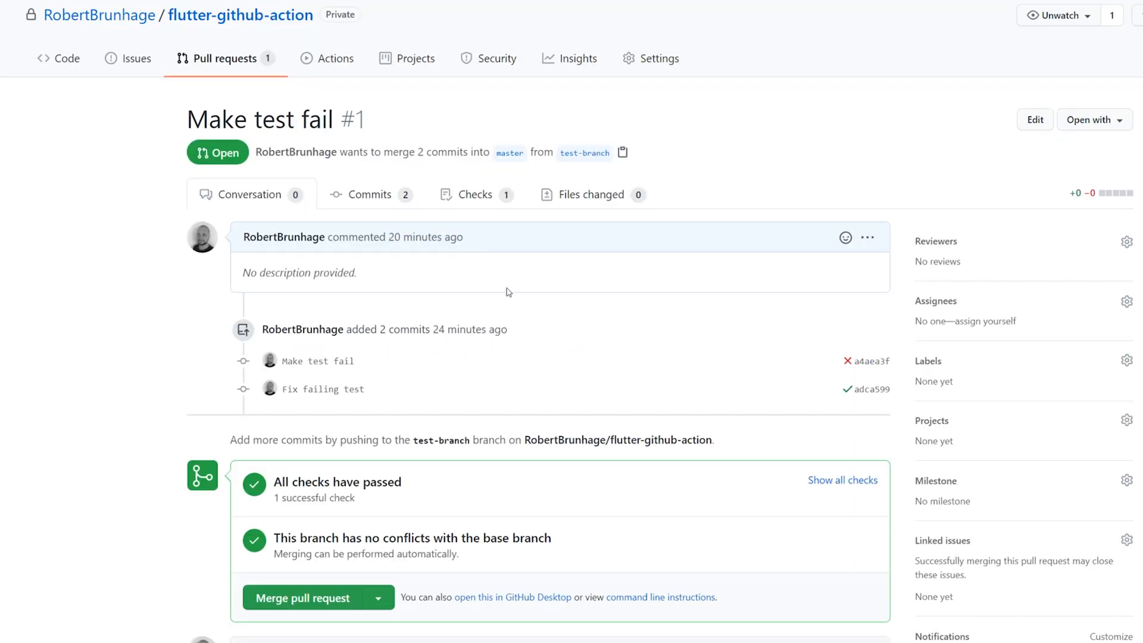
scroll(down, 3)
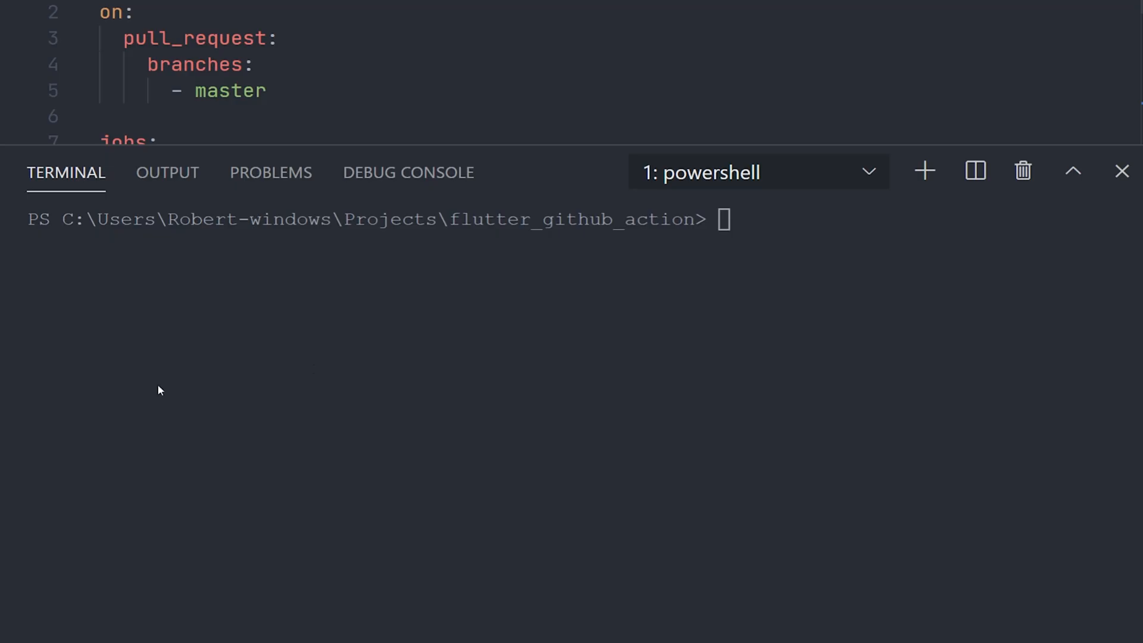
Add a build_ios job named Build Flutter (iOS) below the test job.
text(git switch)
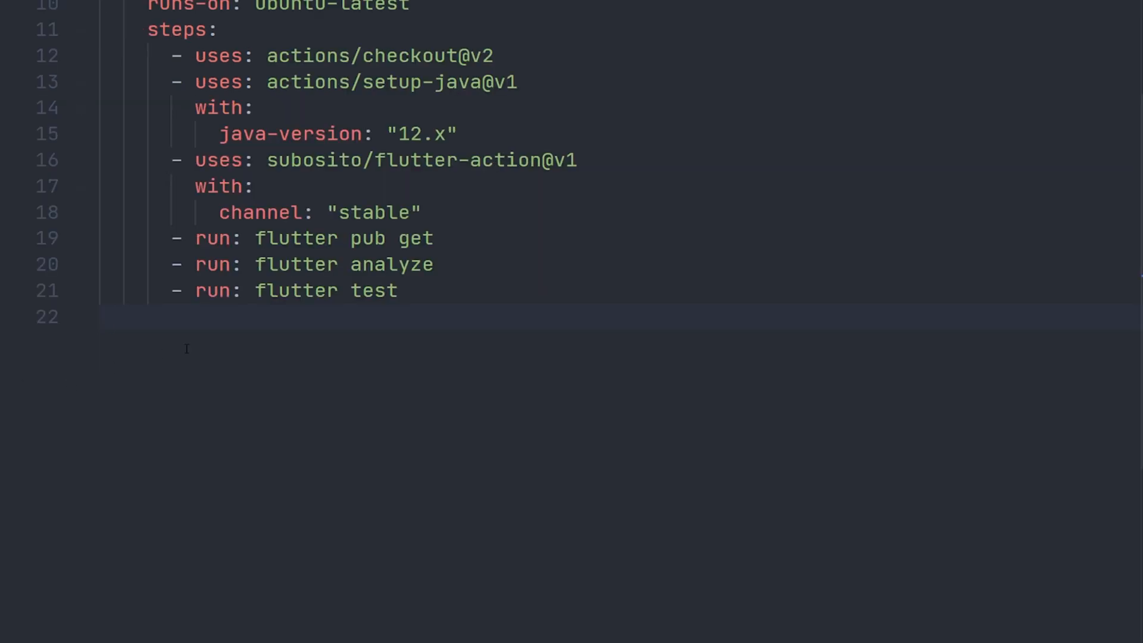
key(enter)
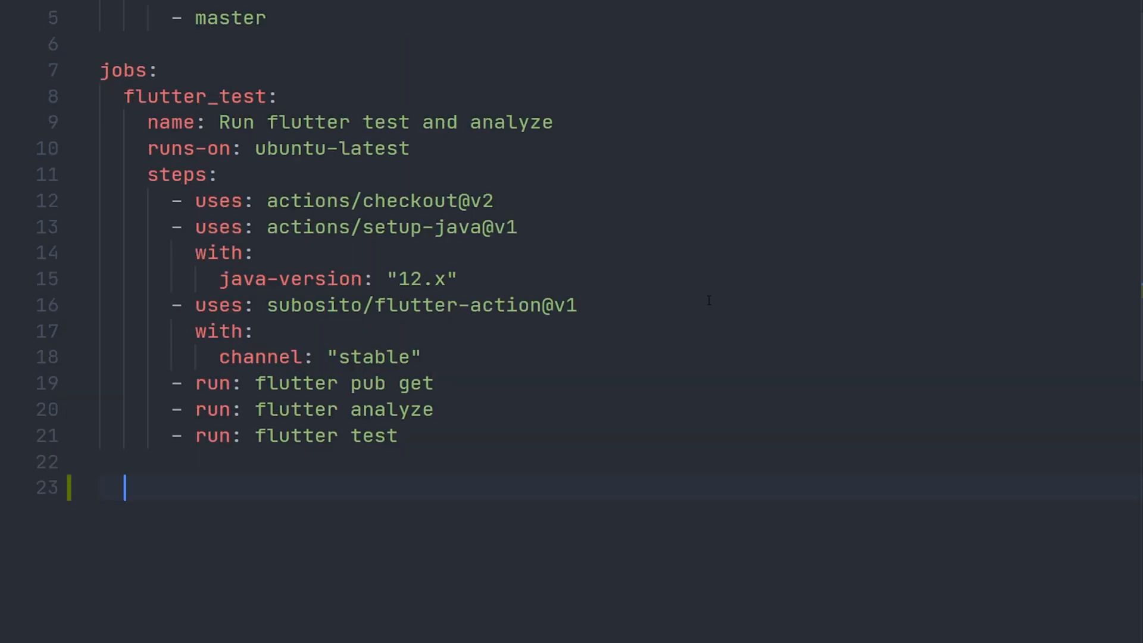
text(build_)
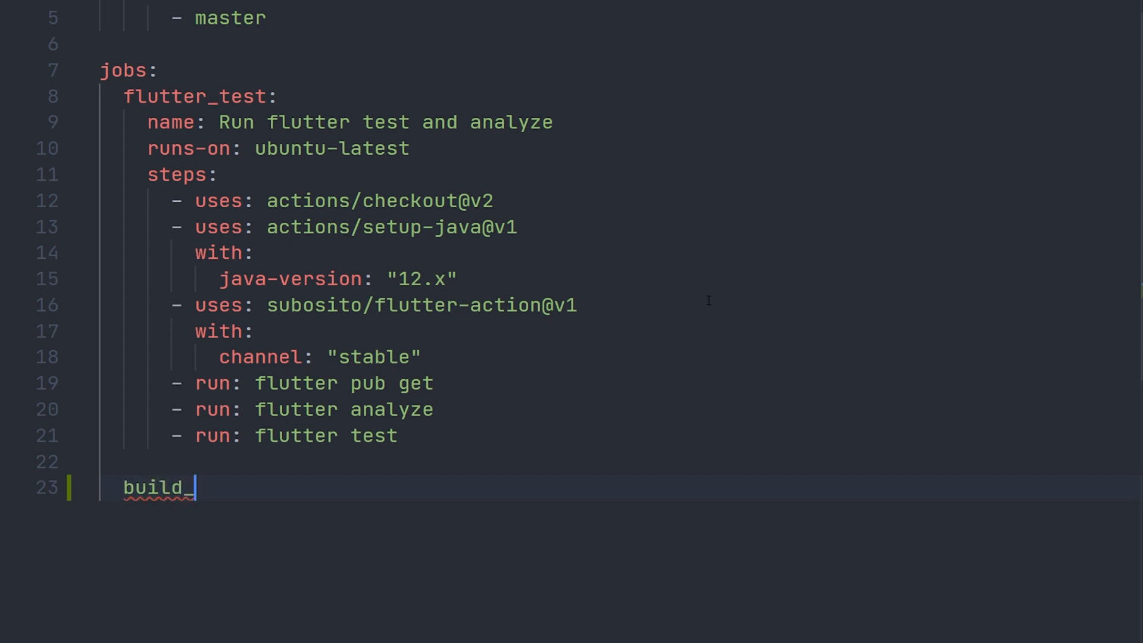
text(ios:)
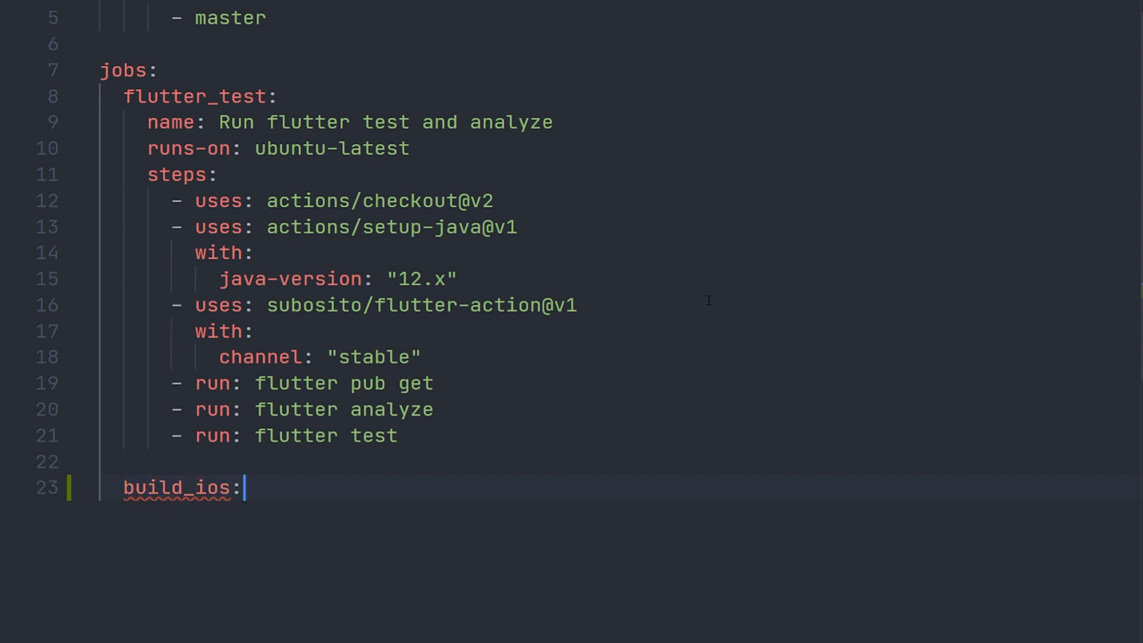
text(name: Build)
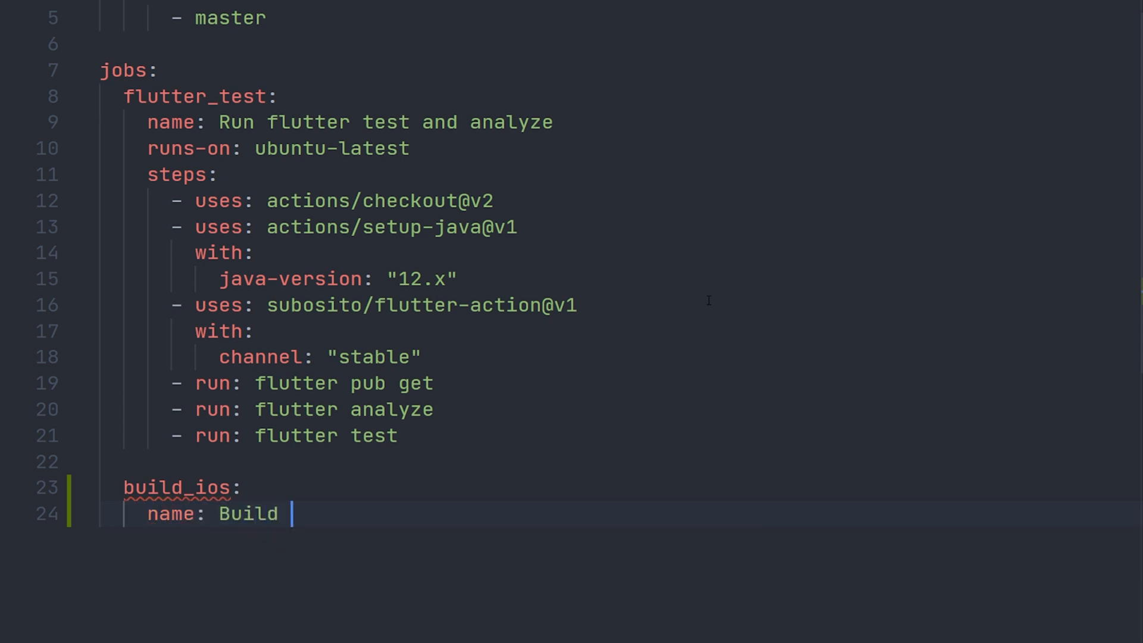
text(Flutter (I)
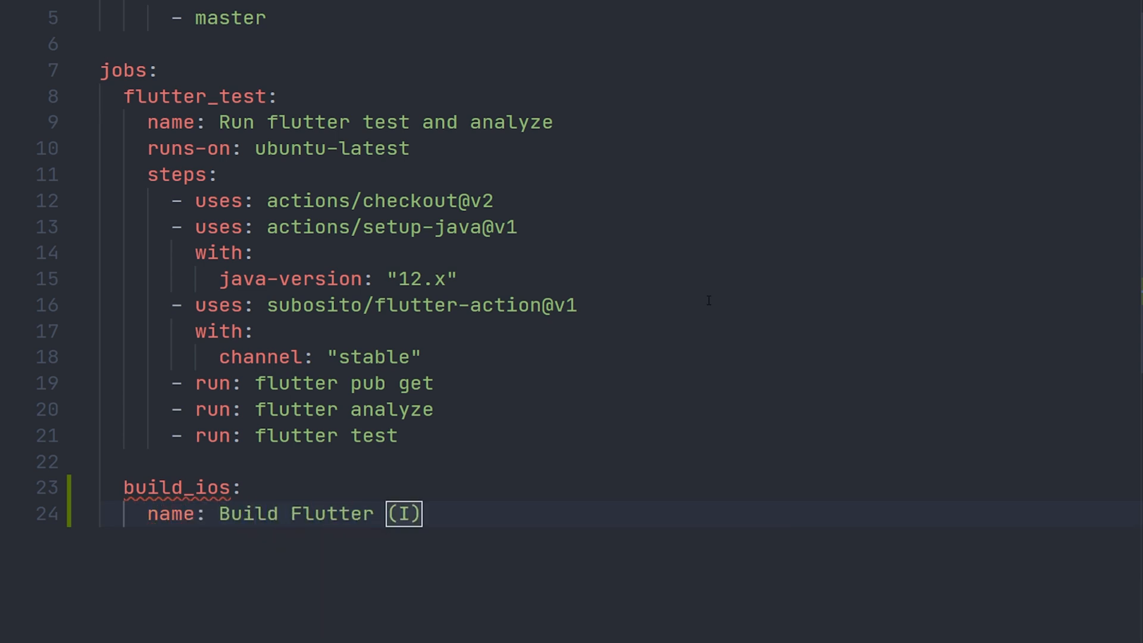
text(iOS)
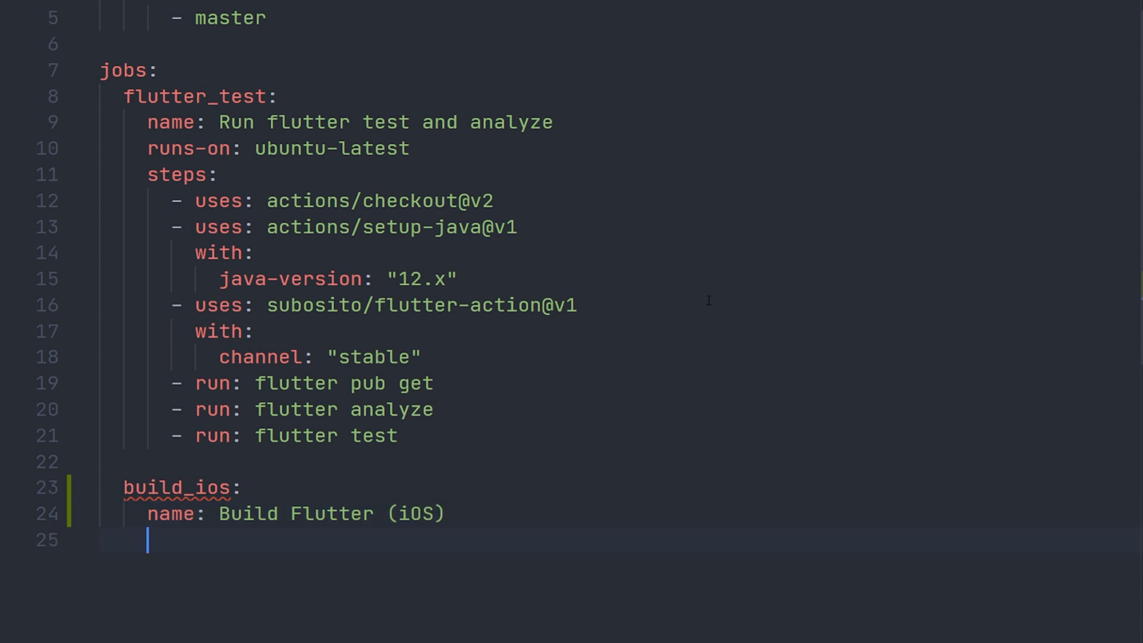
Make build_ios depend on flutter_test and run on macos-latest.
text(needs:)
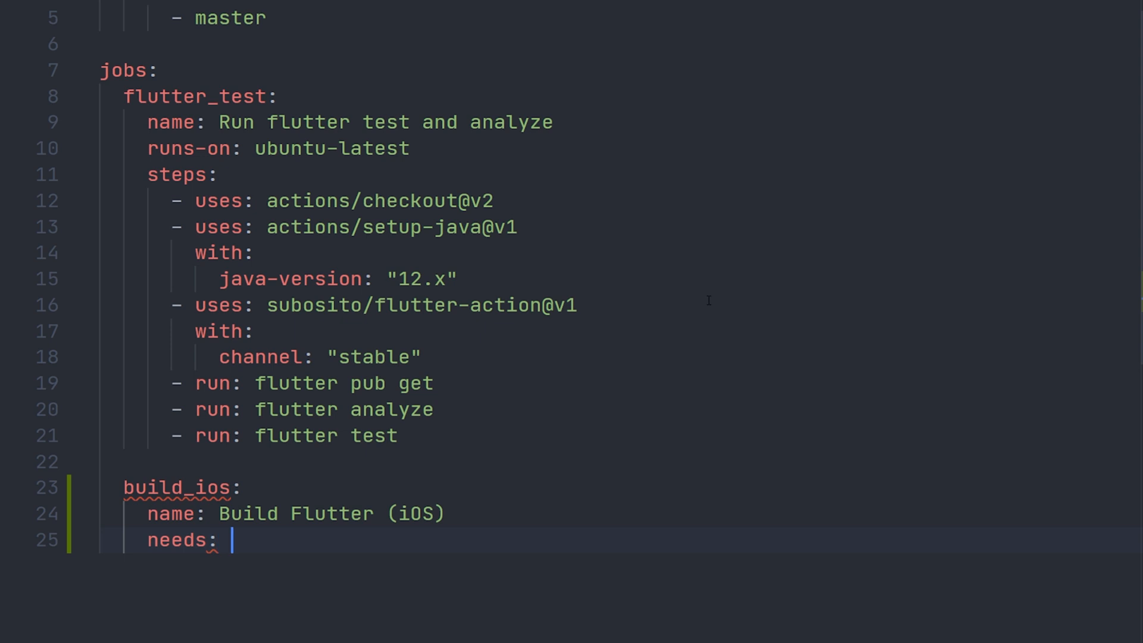
text([])
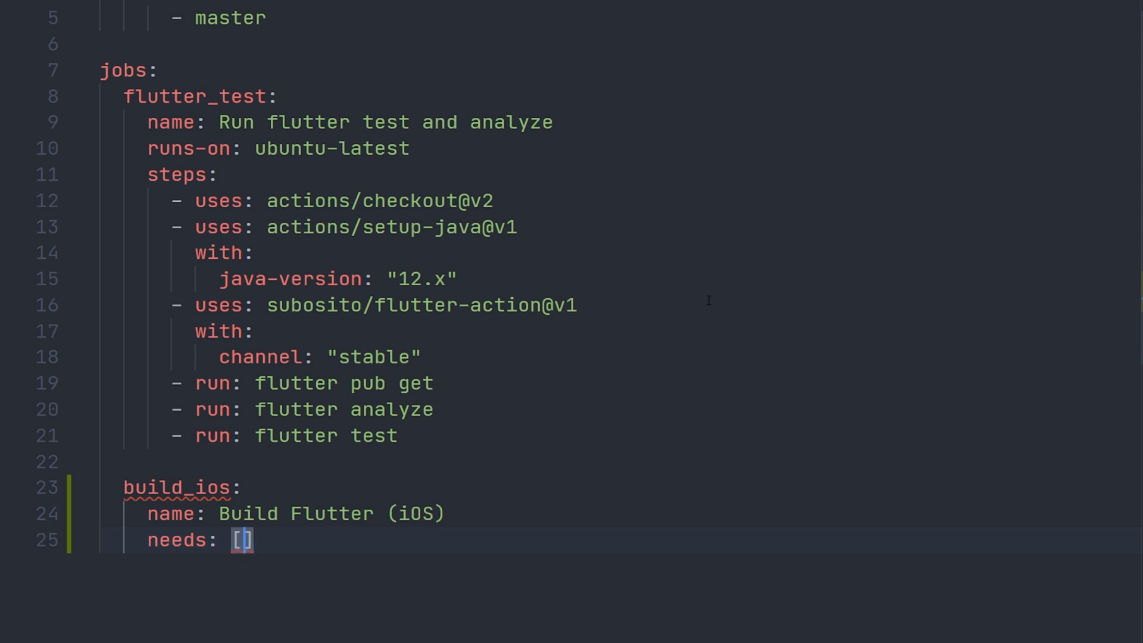
text(flutter)
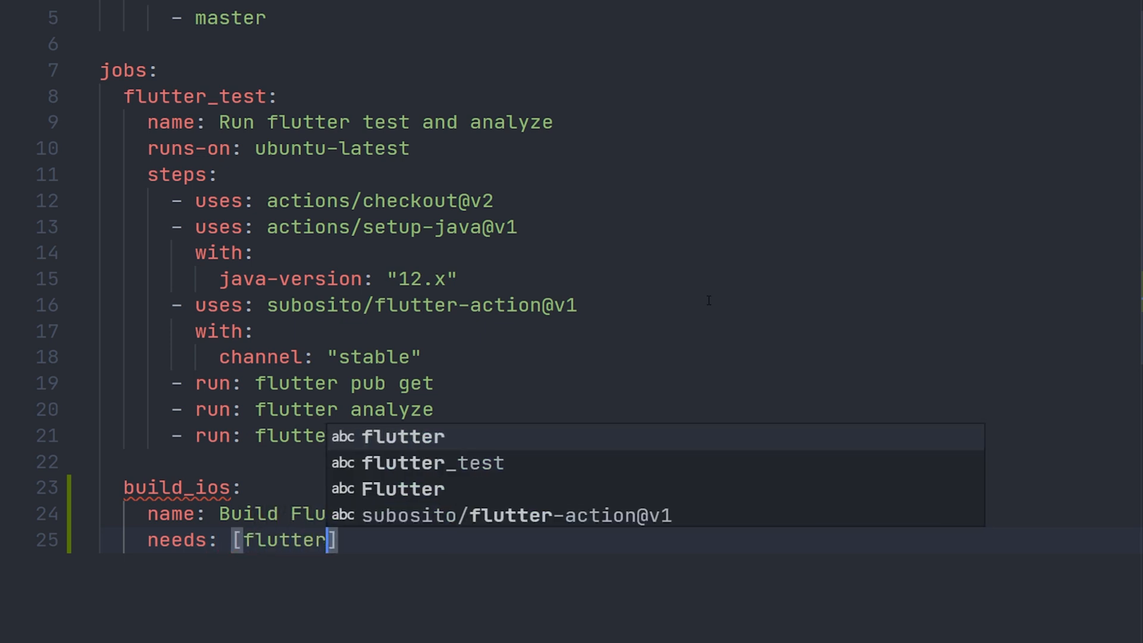
text(test)
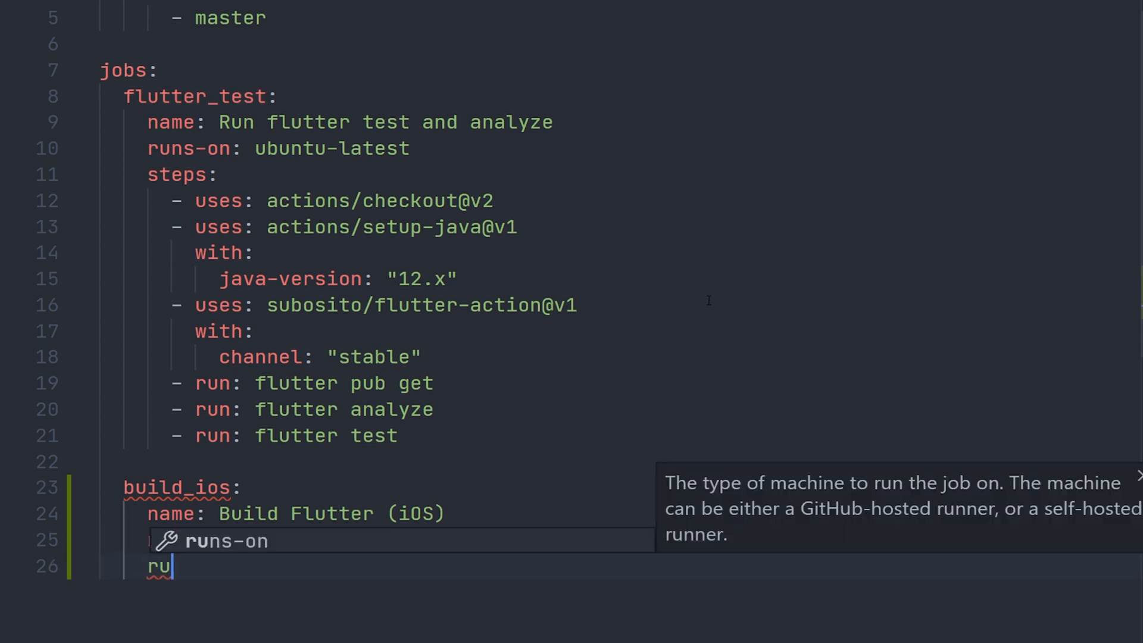
key(Backspace)
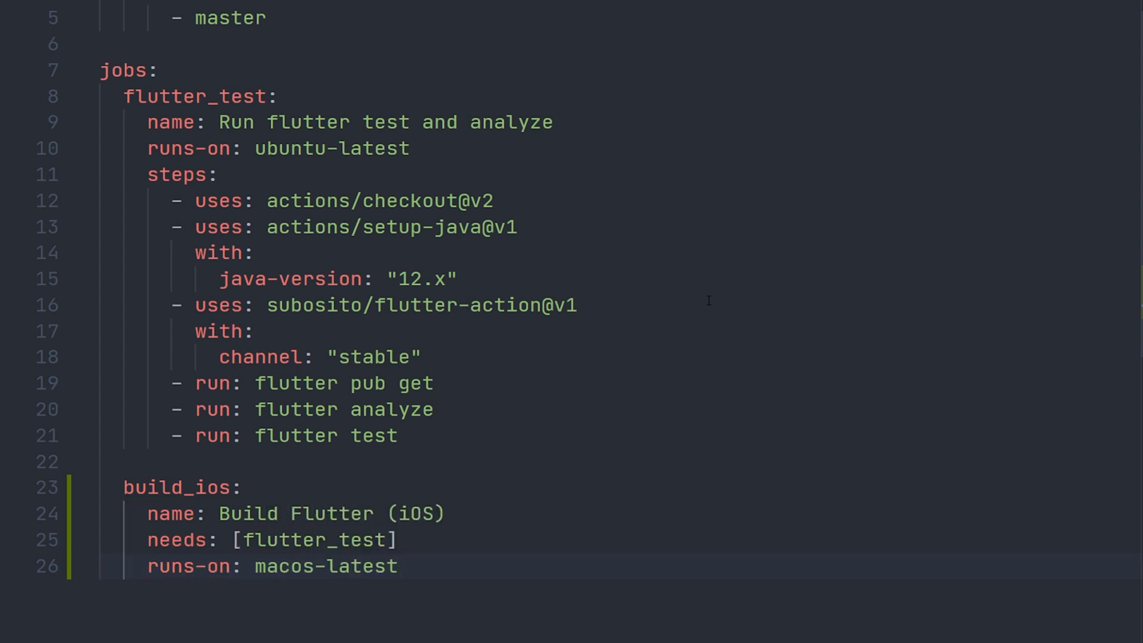
scroll(down, 3)
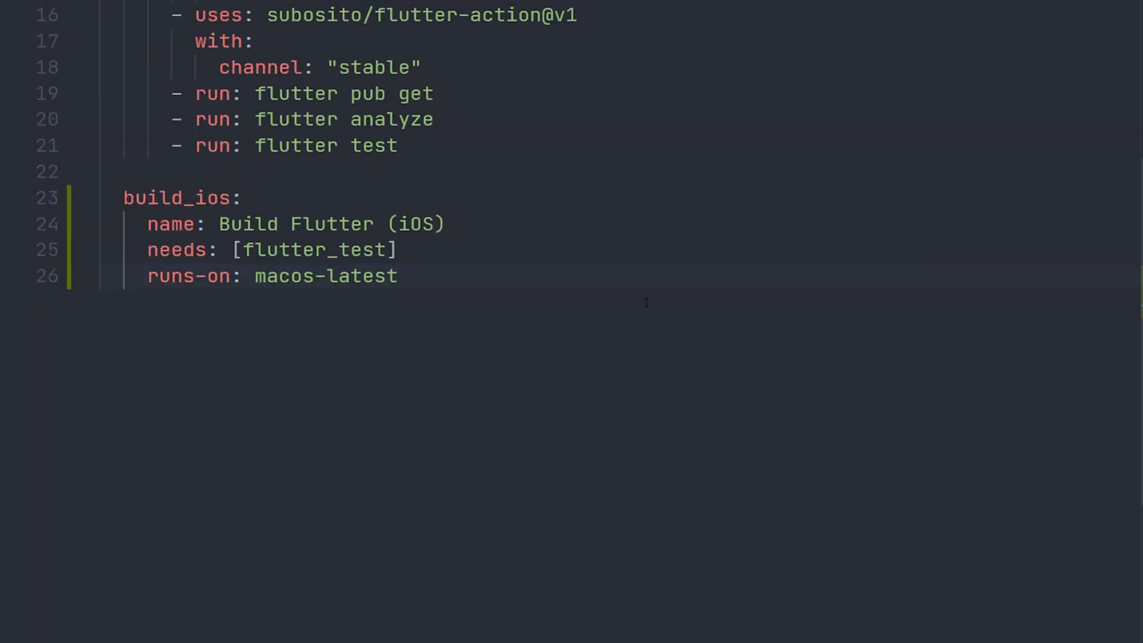
Paste the setup steps into build_ios and end them with flutter clean and flutter build ios.
text(step)
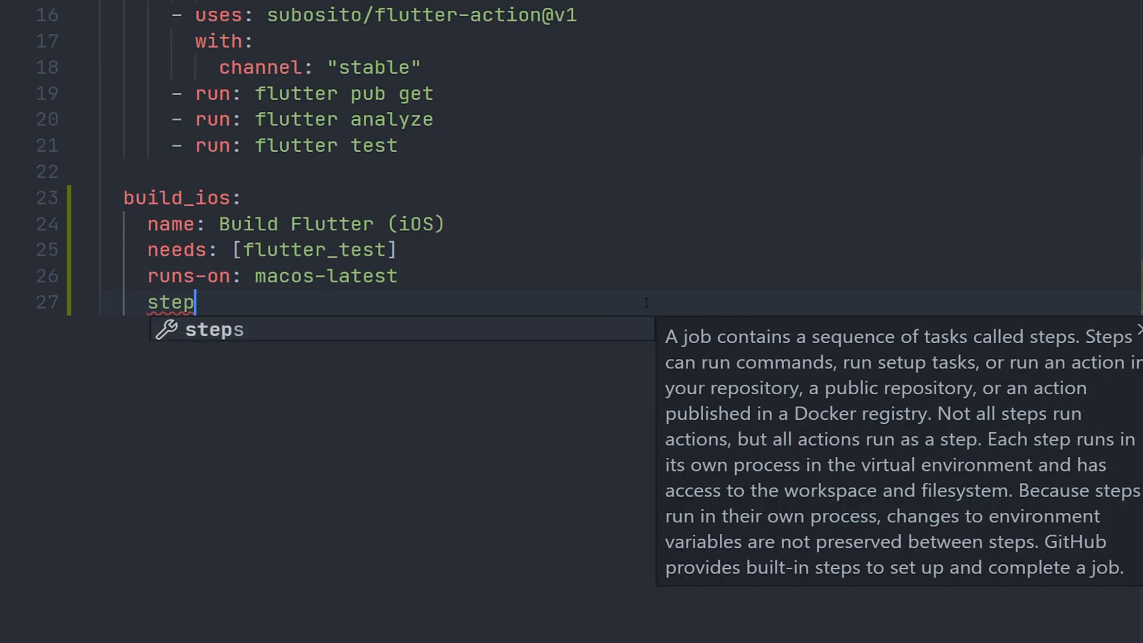
right_click(332, 285)
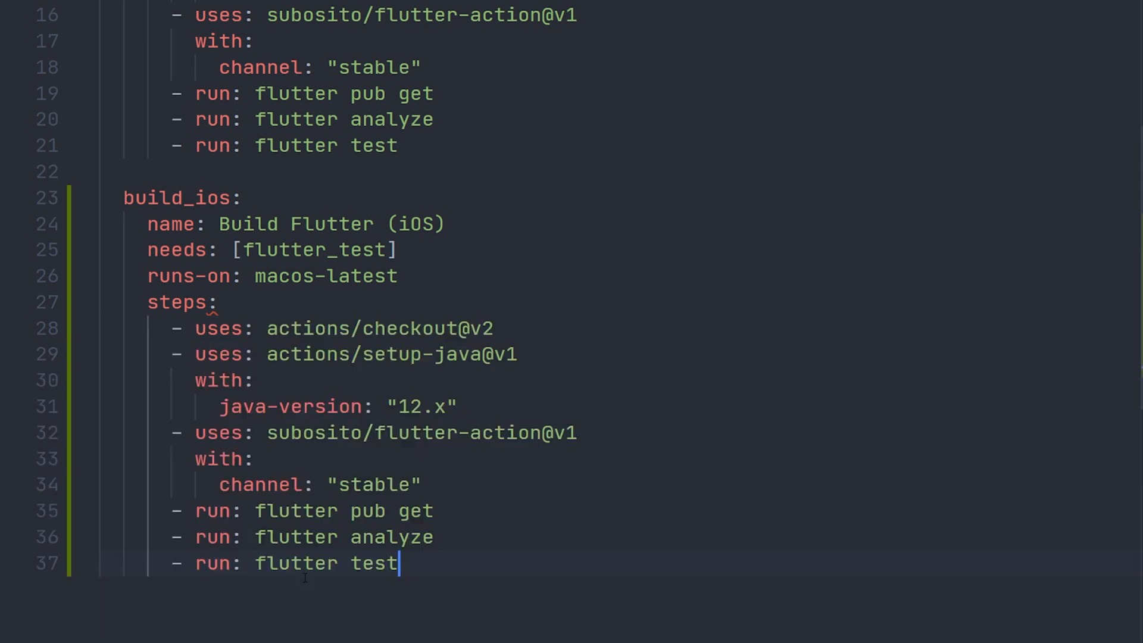
scroll(down, 3)
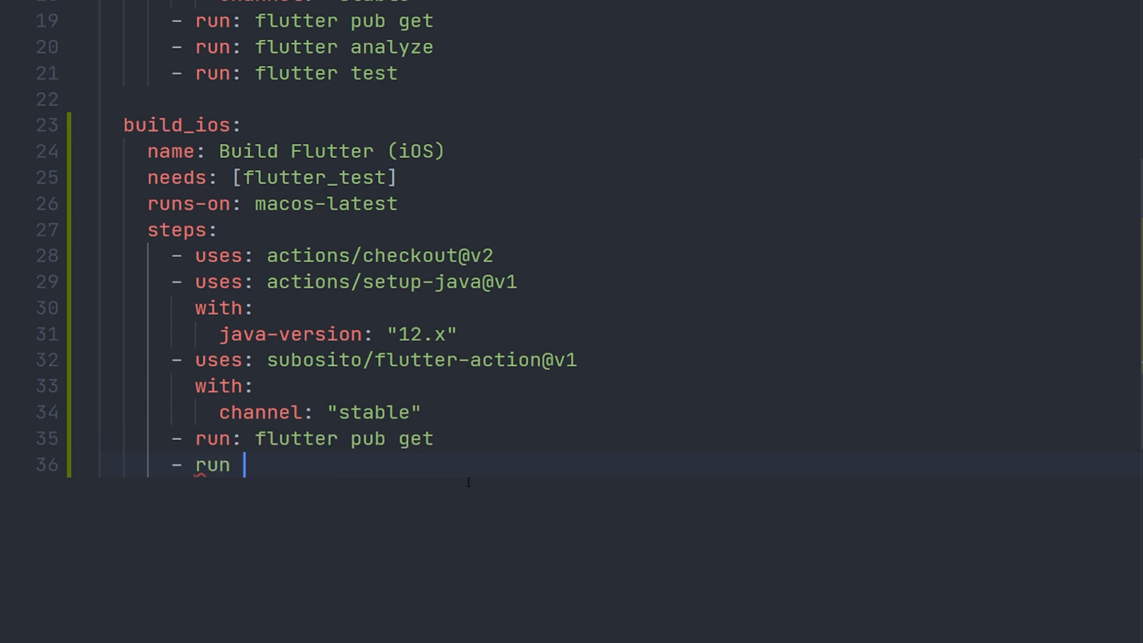
text(: flutter clean)
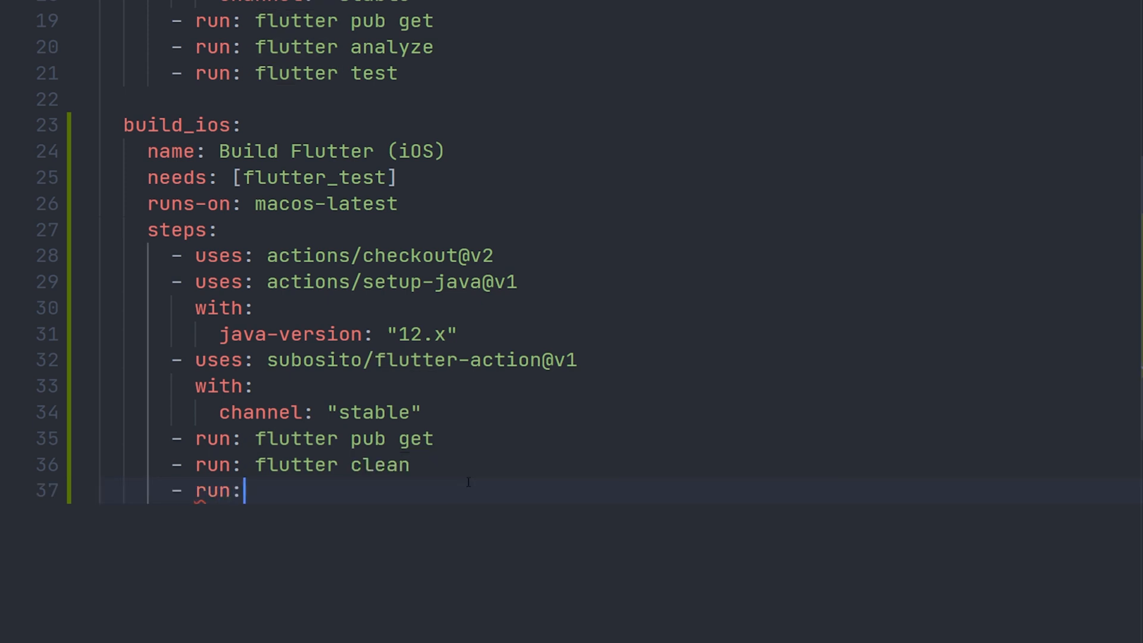
text(f)
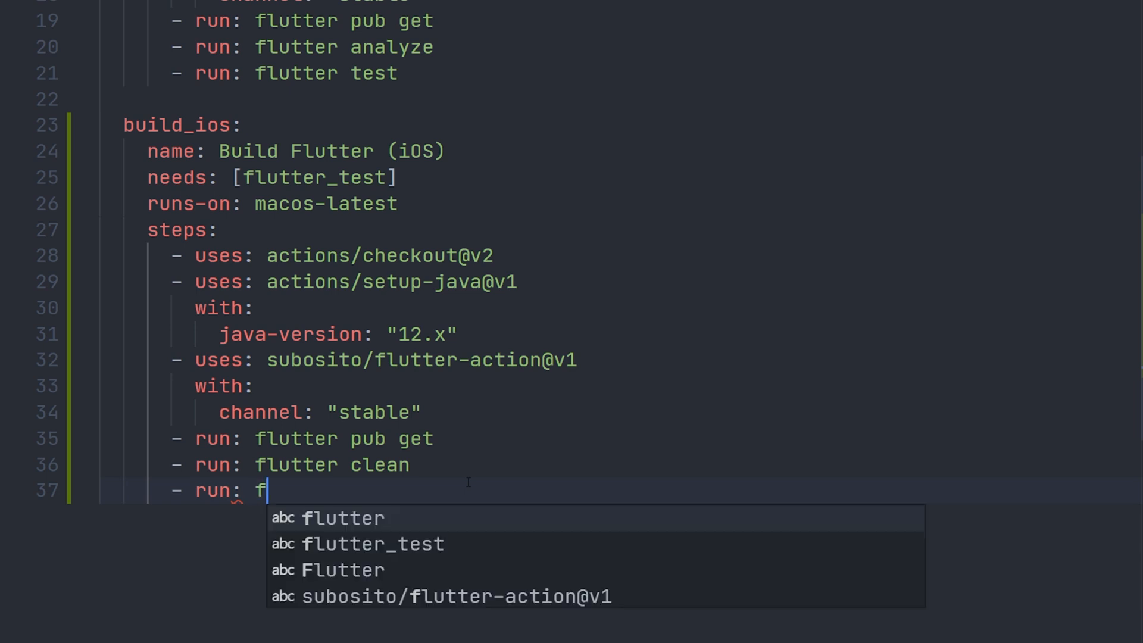
text(lutter build ios)
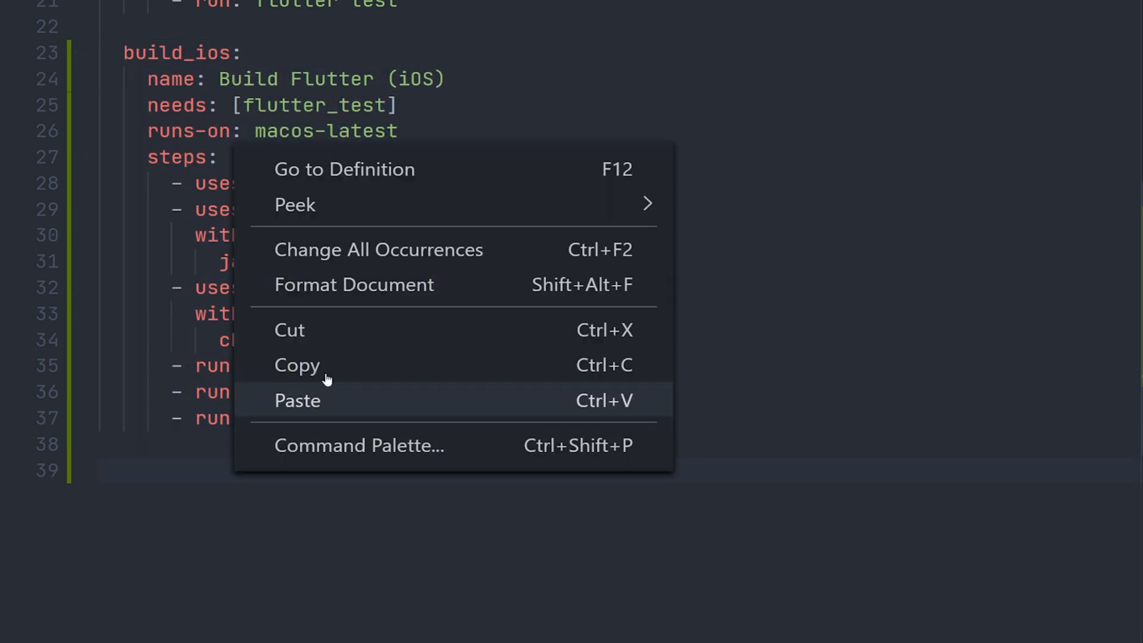
Duplicate the iOS job as build_appbundle named Build Flutter (Android).
click(297, 400)
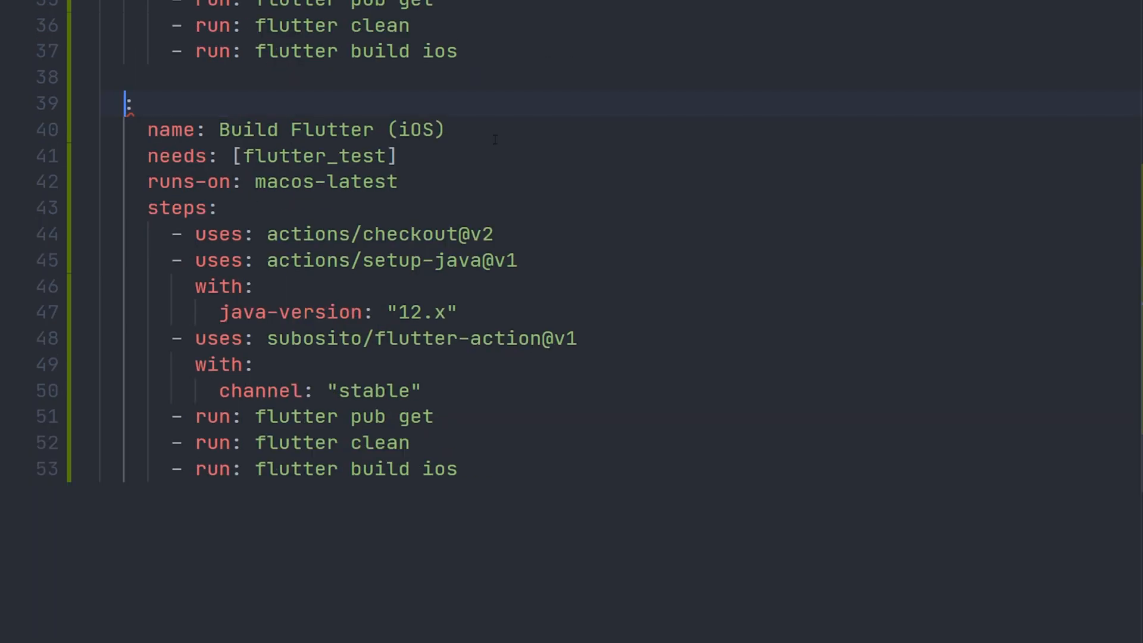
text(build_a)
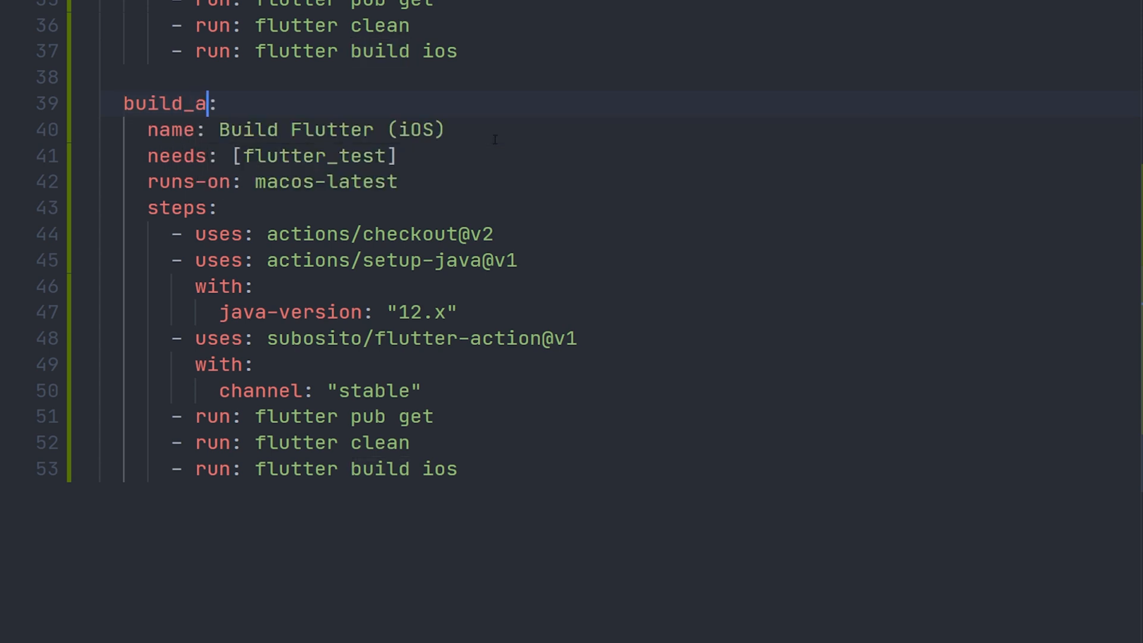
text(ppbundle)
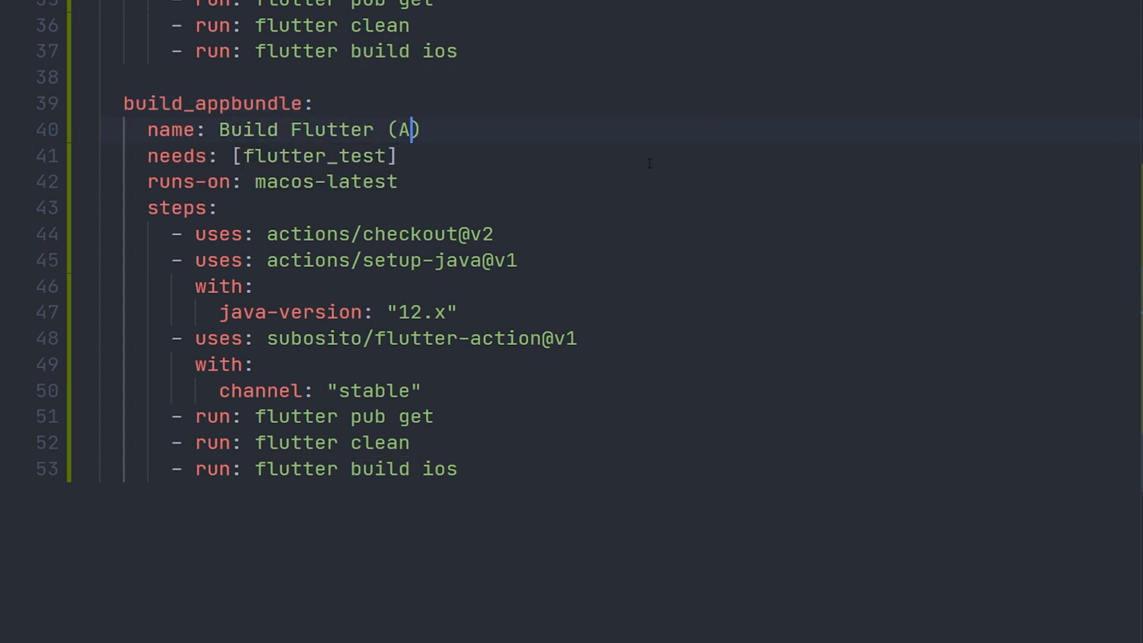
text(ndroid)
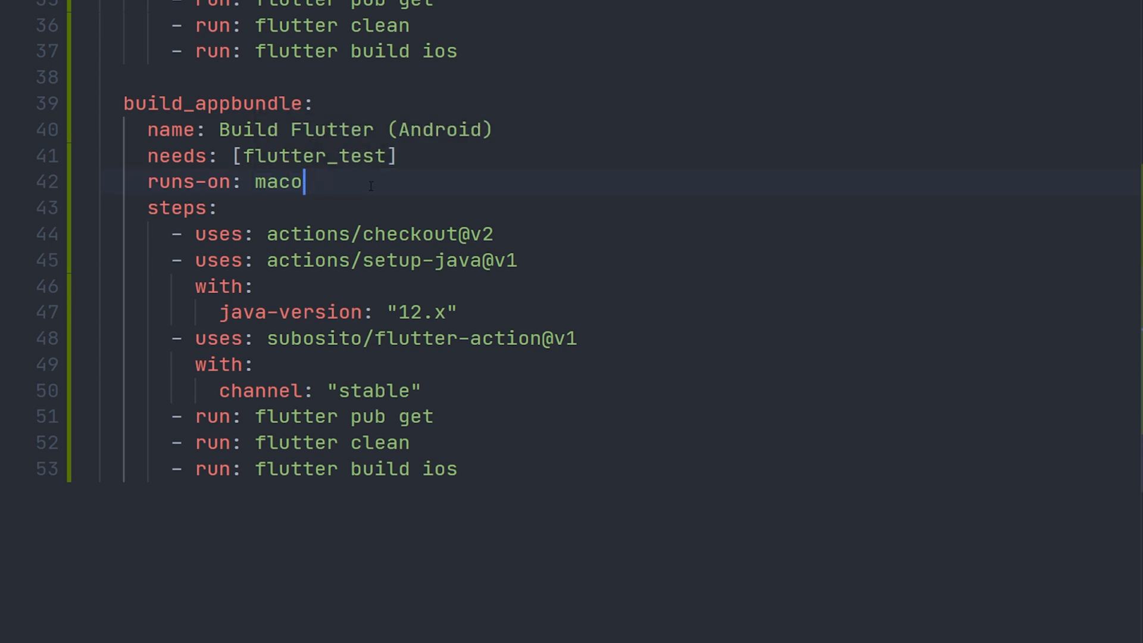
Run the Android job on ubuntu-latest with flutter build appbundle as its last step.
text(ubu)
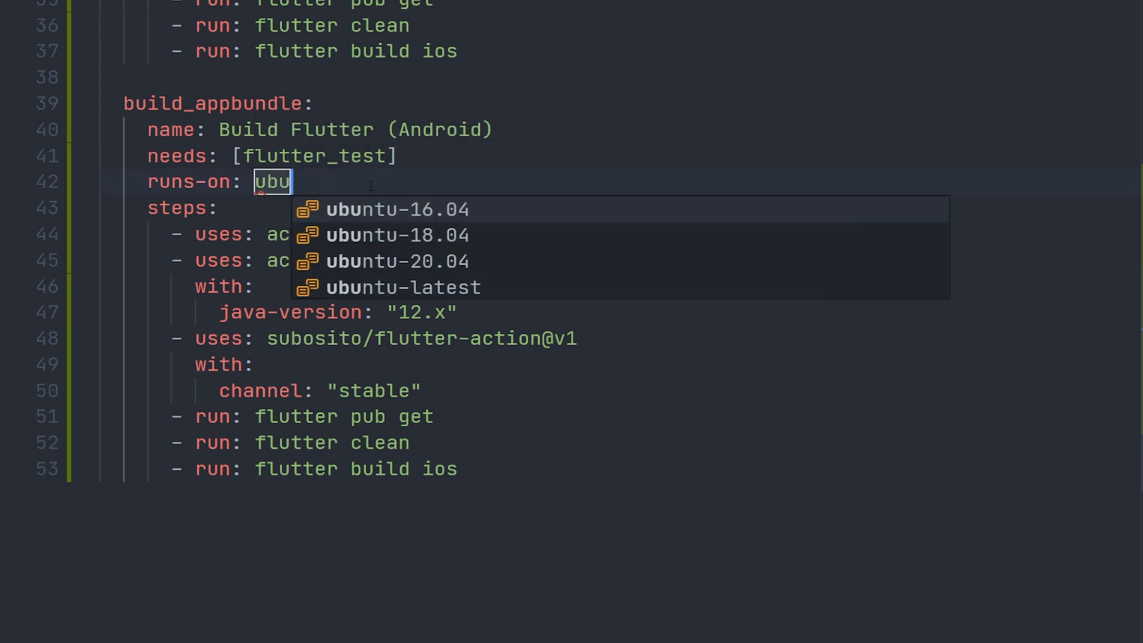
click(404, 287)
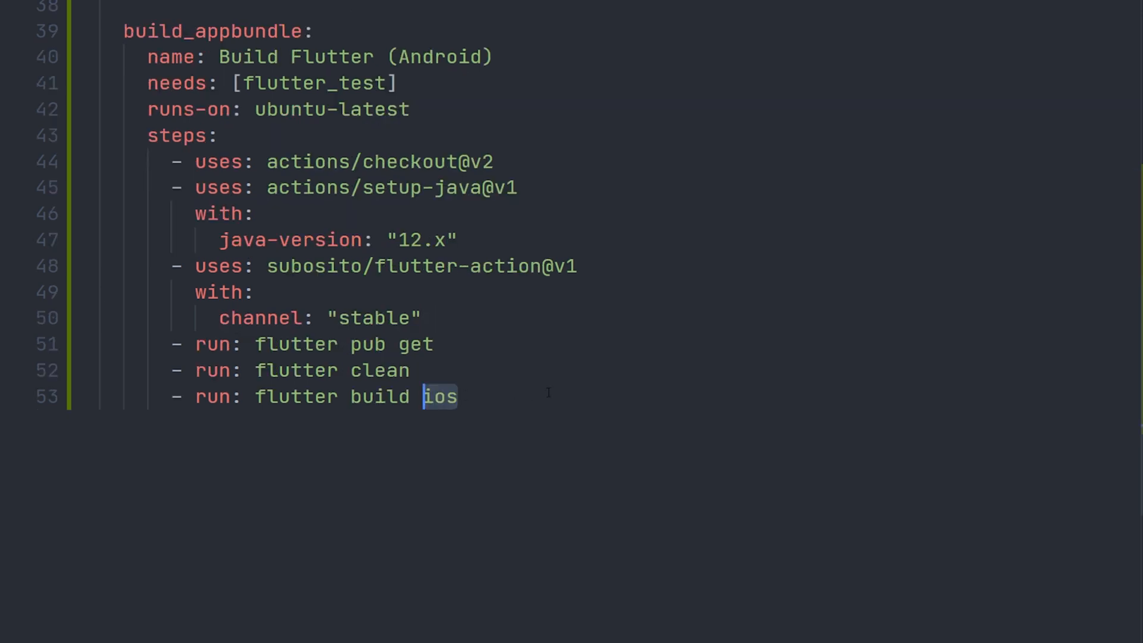
text(appbundle)
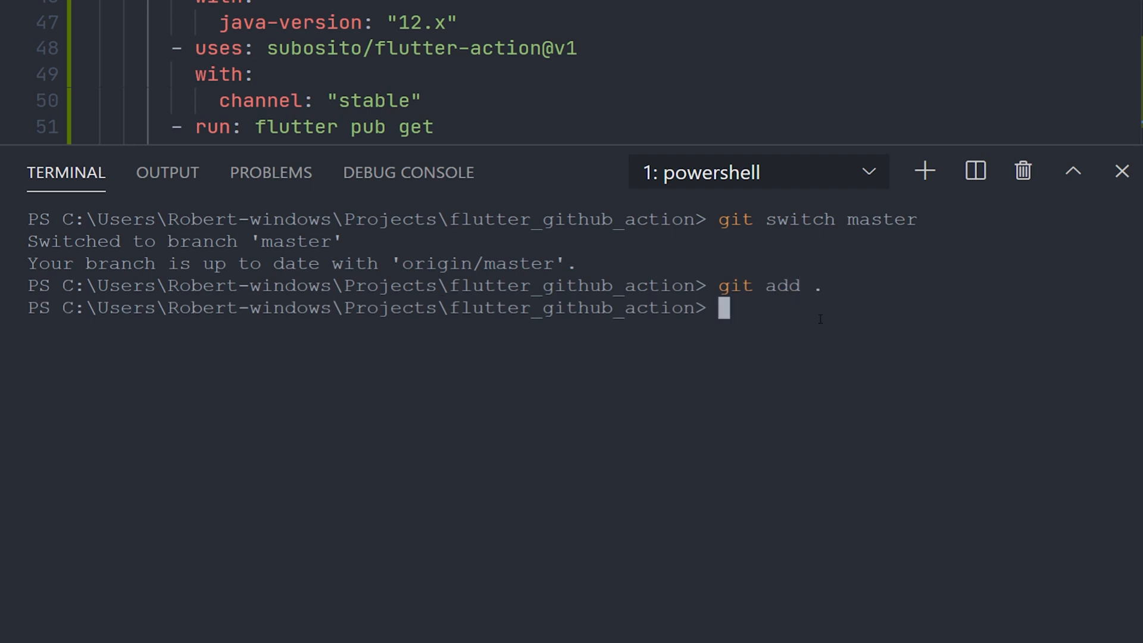
Commit the new CI jobs, switch to test-branch and fetch all remotes.
text(git commit -m "A)
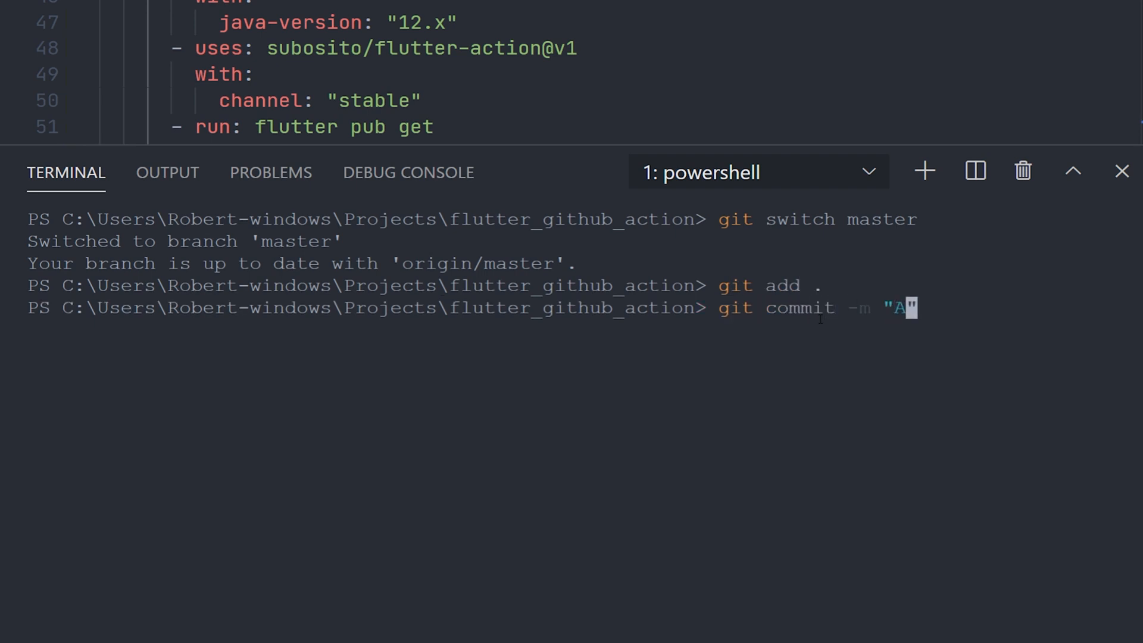
text(dd C)
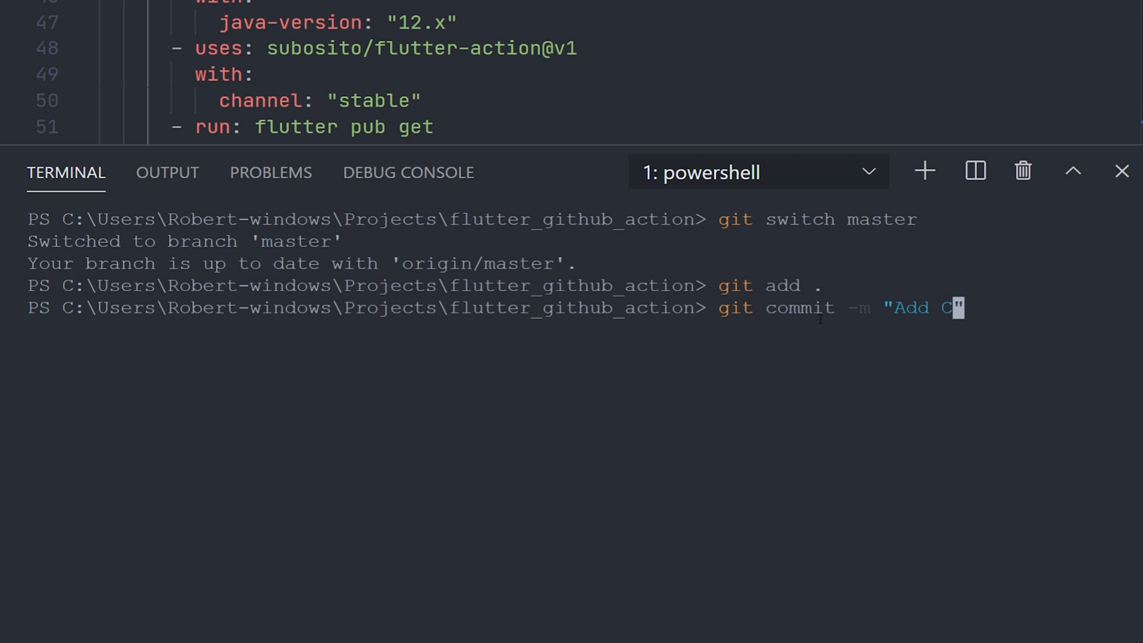
text(I jobs for building Android and)
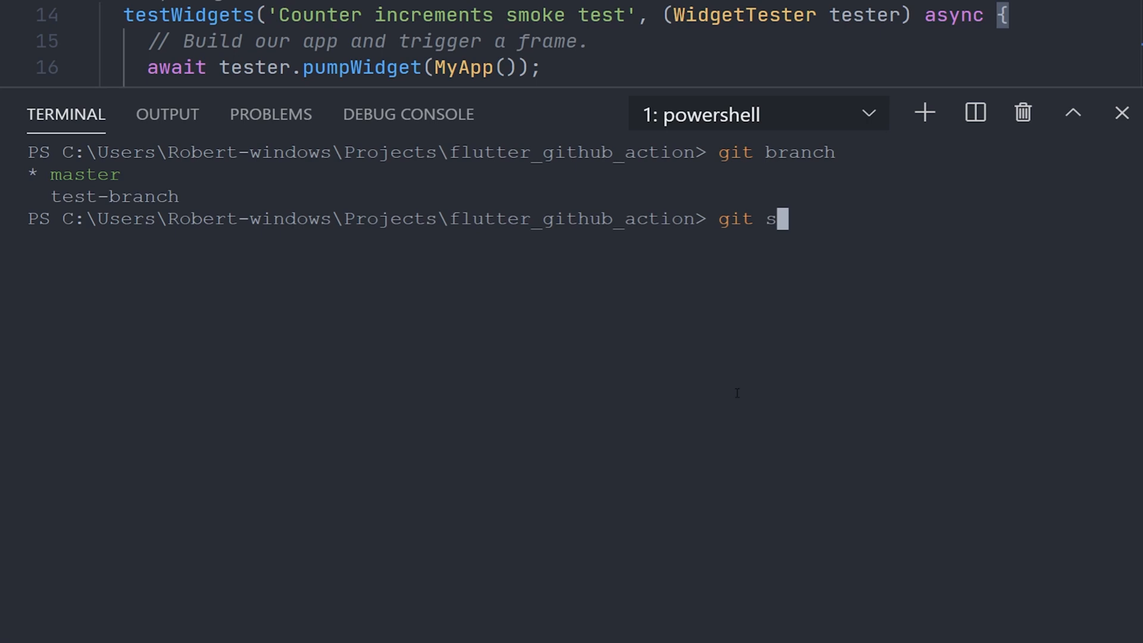
text(witch test-)
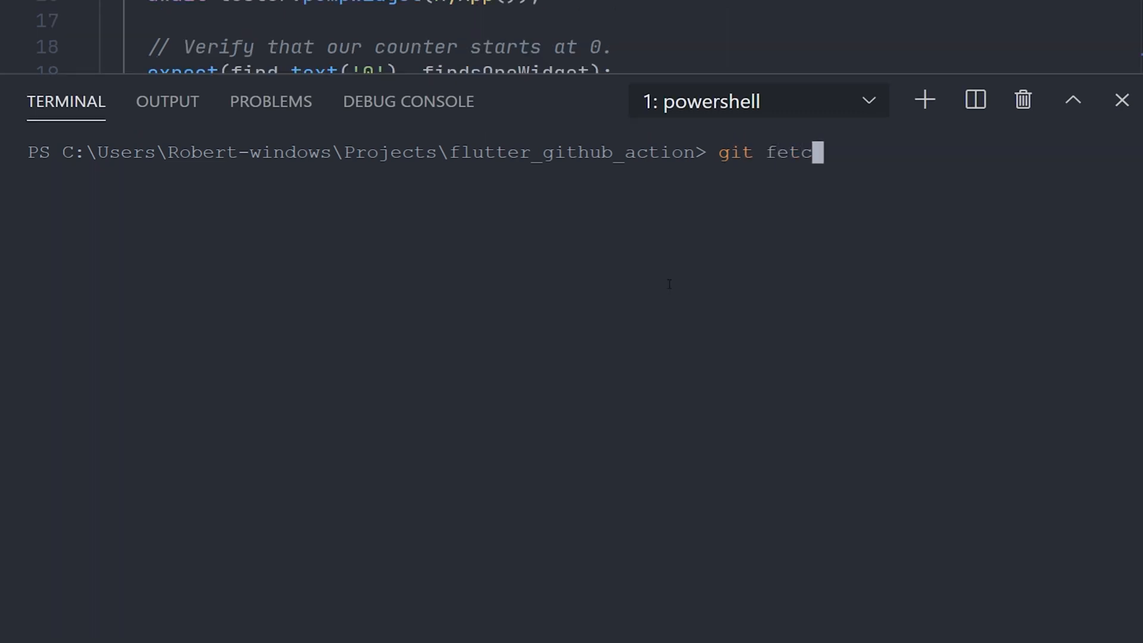
key(Enter)
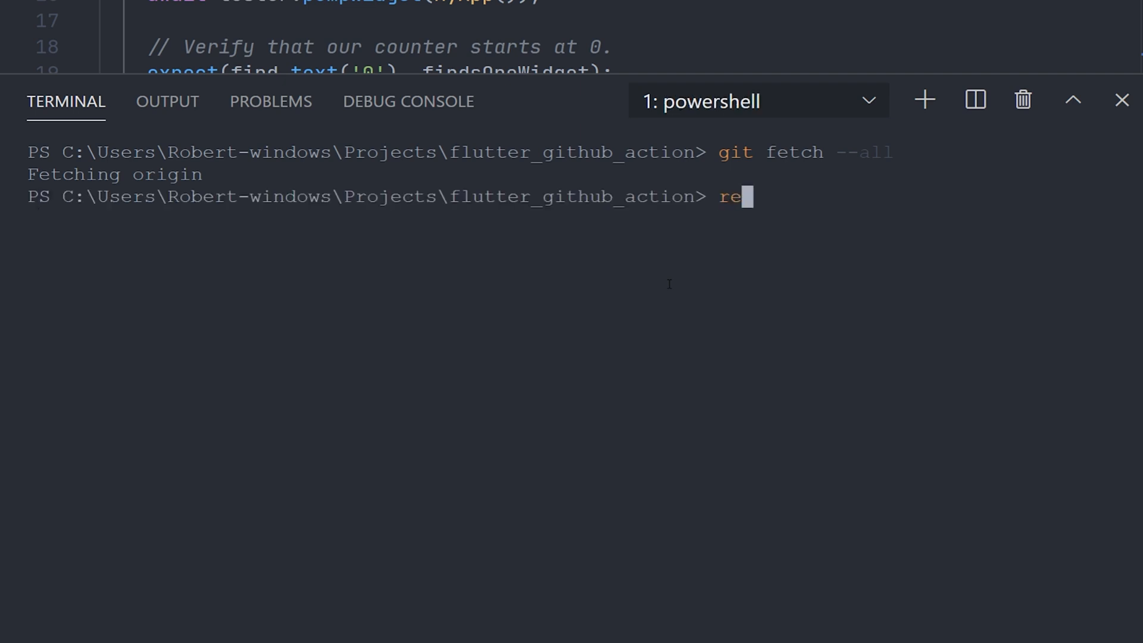
Rebase test-branch onto origin/master and push with --force-with-lease.
text(git rebase origin/master)
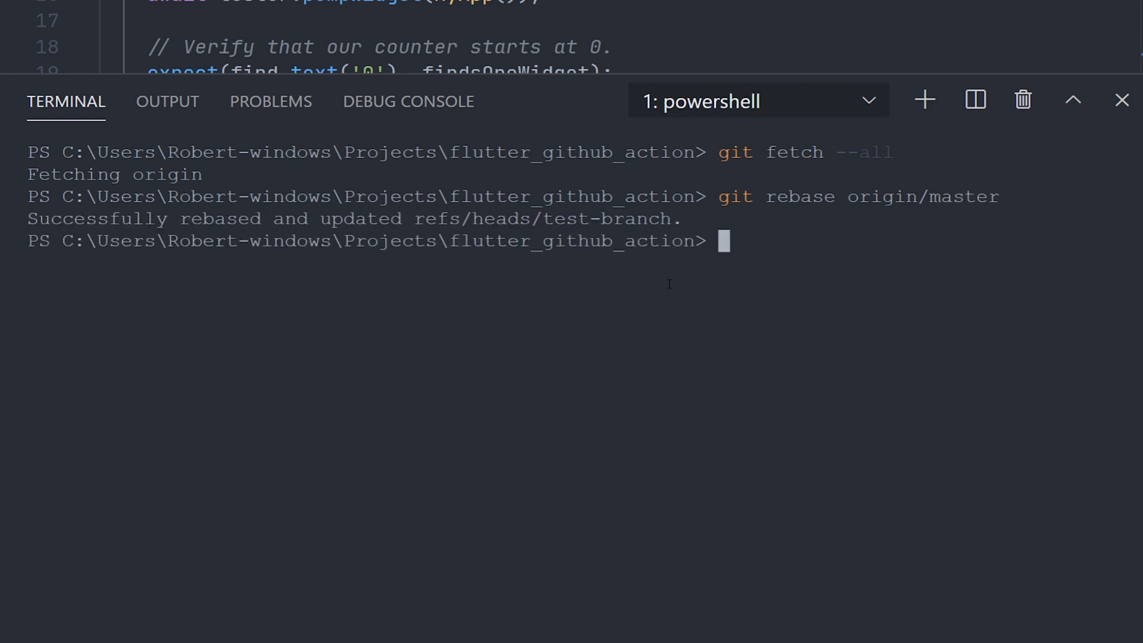
text(git st)
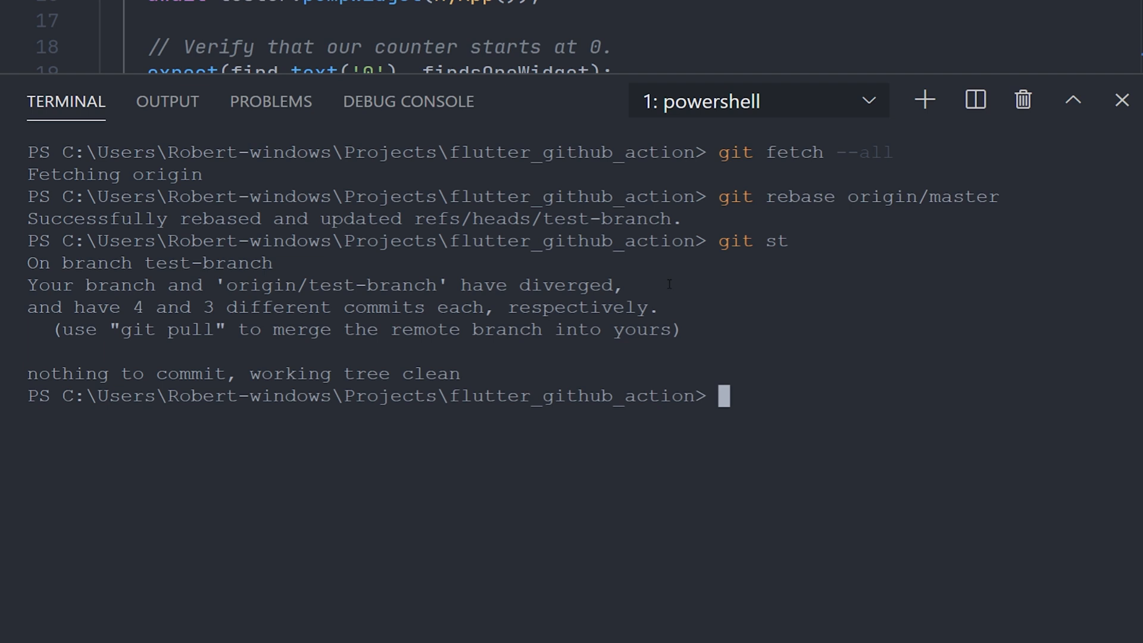
text(g)
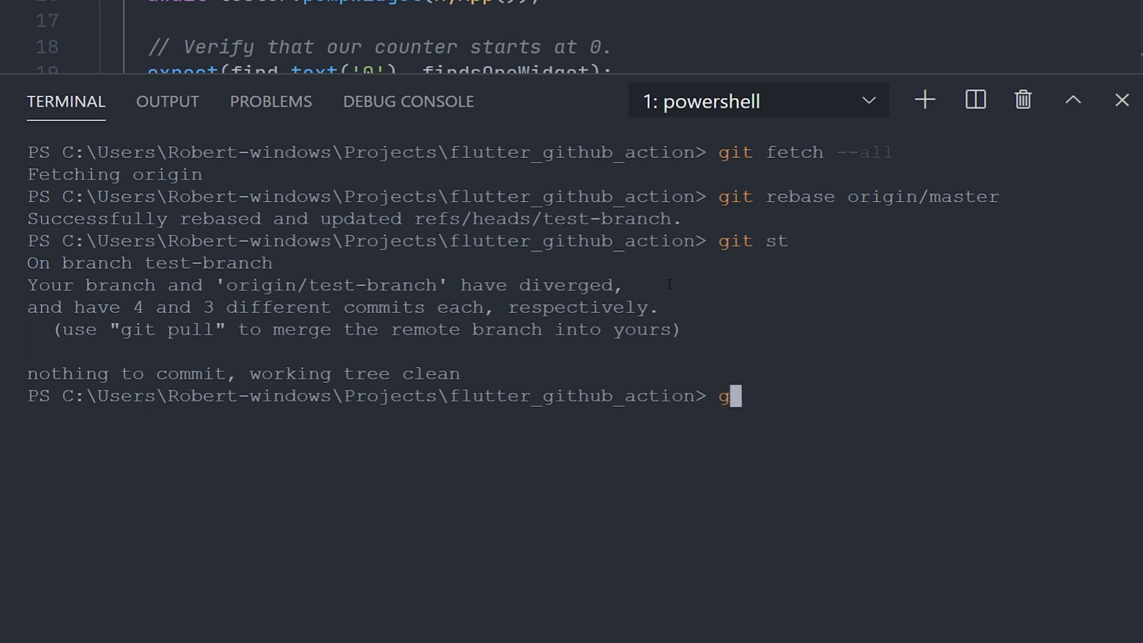
text(it push --force-with-lease)
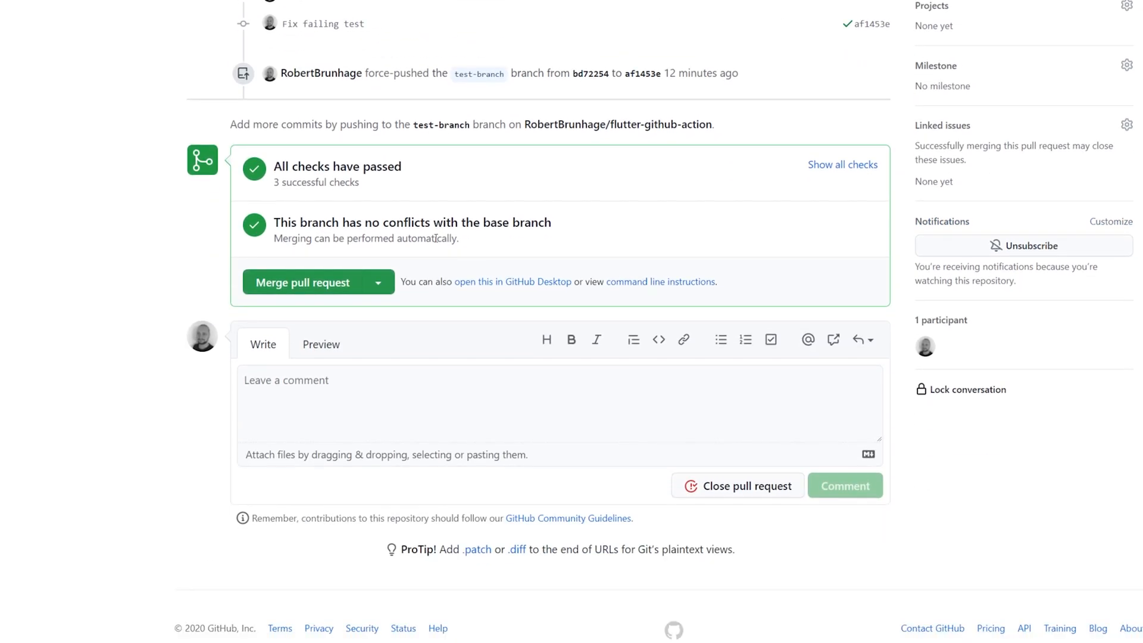
mouse_move(348, 155)
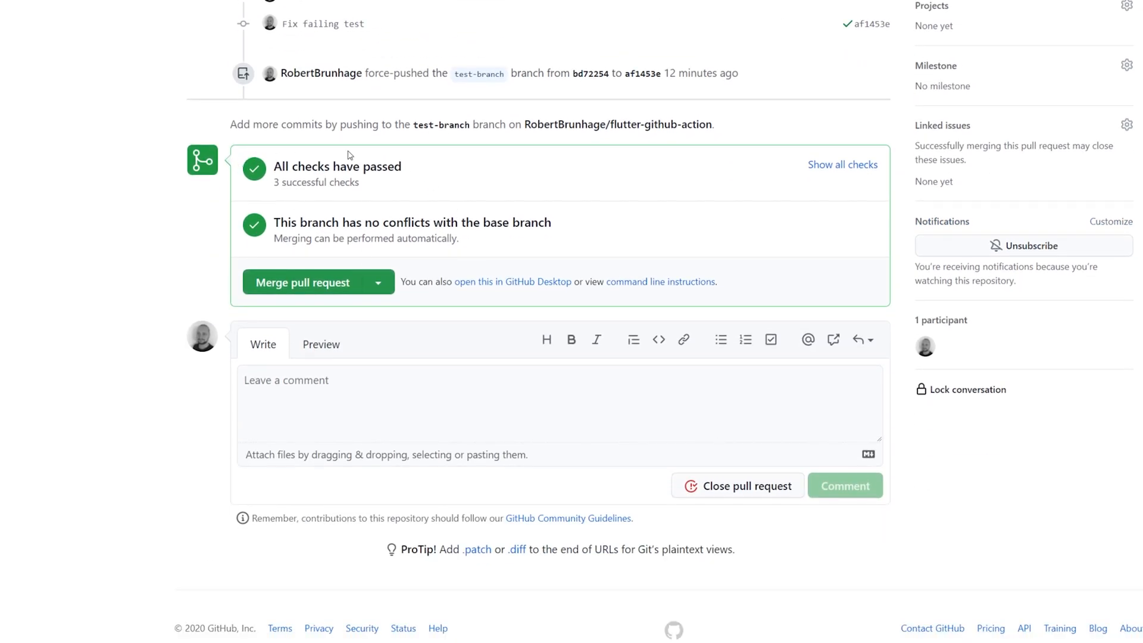